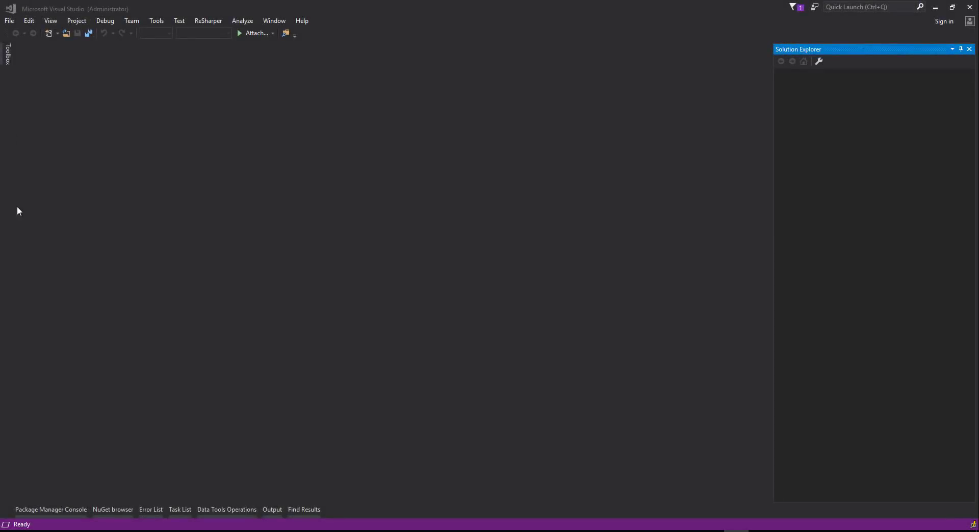
# - Start a new ASP.NET Core Web Application project named InventoryService
pyautogui.click(9, 21)
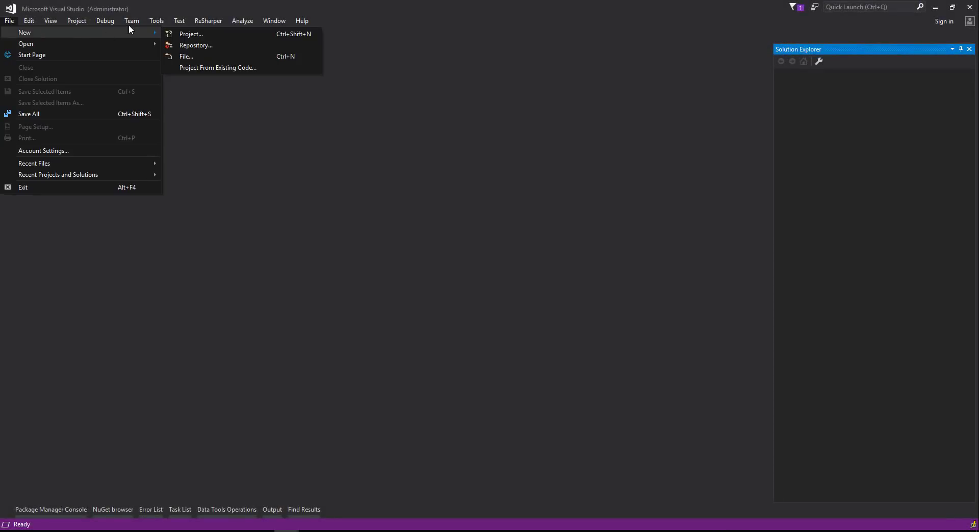
pyautogui.click(191, 33)
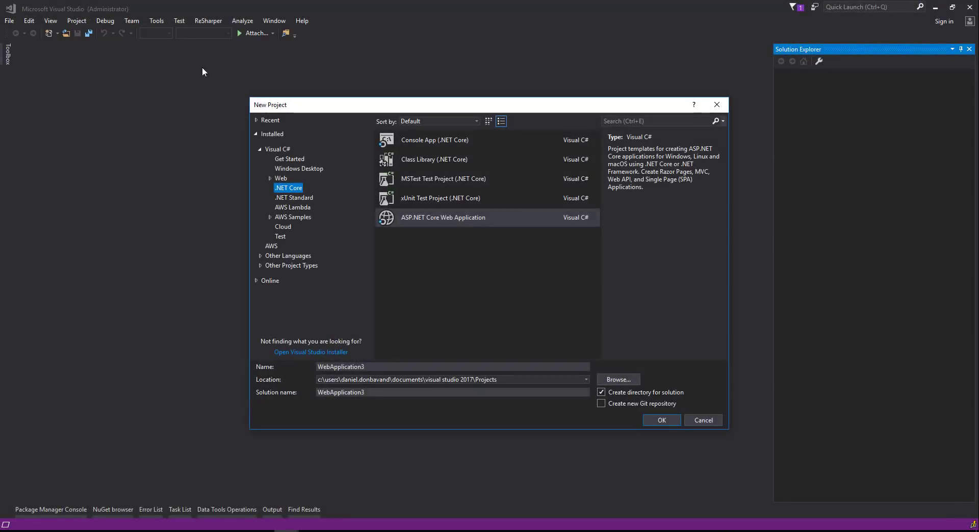
pyautogui.click(442, 217)
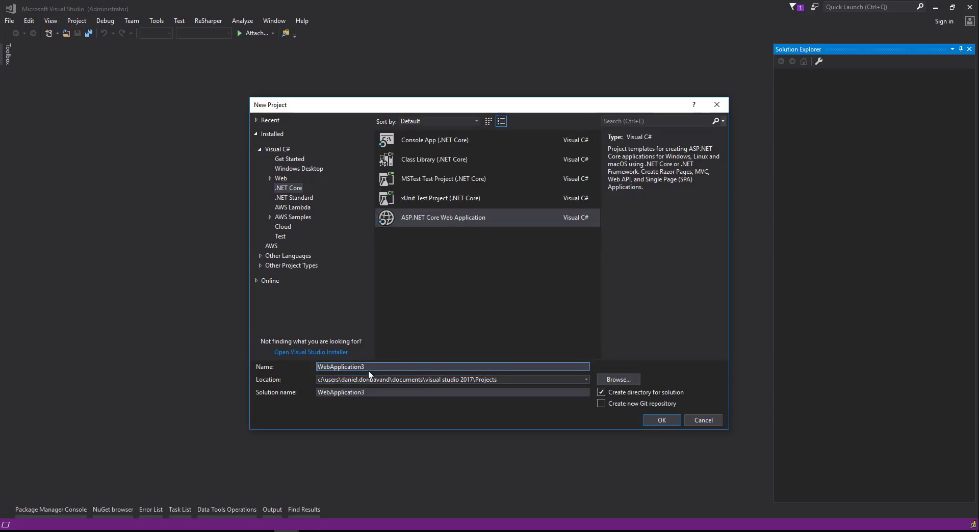
pyautogui.write('InventoryService')
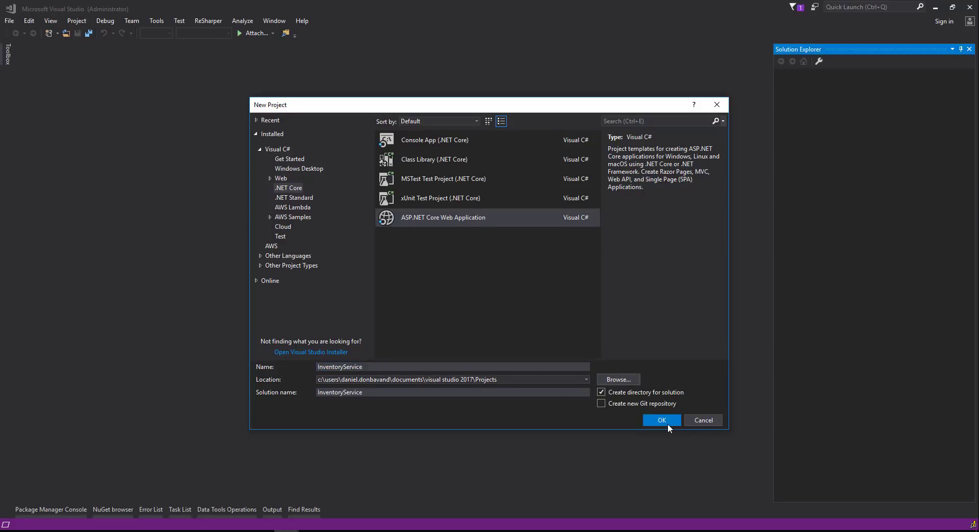
pyautogui.click(662, 420)
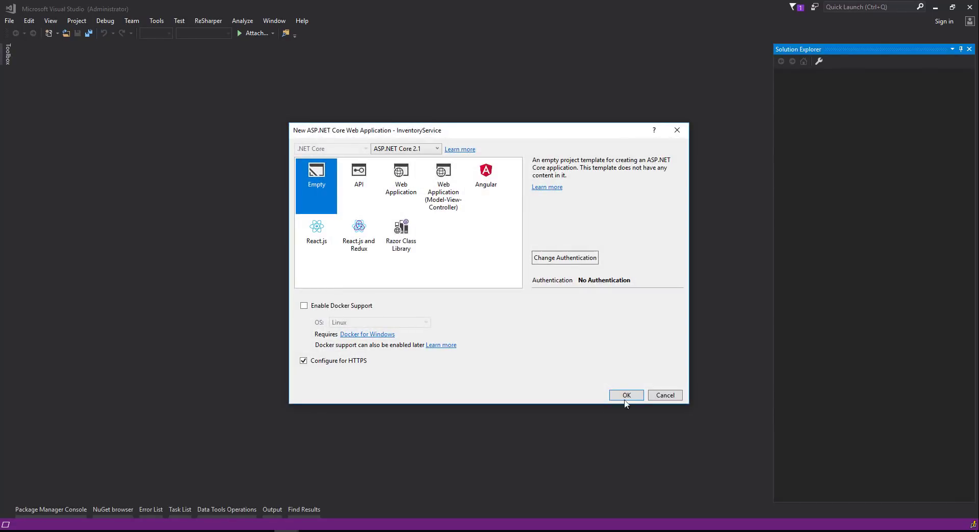
pyautogui.moveTo(317, 183)
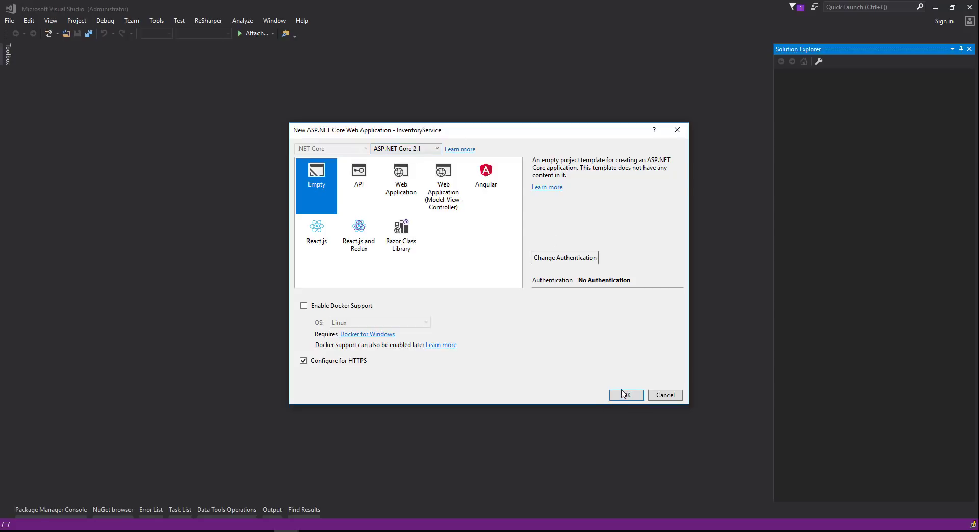
# - Create the Empty project and add services.AddMvc().SetCompatibilityVersion(Version_2_1) to ConfigureServices
pyautogui.click(626, 395)
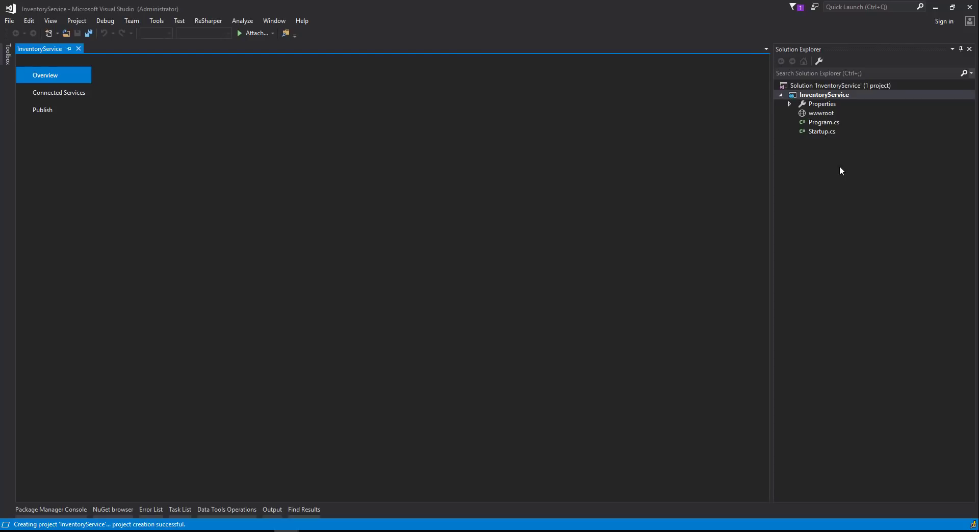
pyautogui.moveTo(833, 134)
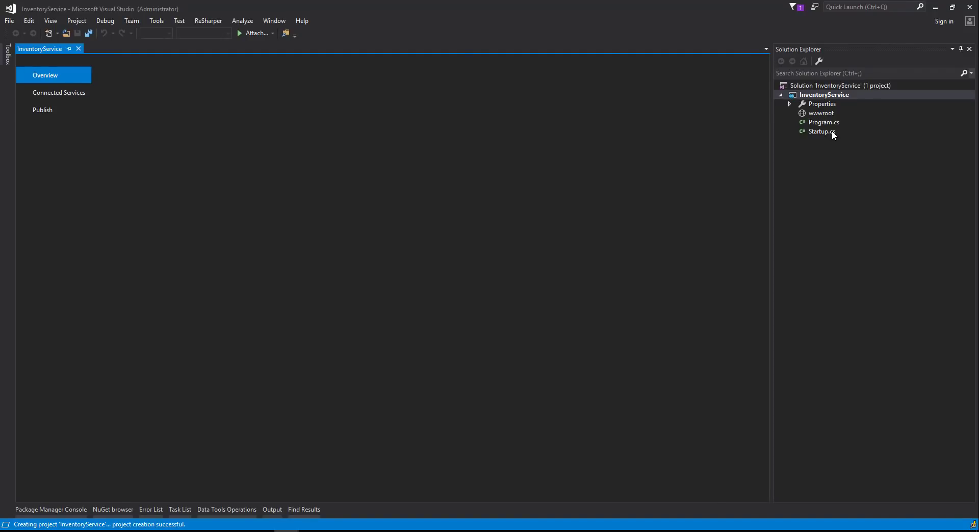
pyautogui.write('ser')
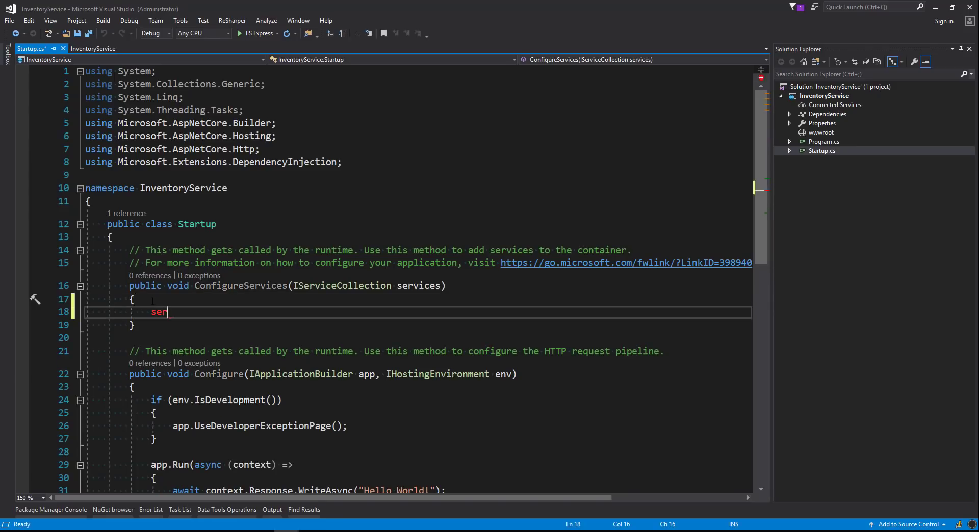
pyautogui.write('vices')
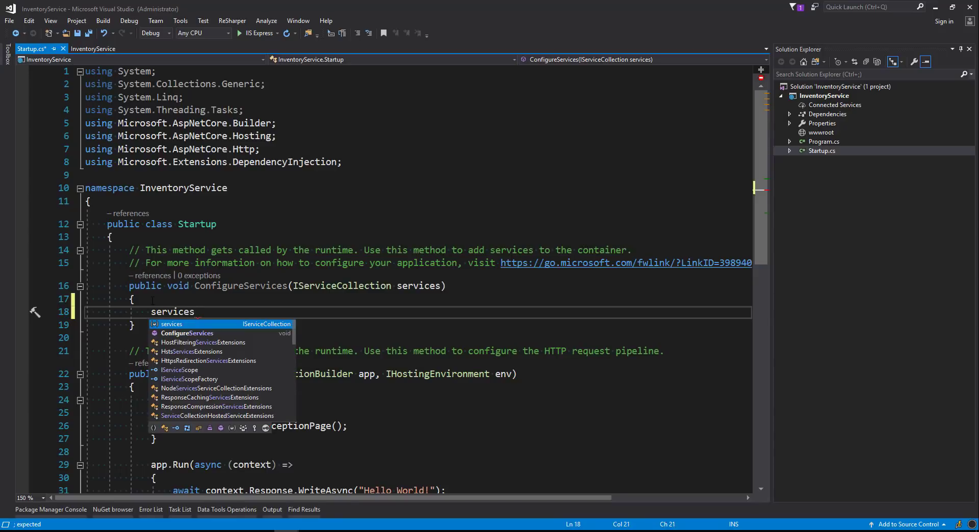
pyautogui.write('.AddM')
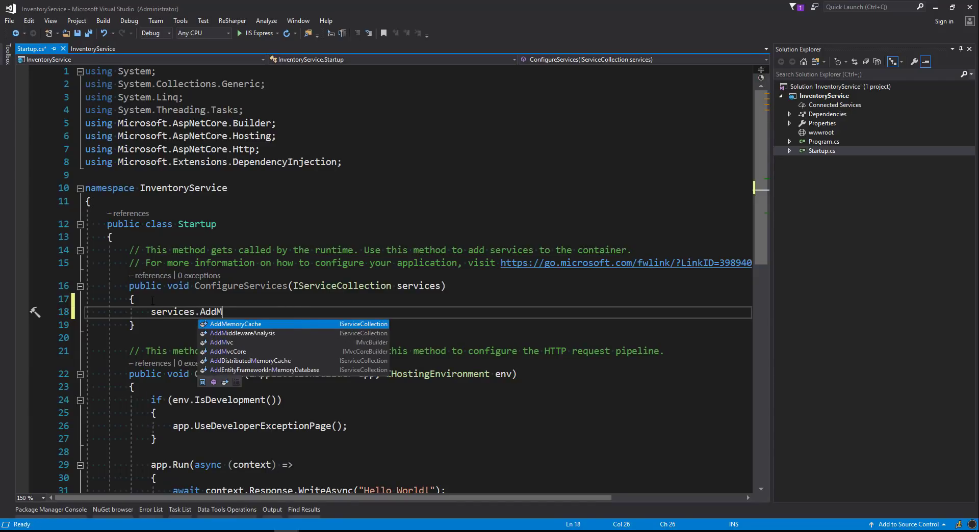
pyautogui.write('vc()')
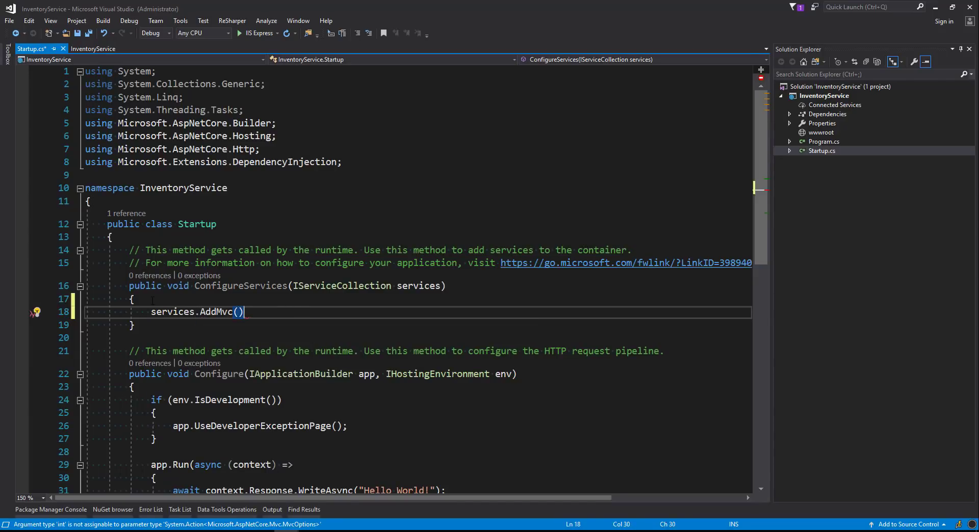
pyautogui.write('.Se')
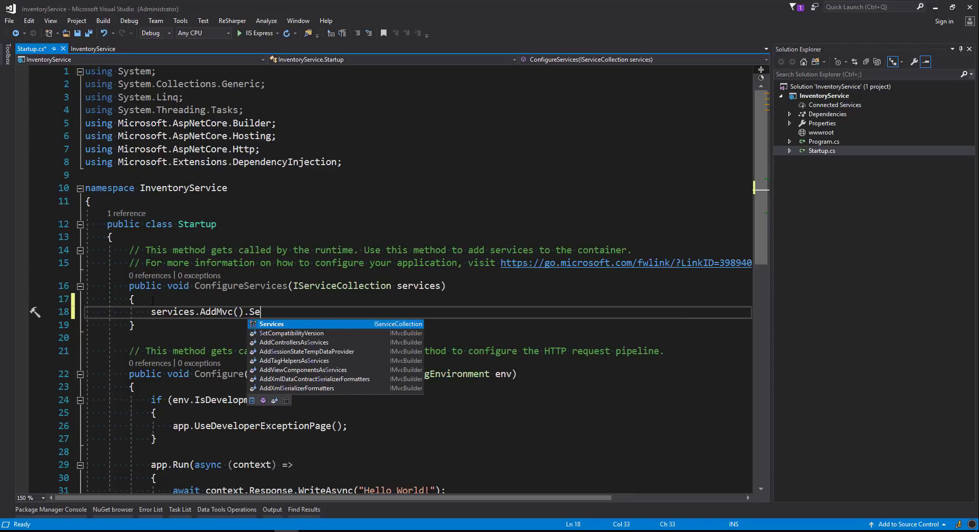
pyautogui.write('t')
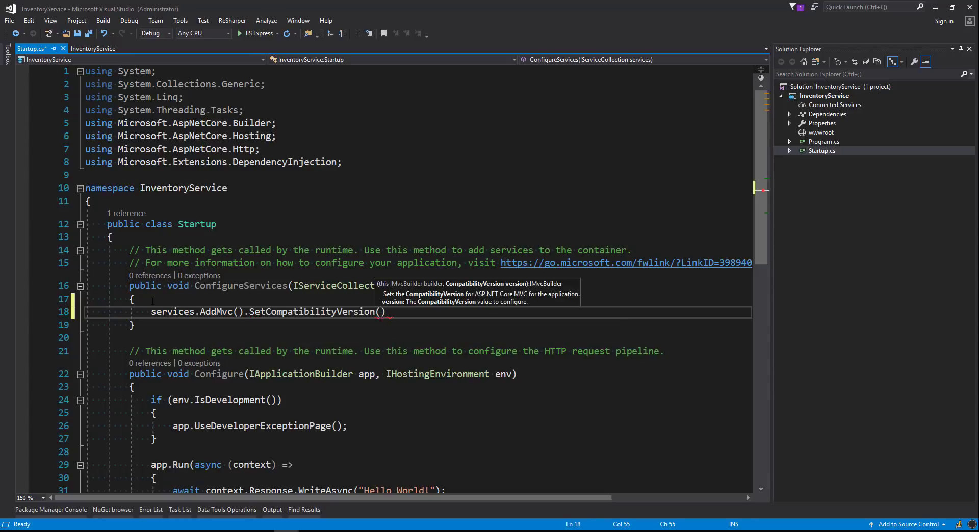
pyautogui.write('CompatibilityVersion.Version_2_1')
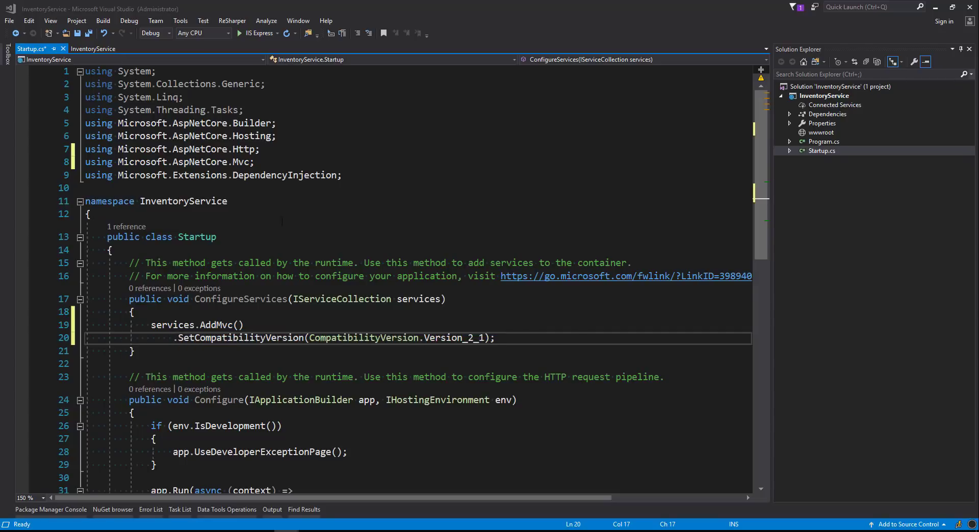
# - Add app.UseHsts() in an else branch for non-development environments
pyautogui.scroll(-3)
pyautogui.write('else')
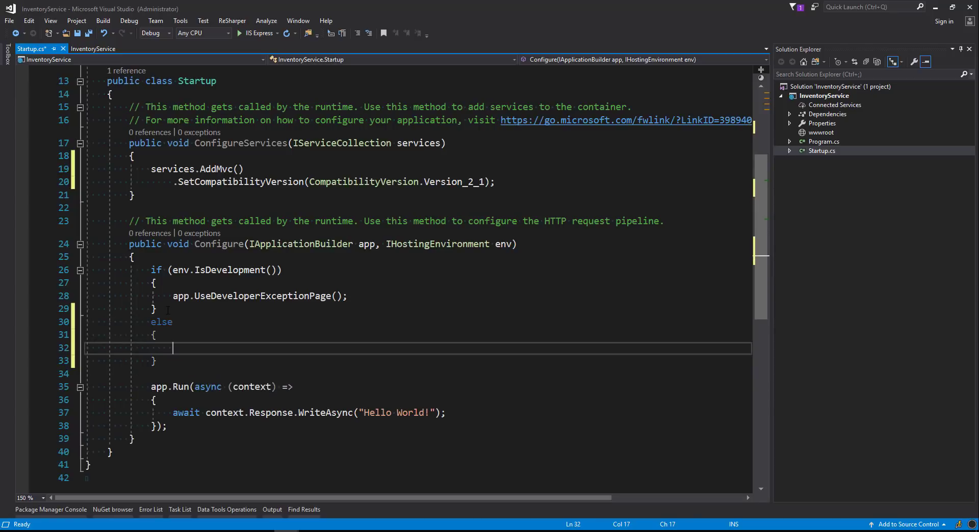
pyautogui.write('app.')
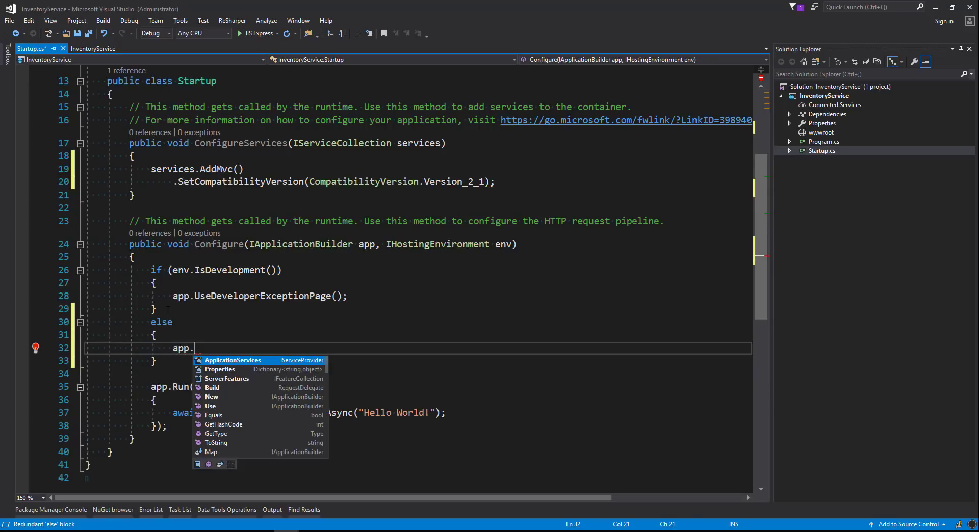
pyautogui.write('Use')
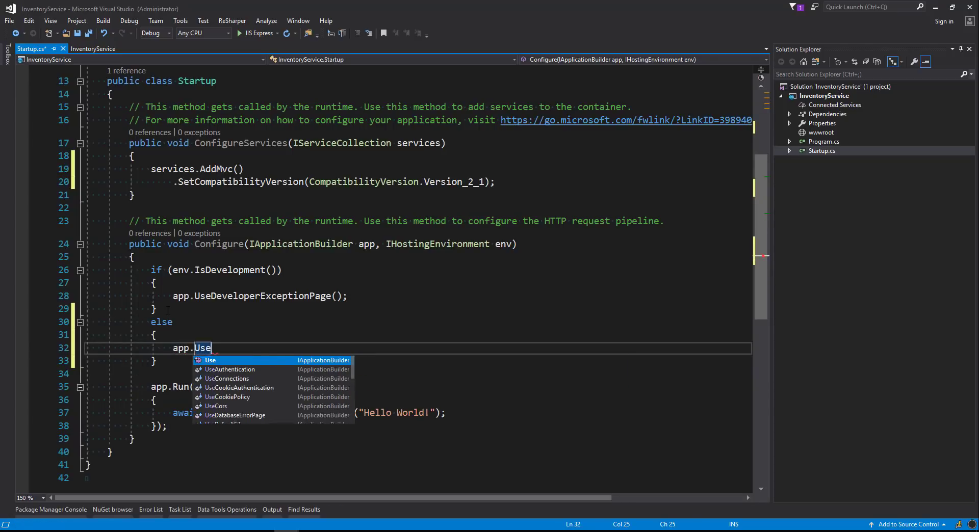
pyautogui.write('Hsts()')
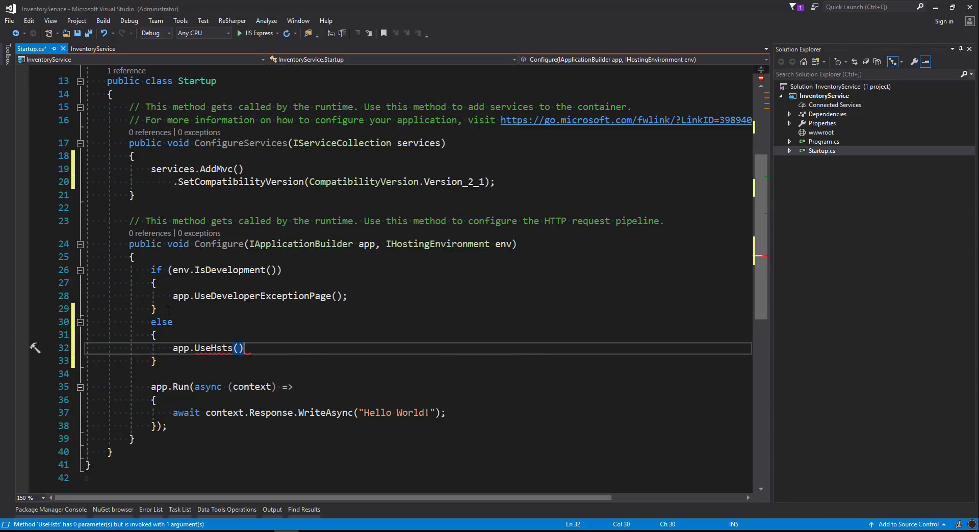
pyautogui.write(';')
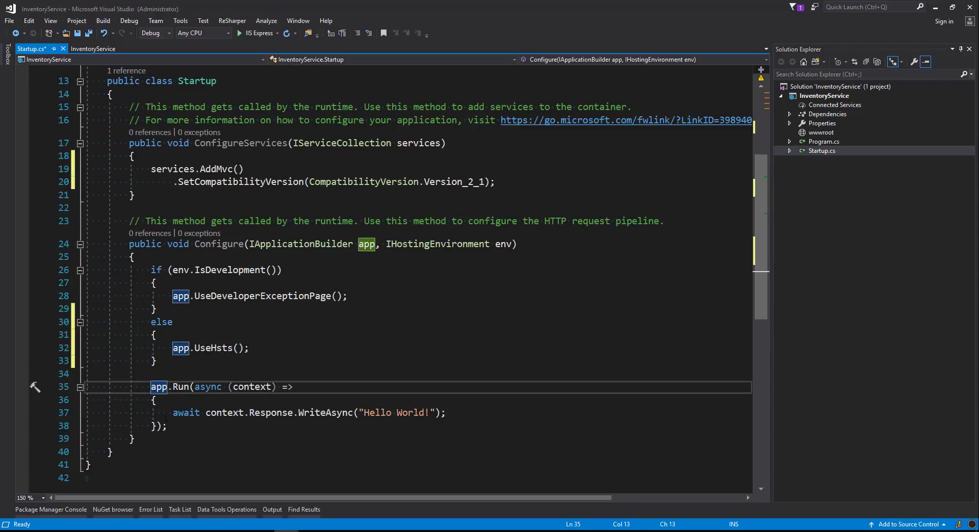
# - Replace the Hello World app.Run block with app.UseHttpsRedirection() and app.UseMvc()
pyautogui.moveTo(150, 386); pyautogui.dragTo(167, 426)
pyautogui.write('app')
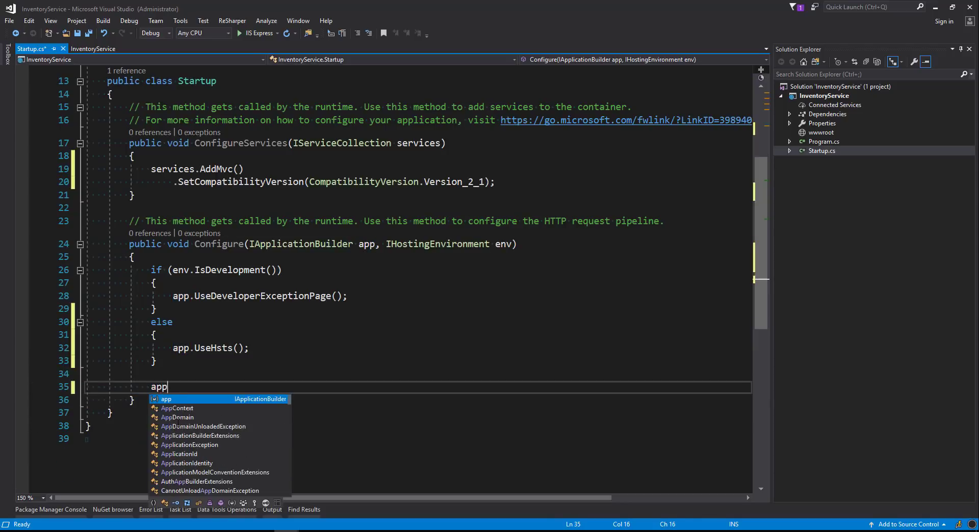
pyautogui.write('.Use')
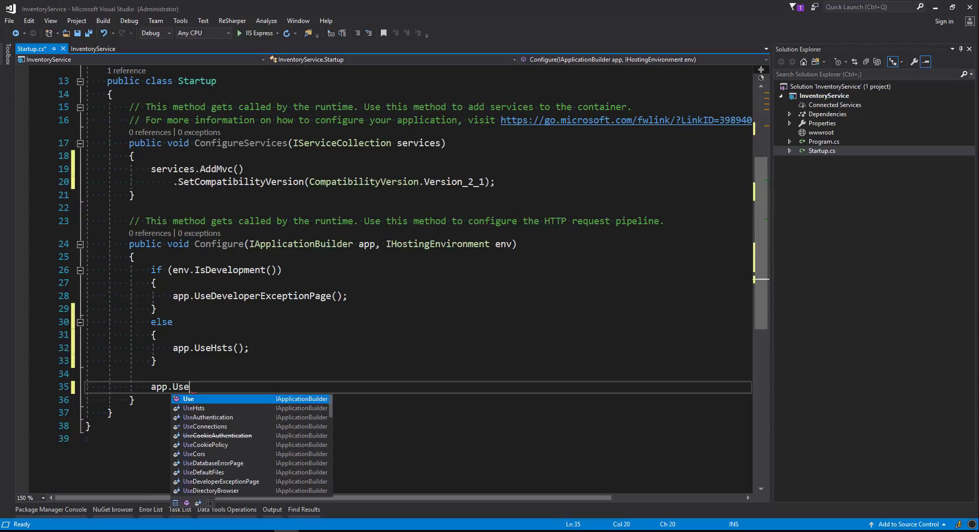
pyautogui.write('HttpsRedirection();')
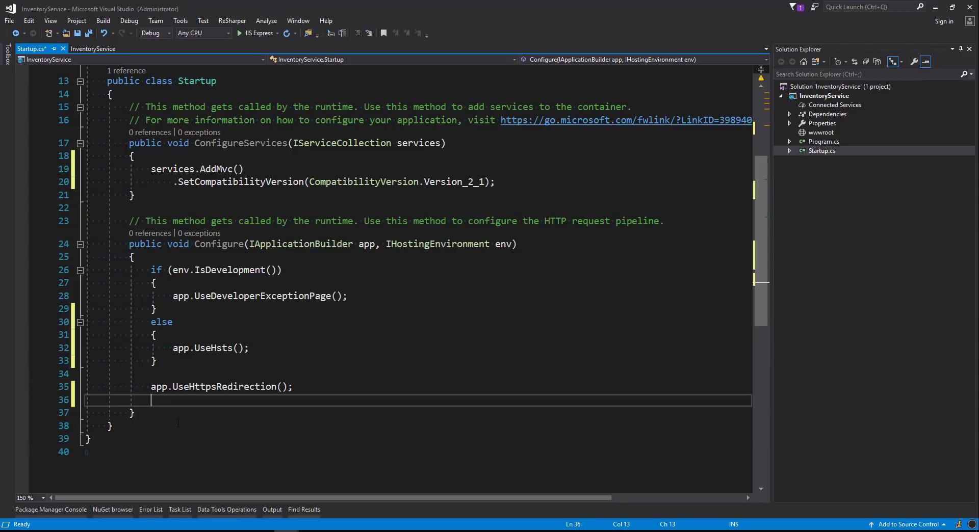
pyautogui.write('a')
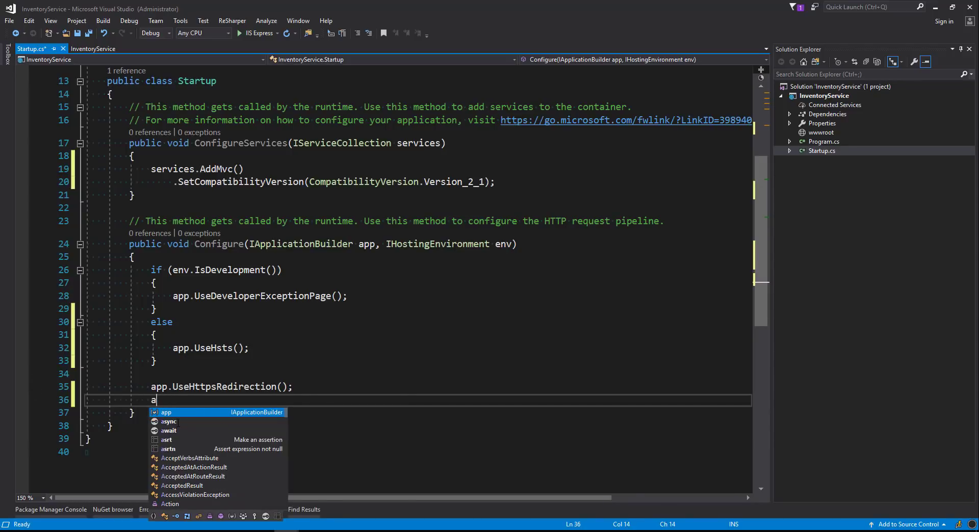
pyautogui.write('pp.Use')
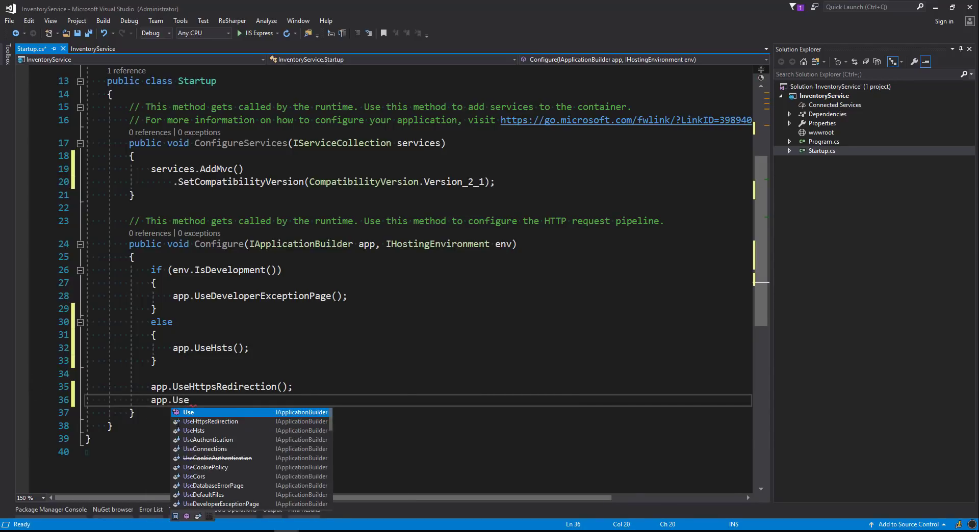
pyautogui.write('Mvc();')
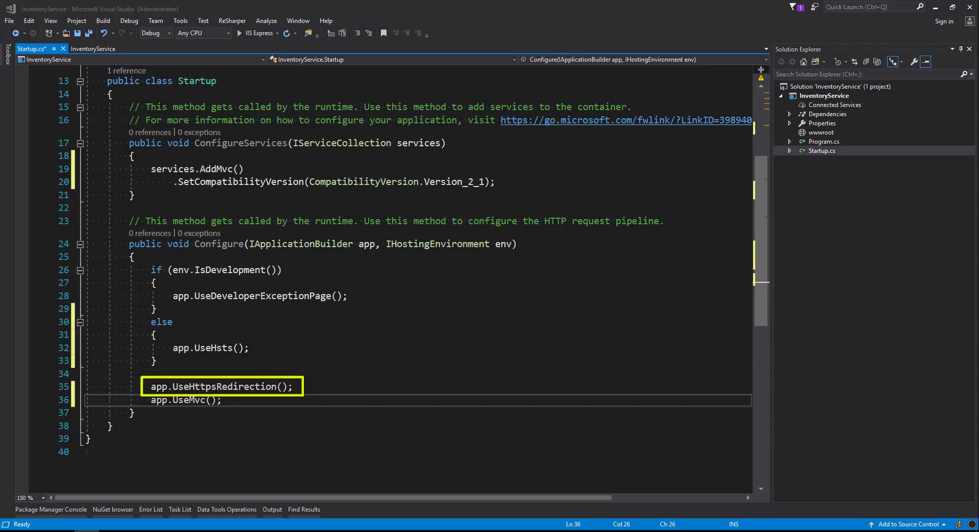
pyautogui.click(222, 400)
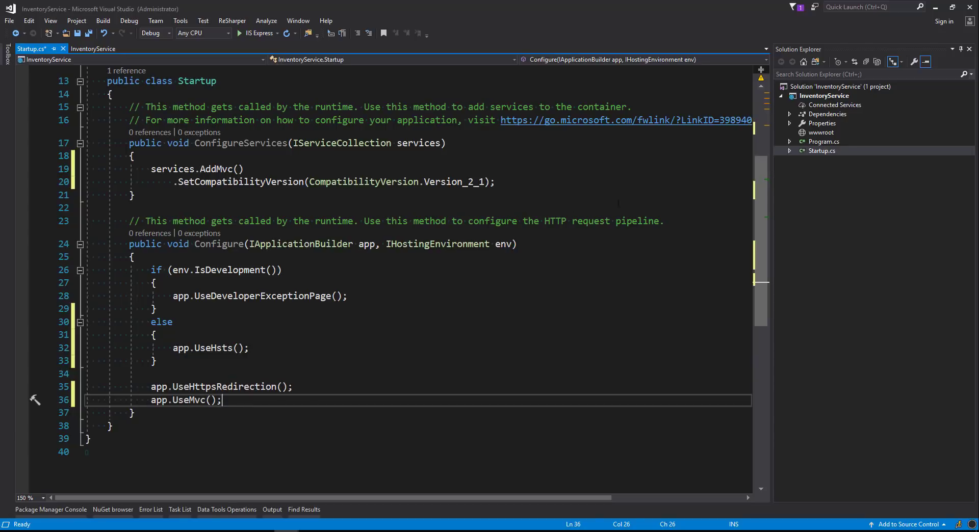
# - Add a Controllers folder to the InventoryService project
pyautogui.click(824, 95)
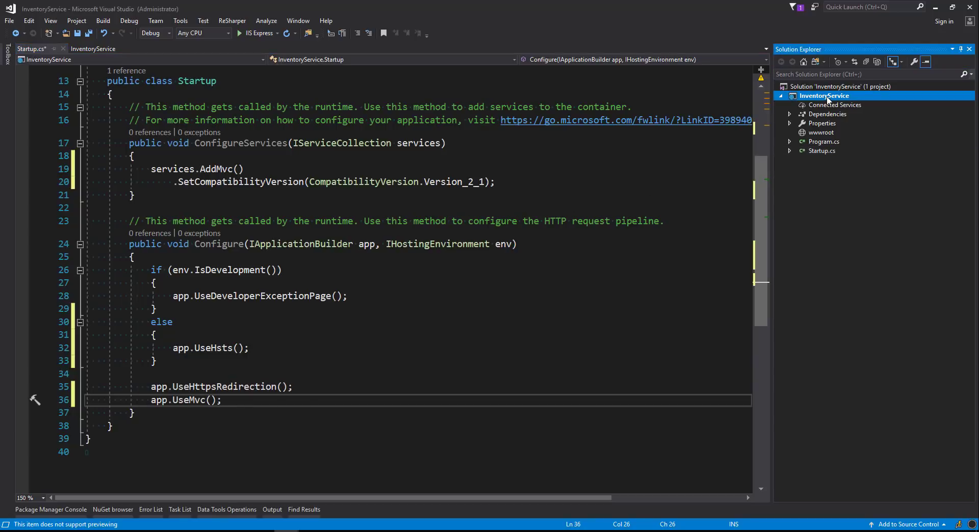
pyautogui.rightClick(822, 96)
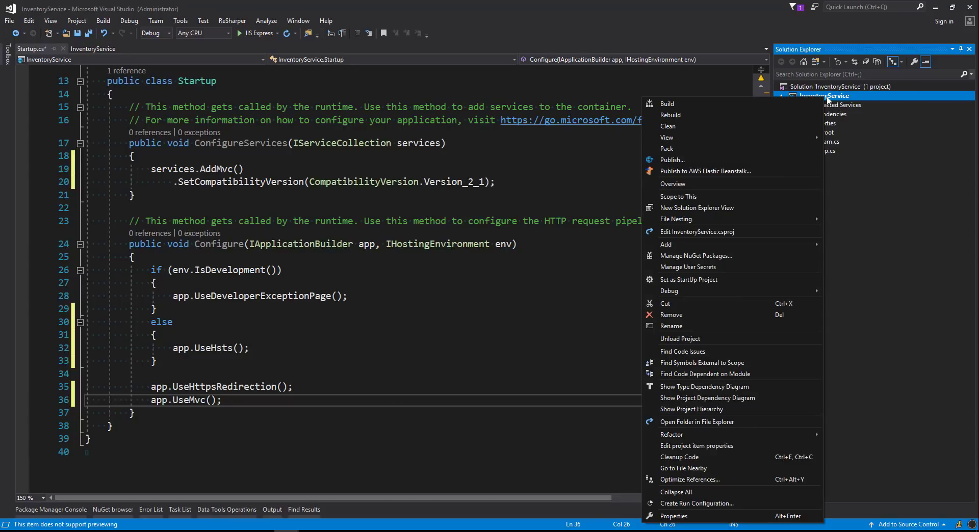
pyautogui.moveTo(666, 245)
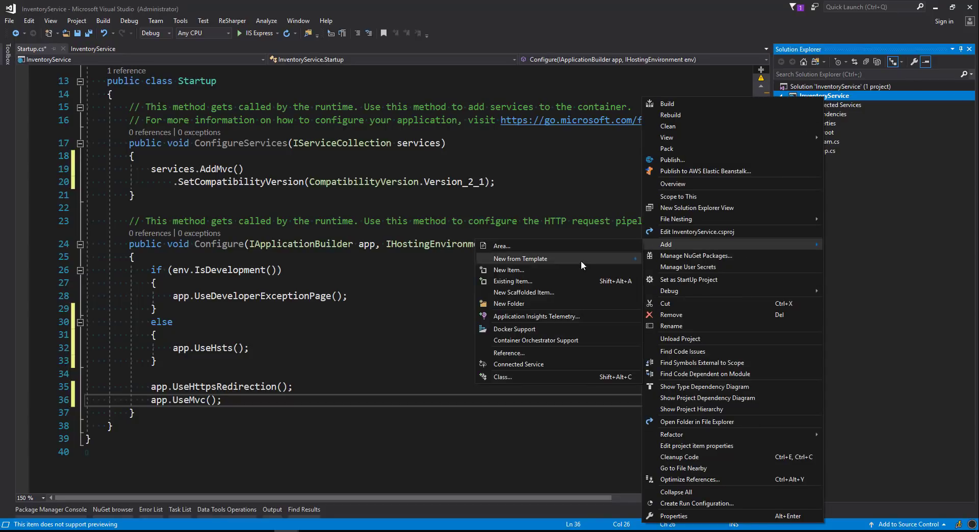
pyautogui.click(509, 303)
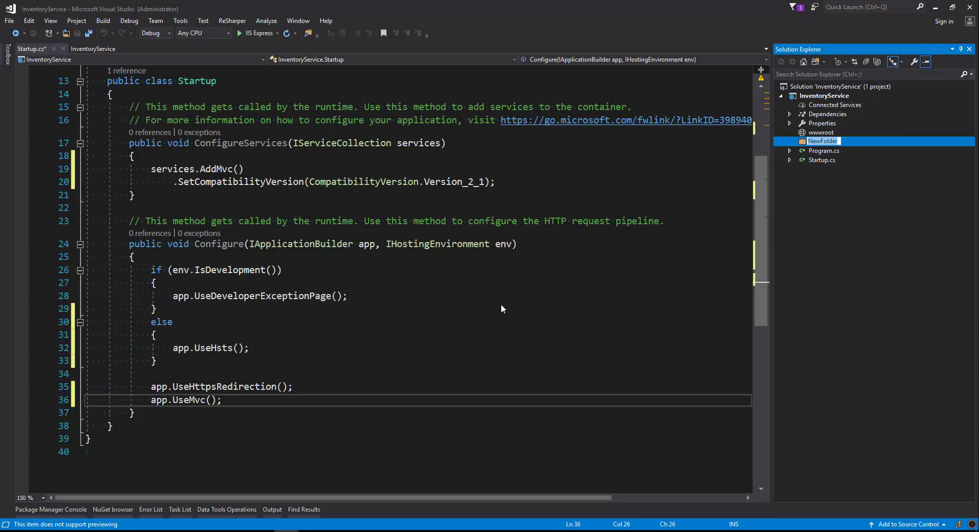
pyautogui.write('Controllers')
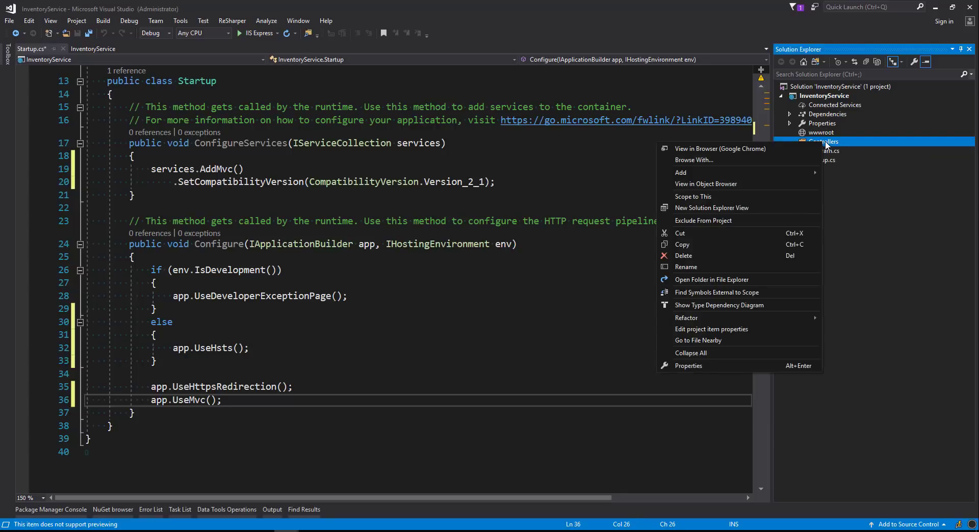
# - Create an empty API controller named InventoryController in Controllers
pyautogui.click(679, 172)
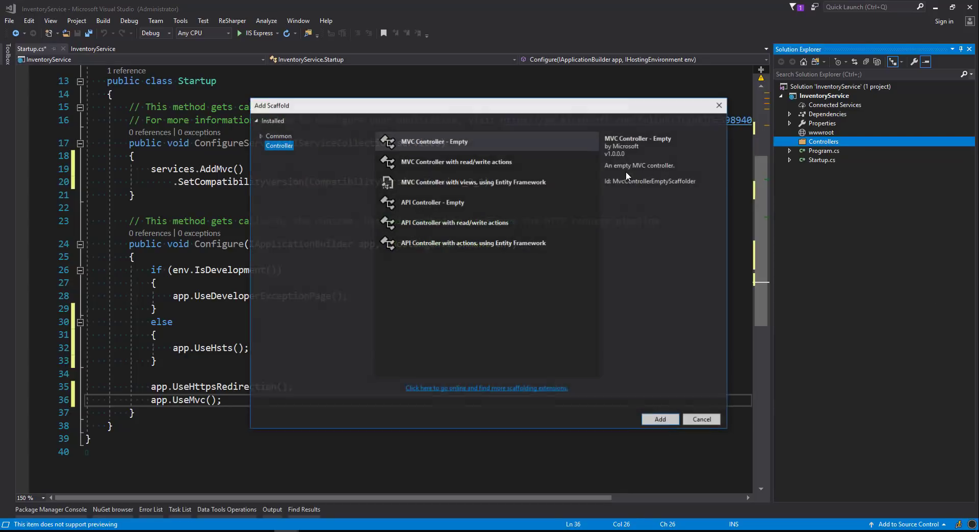
pyautogui.click(432, 202)
pyautogui.write('InventoryController')
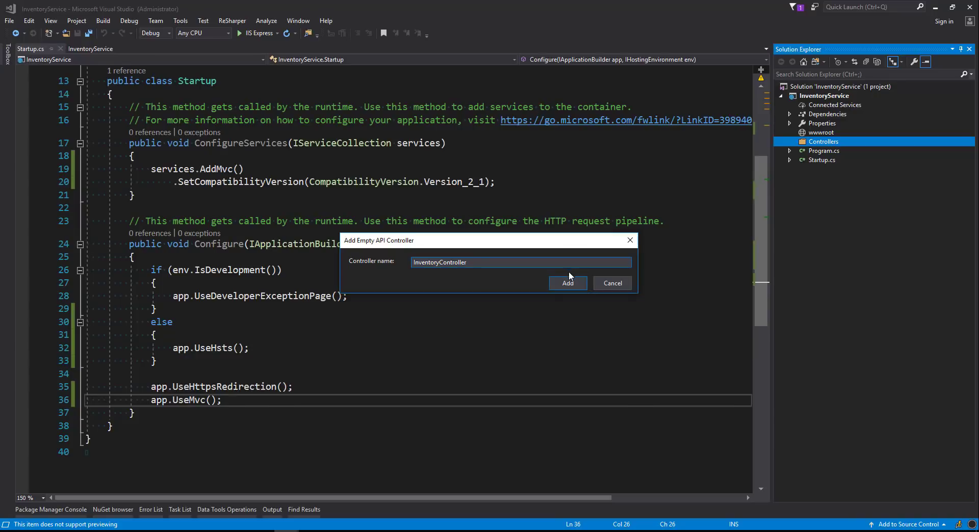
pyautogui.click(567, 283)
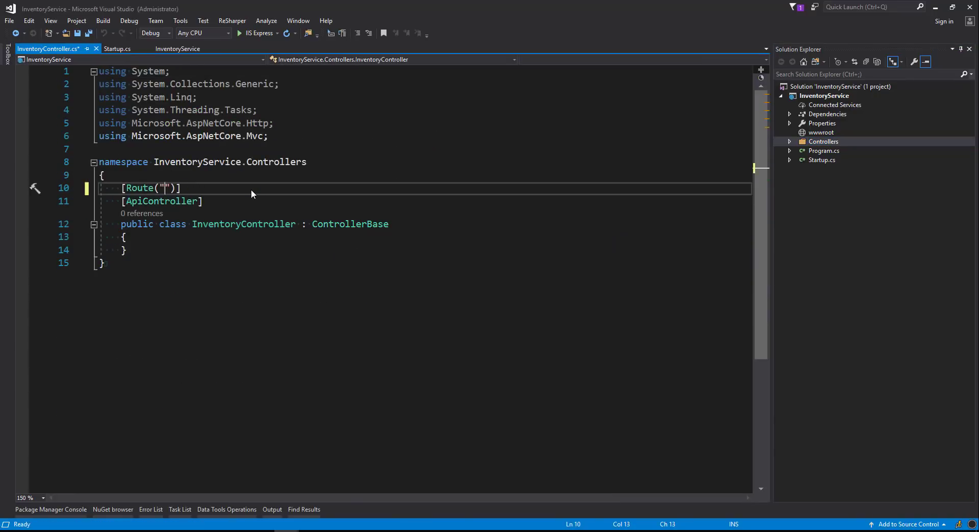
# - Set [Route("v1/")] and write public ActionResult AddInventoryItems() returning Ok()
pyautogui.write('v1/')
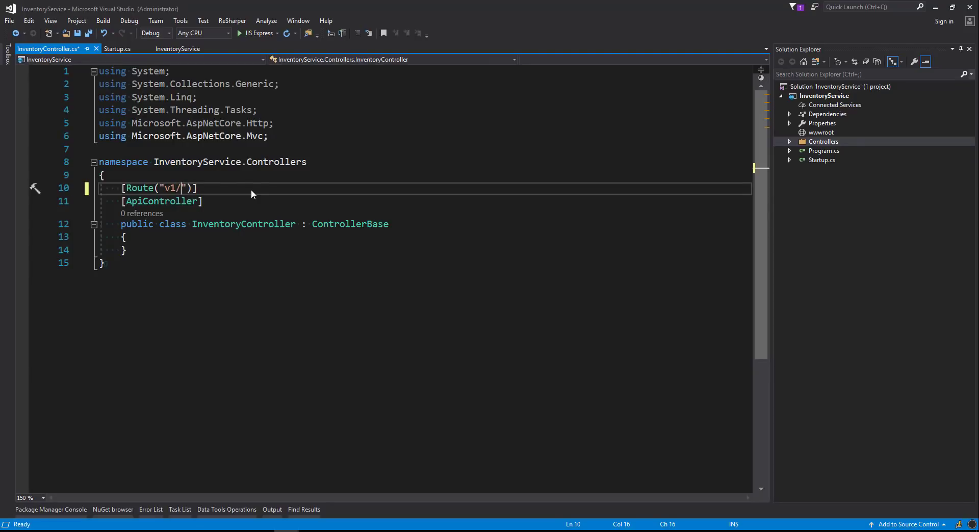
pyautogui.press('enter')
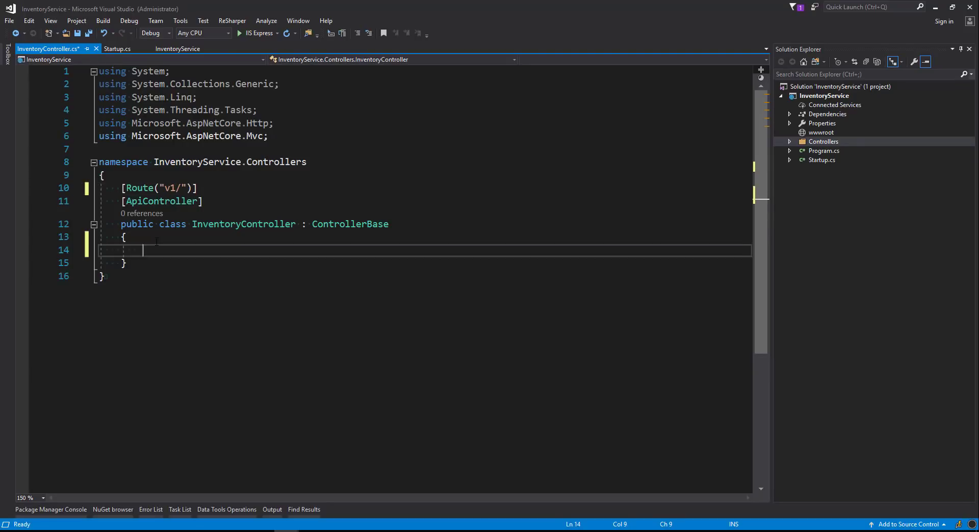
pyautogui.write('public Actio')
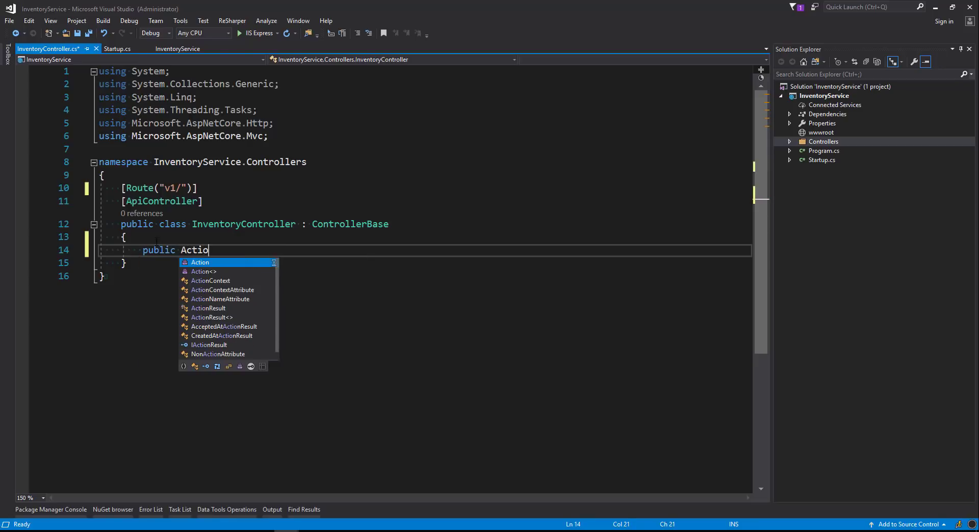
pyautogui.write('nResul')
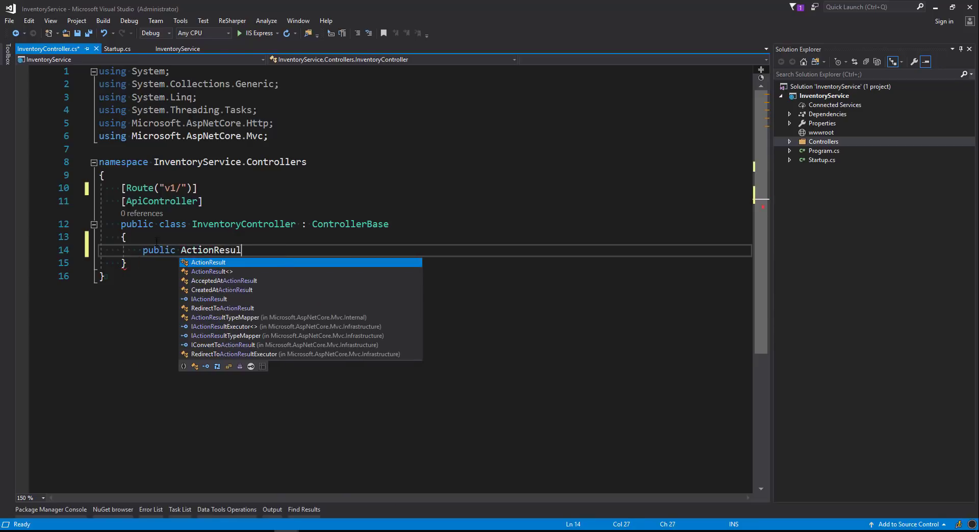
pyautogui.write('Add')
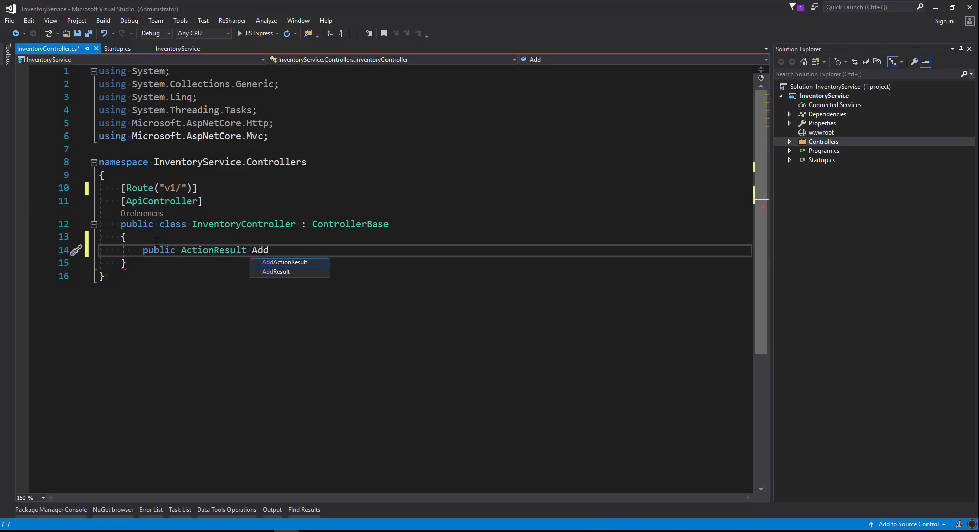
pyautogui.write('In')
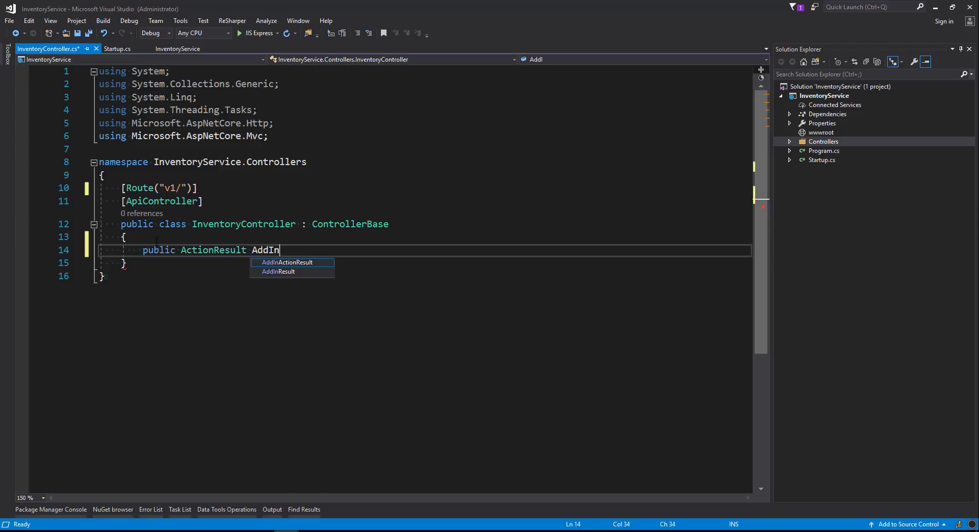
pyautogui.write('ventory')
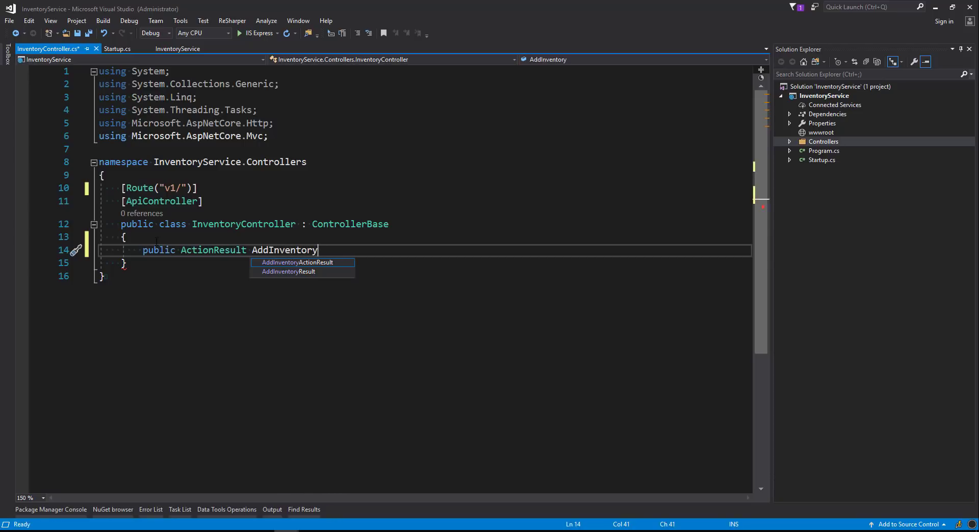
pyautogui.write('Items')
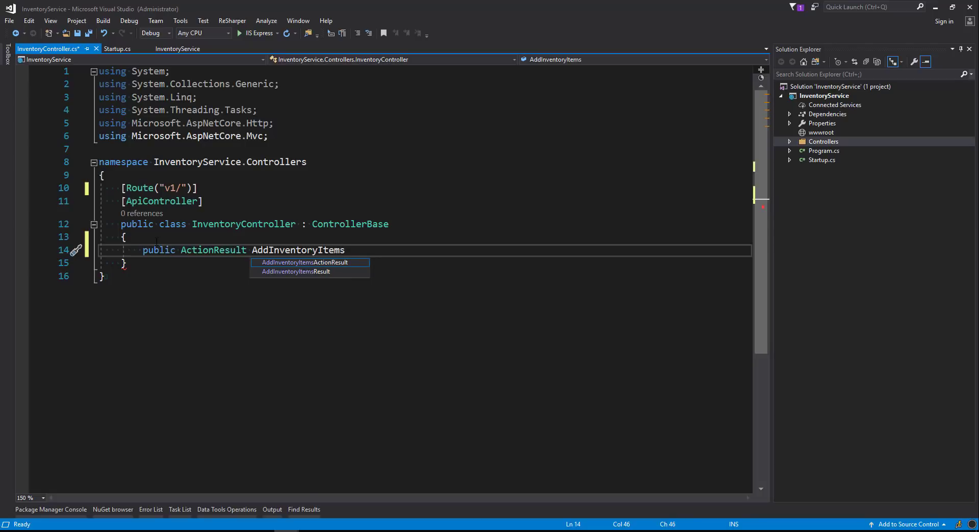
pyautogui.write('()')
pyautogui.write('{')
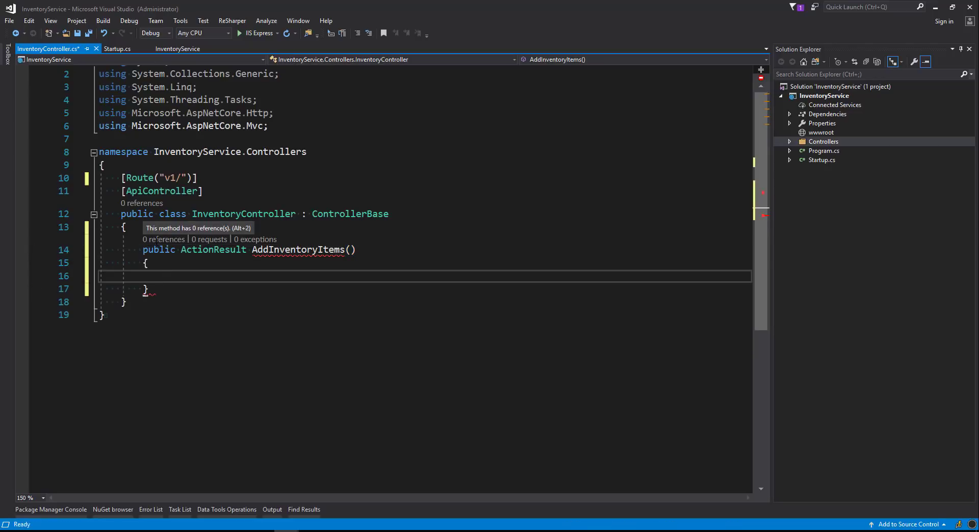
pyautogui.write('return')
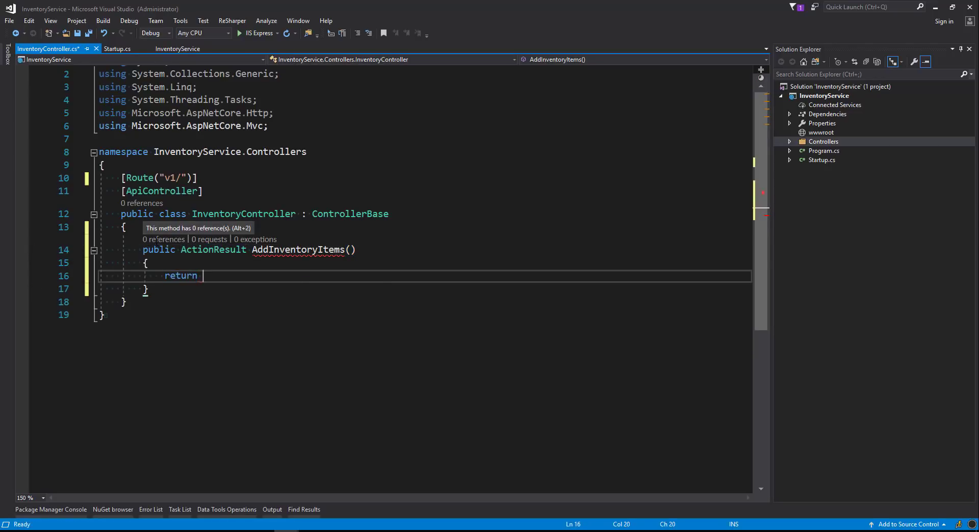
pyautogui.write('Ok();')
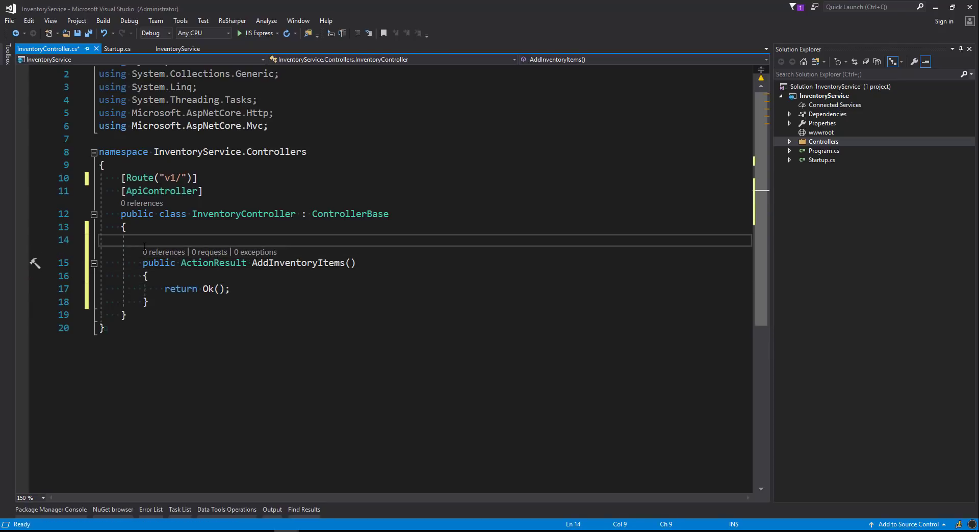
pyautogui.write('[J')
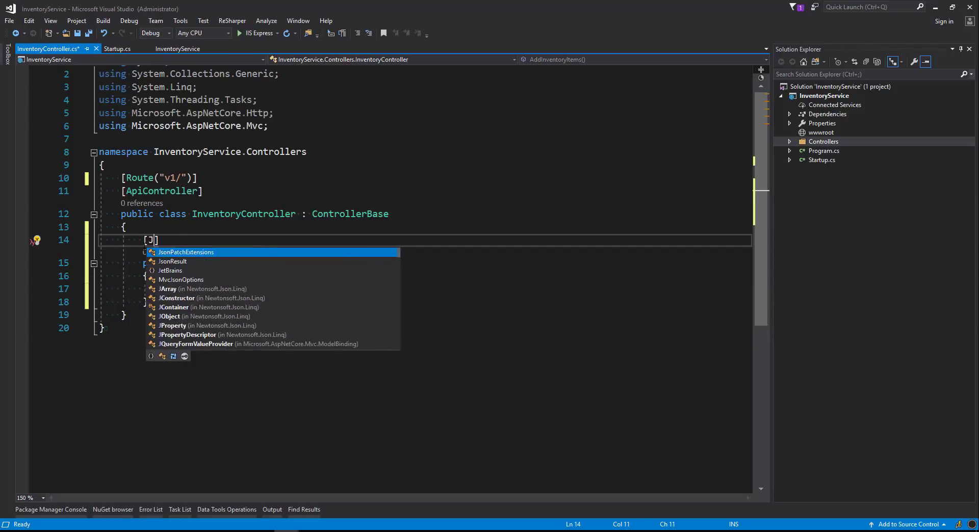
# - Mark AddInventoryItems [HttpPost] and change its return type to ActionResult<InventoryItems>
pyautogui.write('HttpPost')
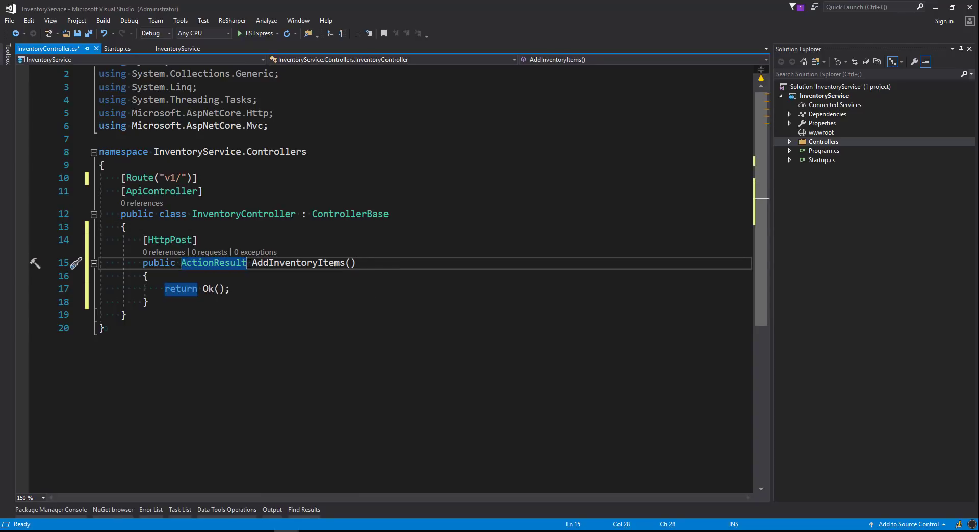
pyautogui.write('<')
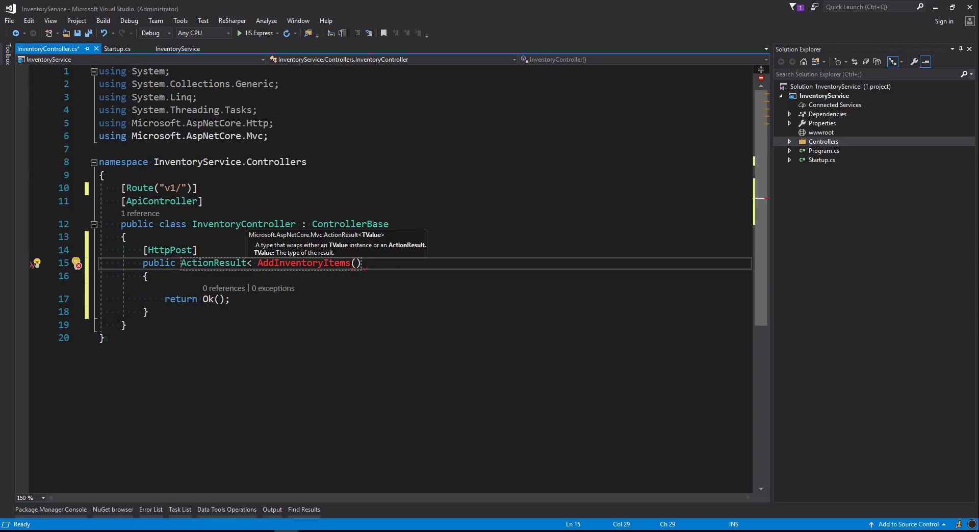
pyautogui.write('Inventoru')
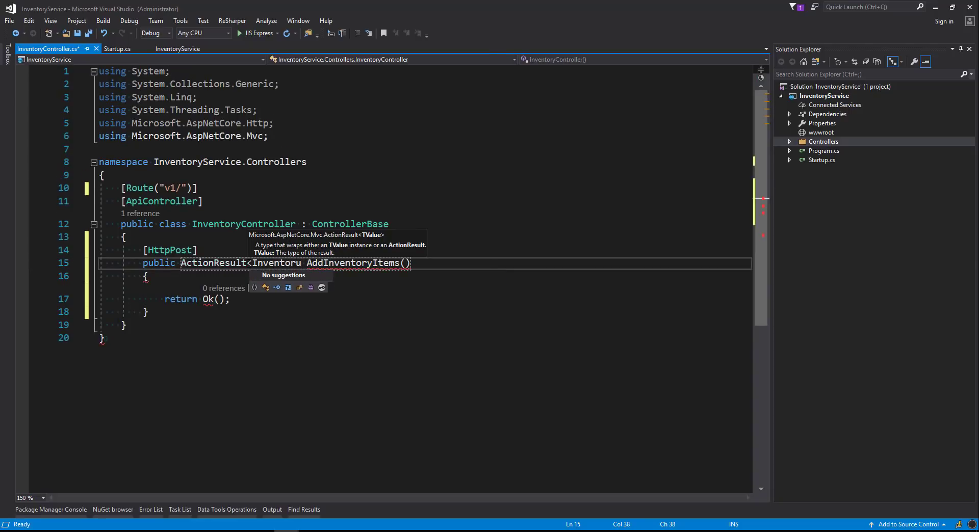
pyautogui.press('Backspace')
pyautogui.write('yItems>')
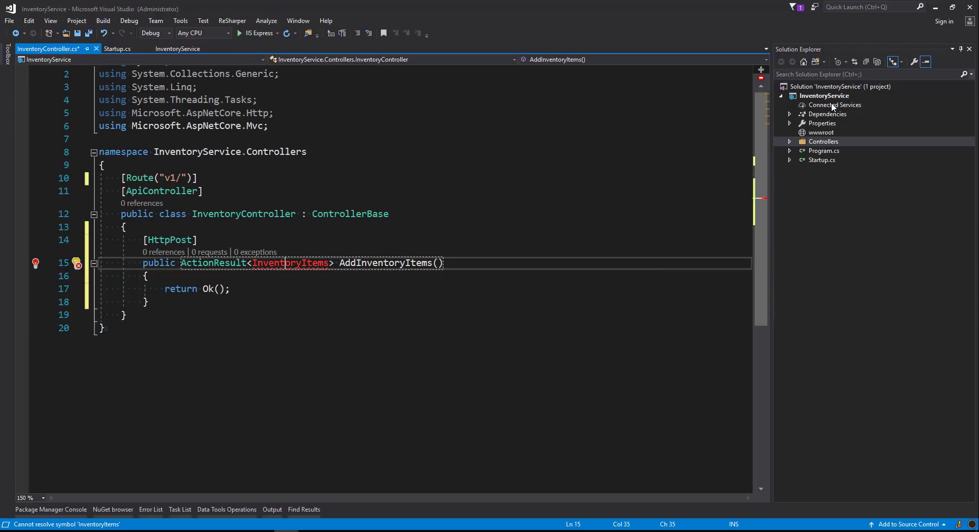
# - Add a Models folder and generate an Inventory class inside it
pyautogui.rightClick(823, 95)
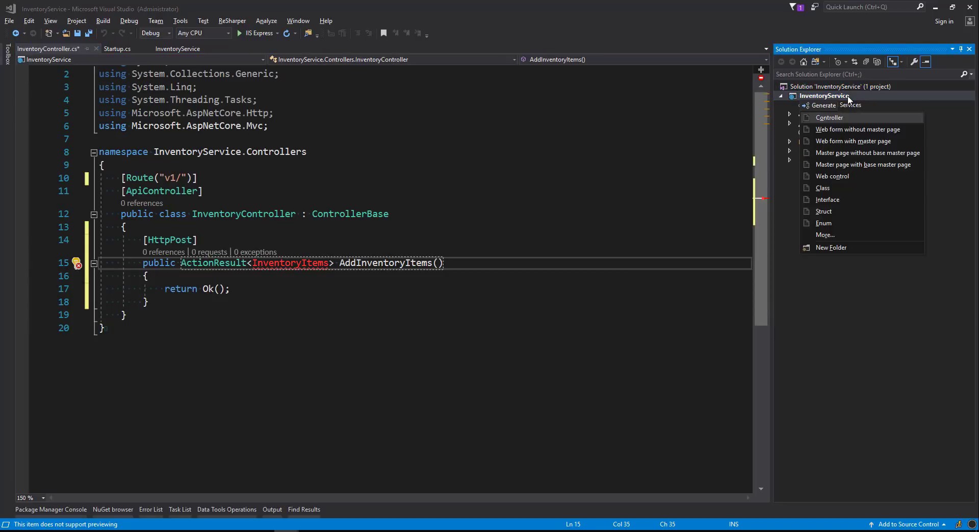
pyautogui.click(830, 248)
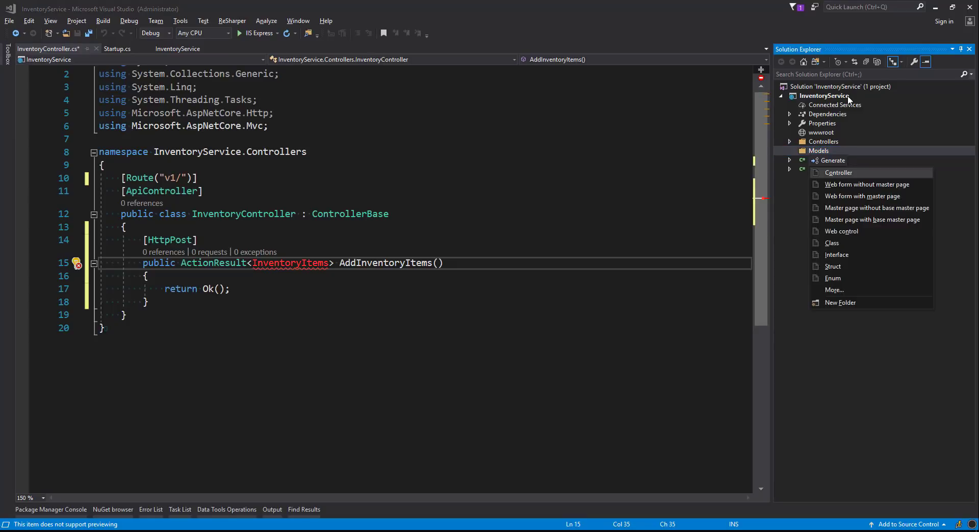
pyautogui.click(831, 243)
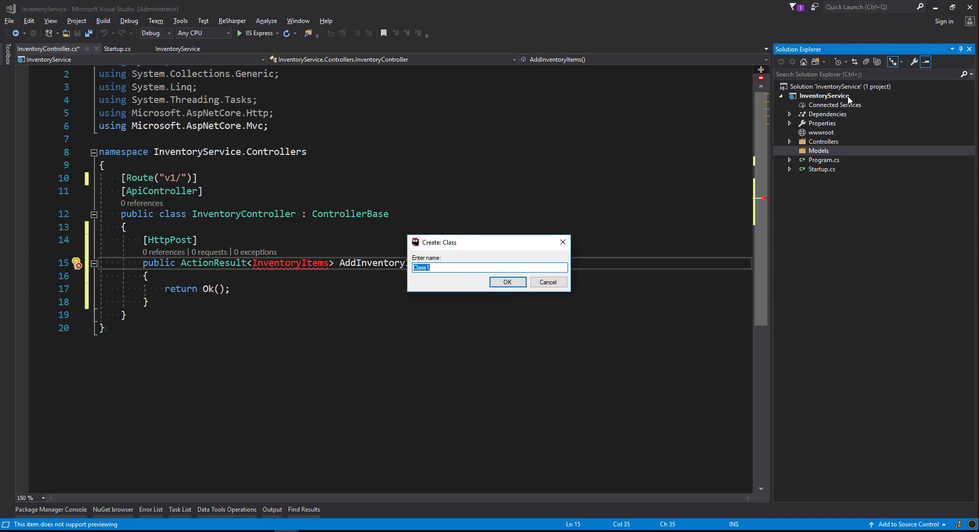
pyautogui.write('Inventory')
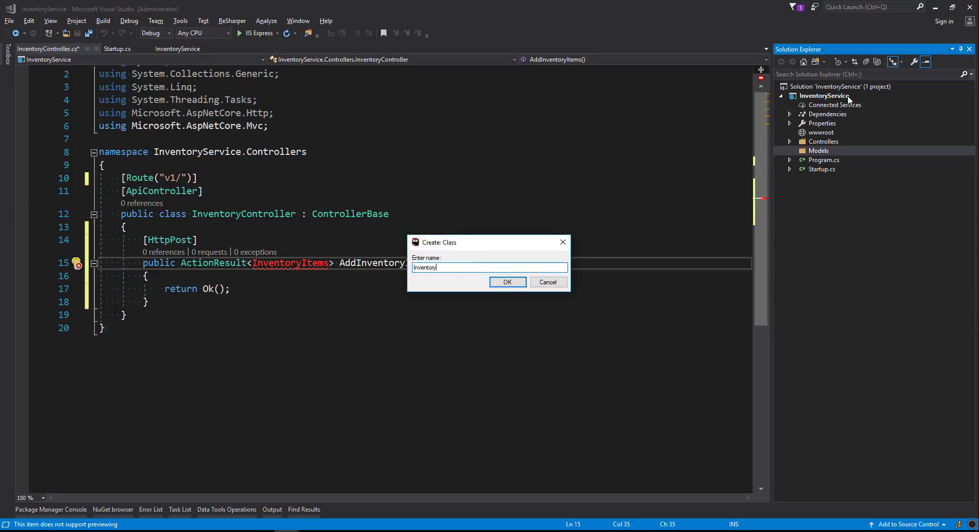
pyautogui.click(506, 281)
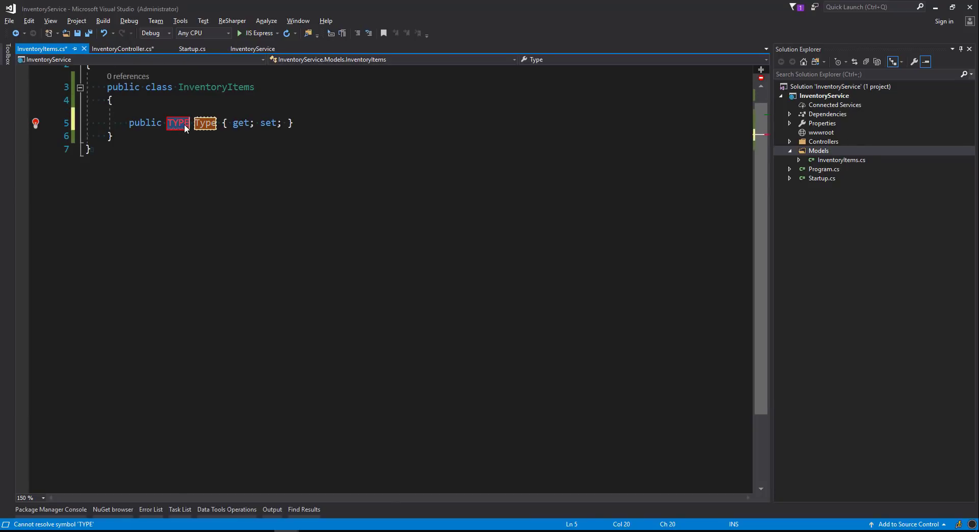
# - Add public int Id, string ItemName and double Price auto-properties to InventoryItems
pyautogui.write('int')
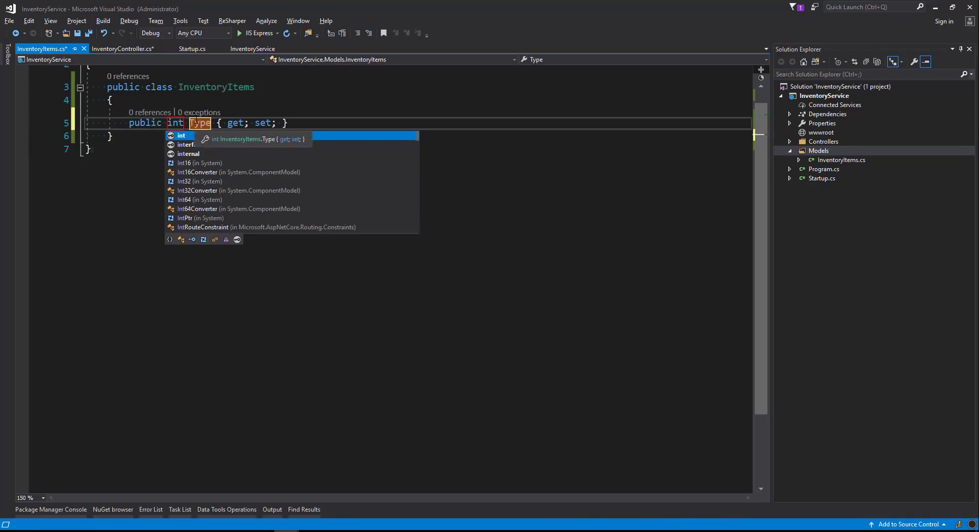
pyautogui.write('Id')
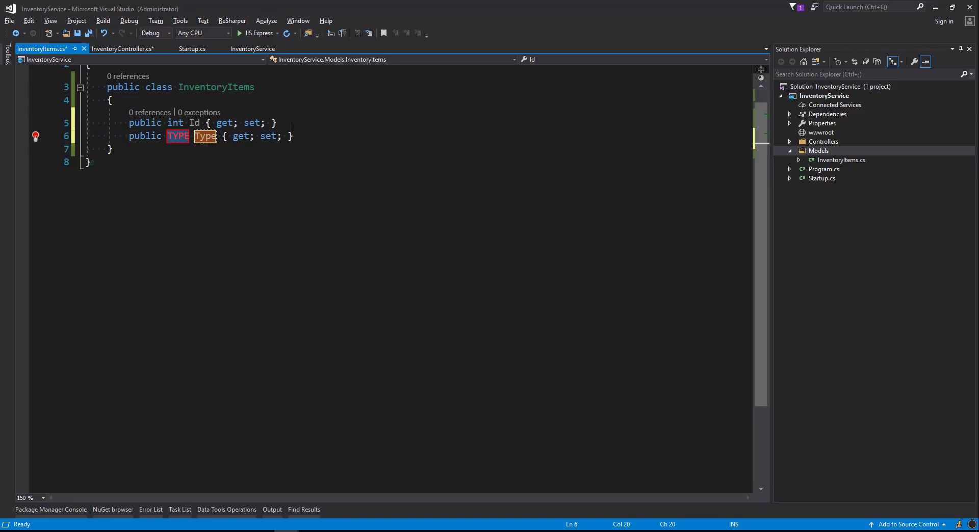
pyautogui.write('string')
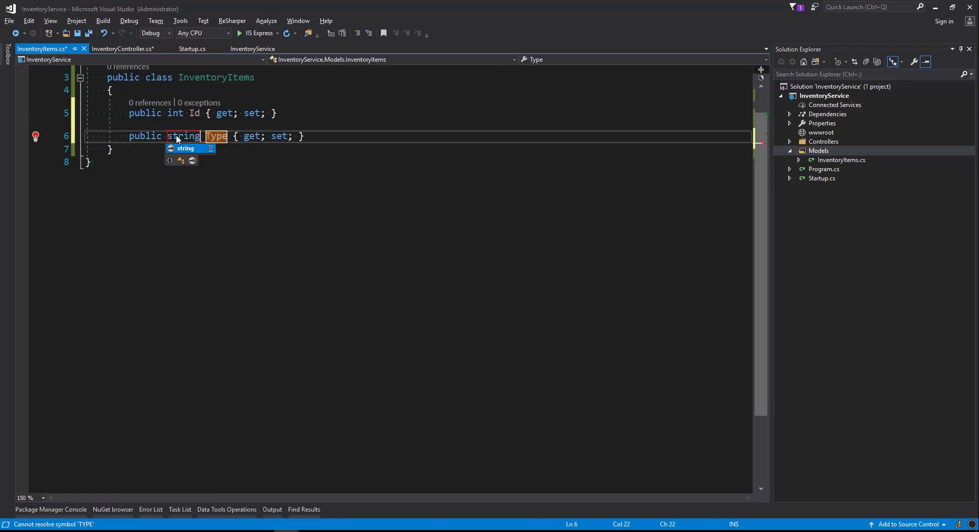
pyautogui.write('ItemNam')
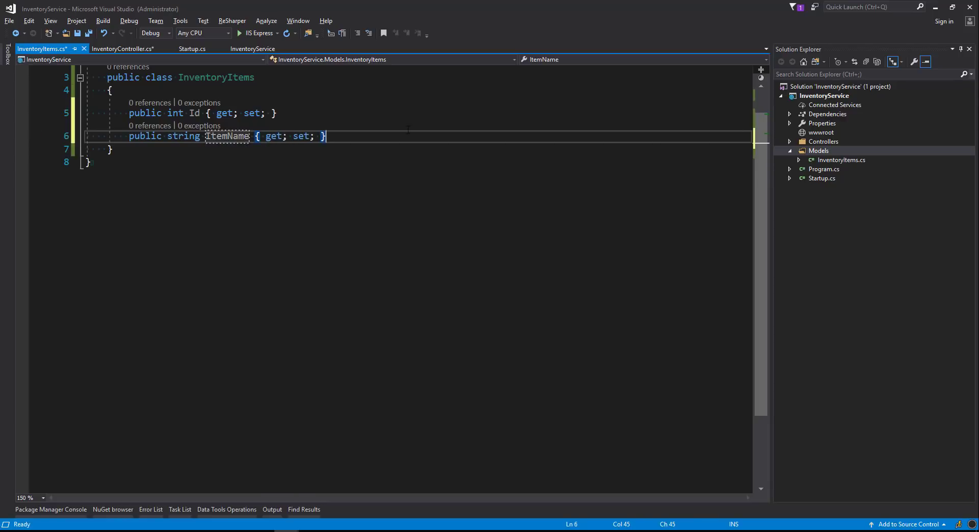
pyautogui.write('public TYPE Type { get; set; }')
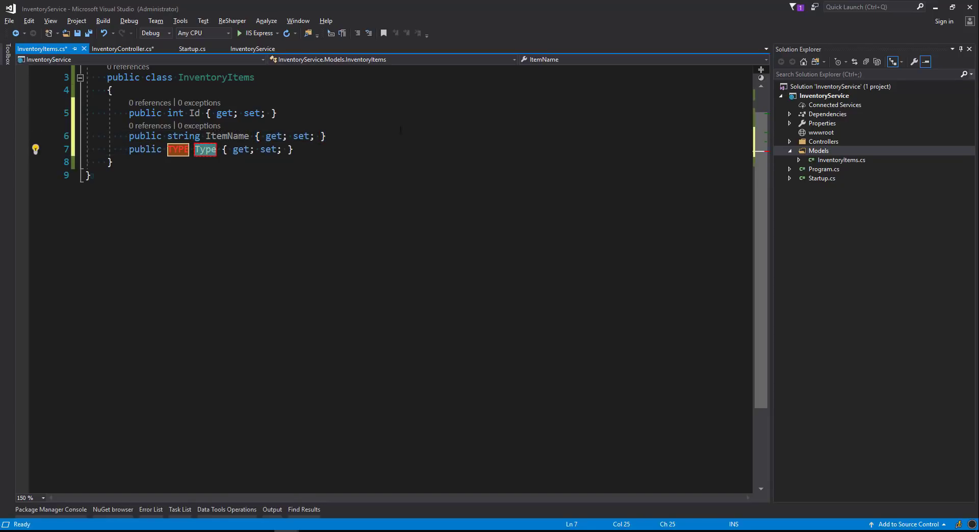
pyautogui.write('double')
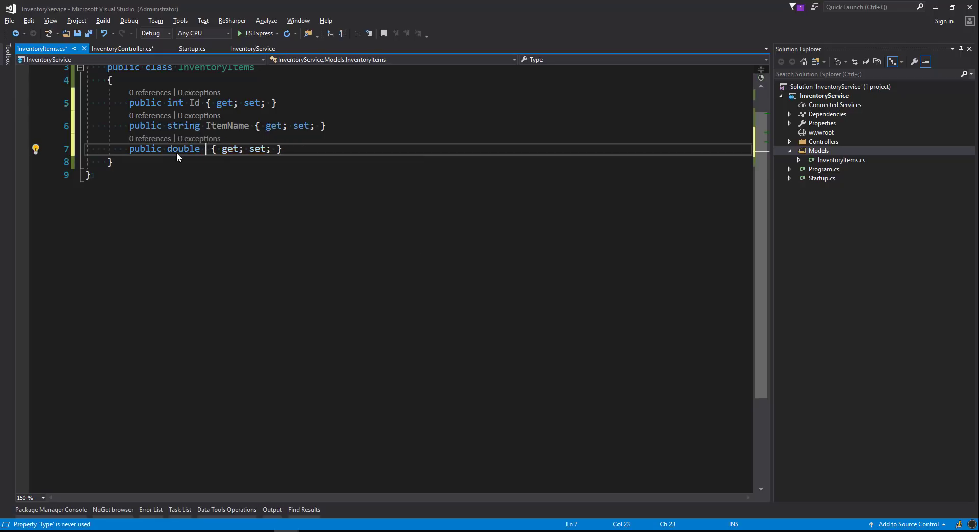
pyautogui.write('Price')
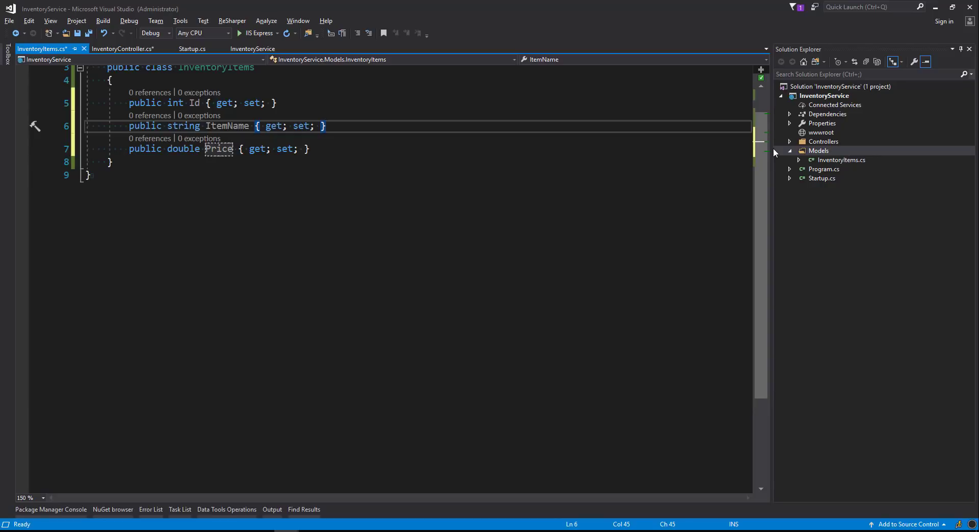
pyautogui.click(123, 49)
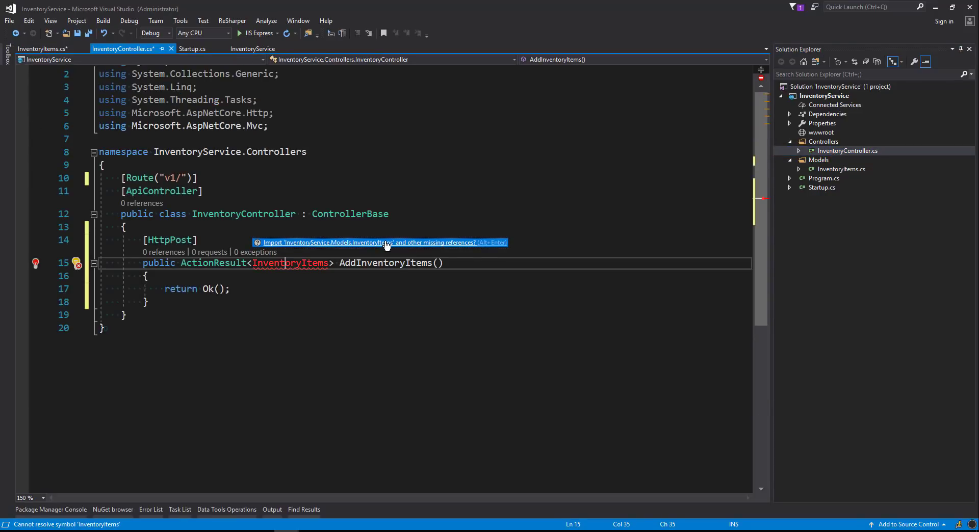
# - Import InventoryService.Models and open a blank line inside AddInventoryItems
pyautogui.click(381, 242)
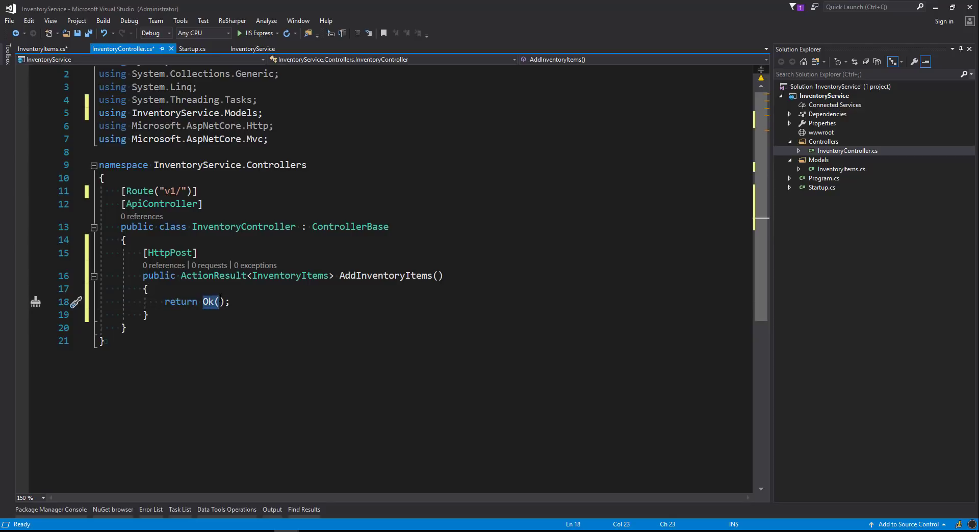
pyautogui.press('enter')
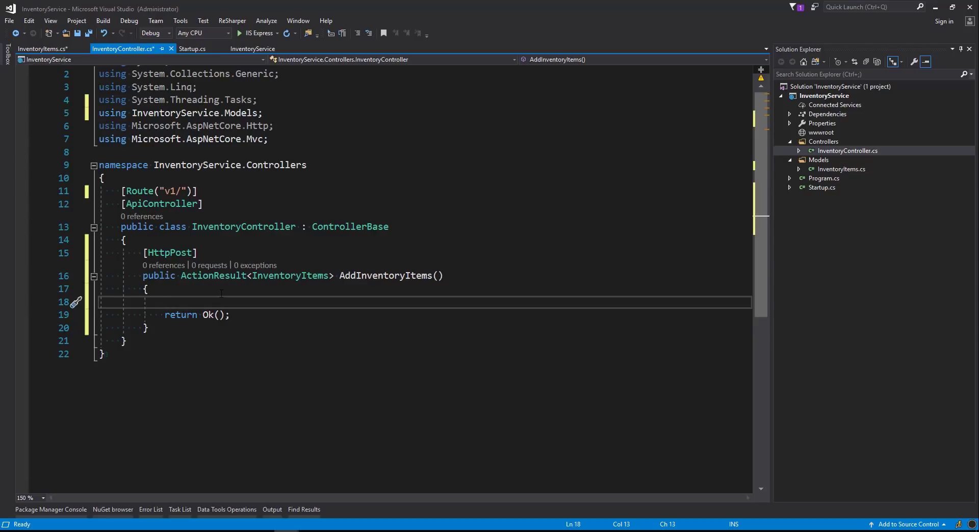
# - Store the result of _service.AddInventoryItems(items) in var inventoryItems
pyautogui.write('var')
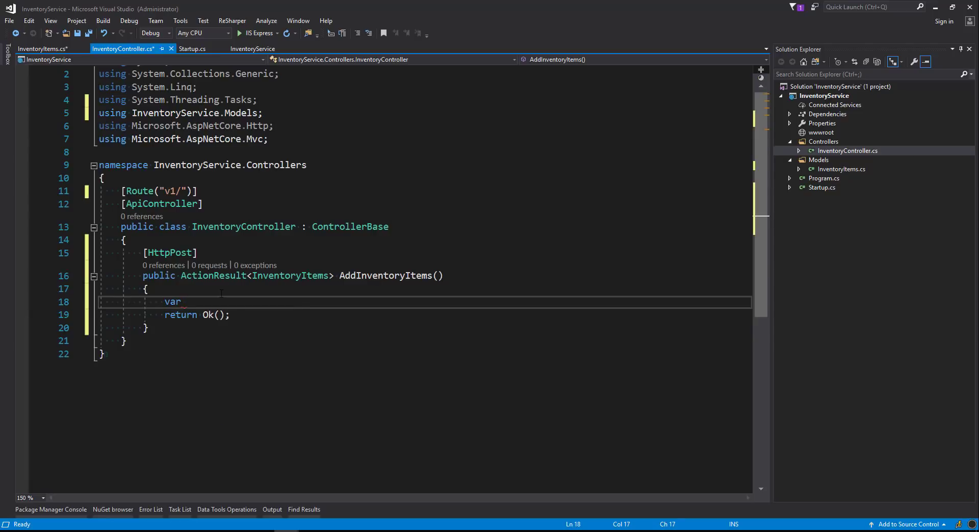
pyautogui.write('inventoryI')
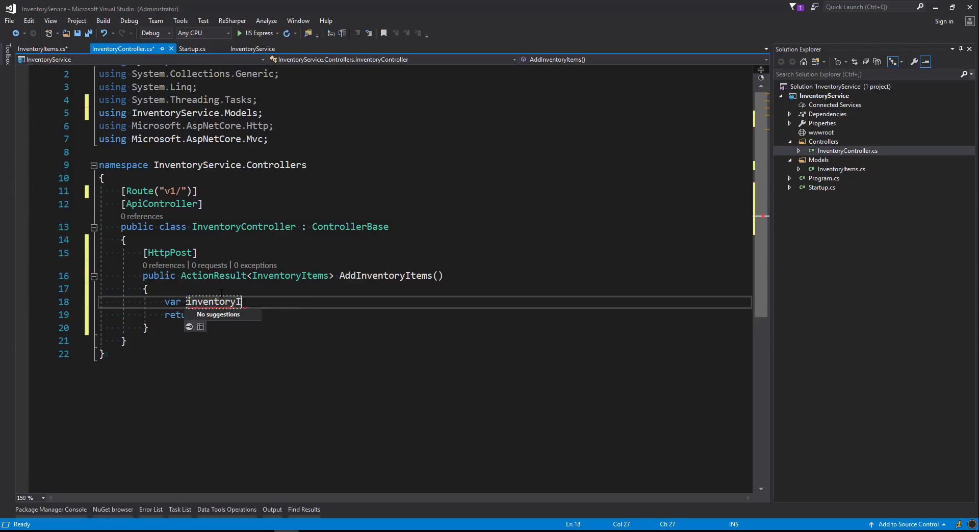
pyautogui.write('Items =')
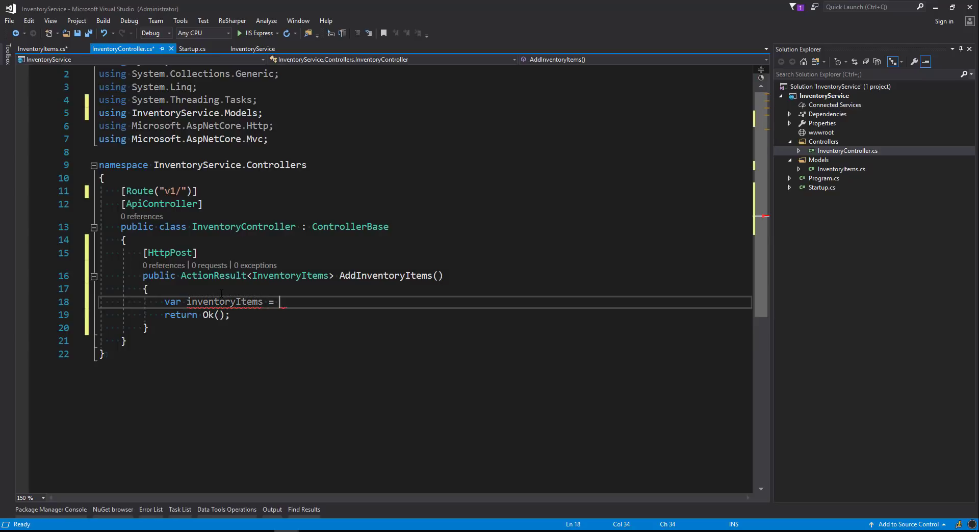
pyautogui.write('_ser')
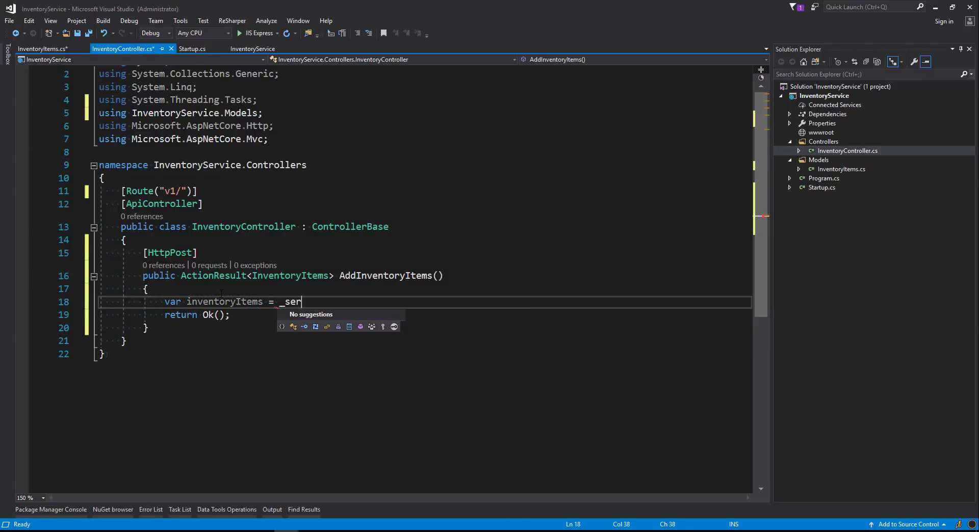
pyautogui.write('vice')
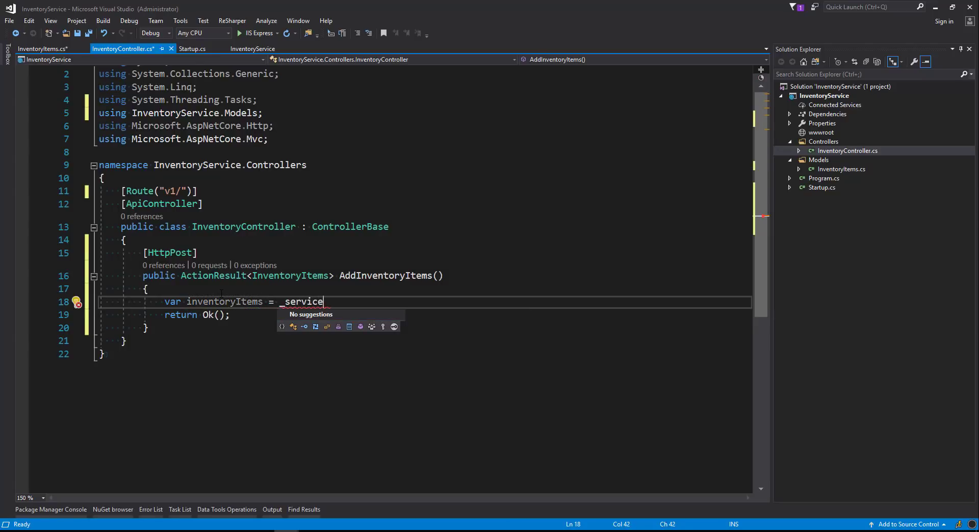
pyautogui.write('.')
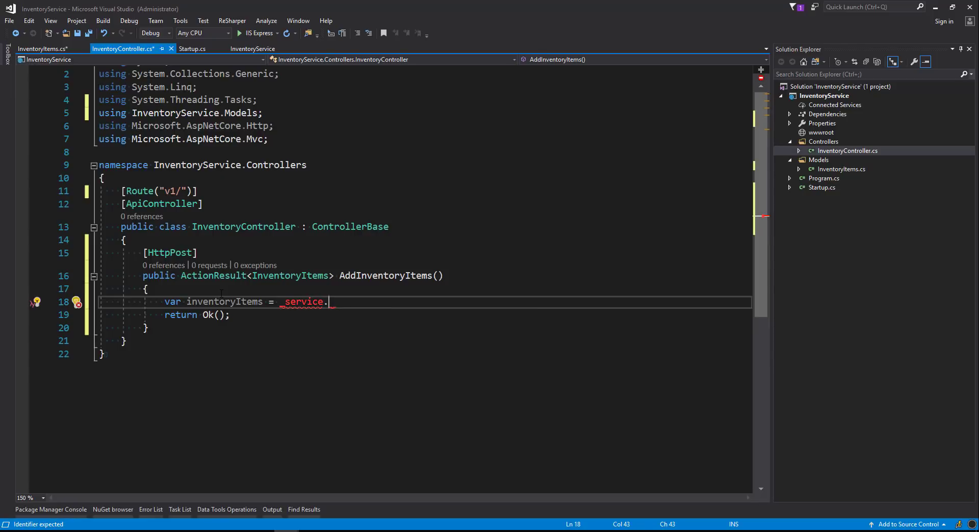
pyautogui.write('AddInventor')
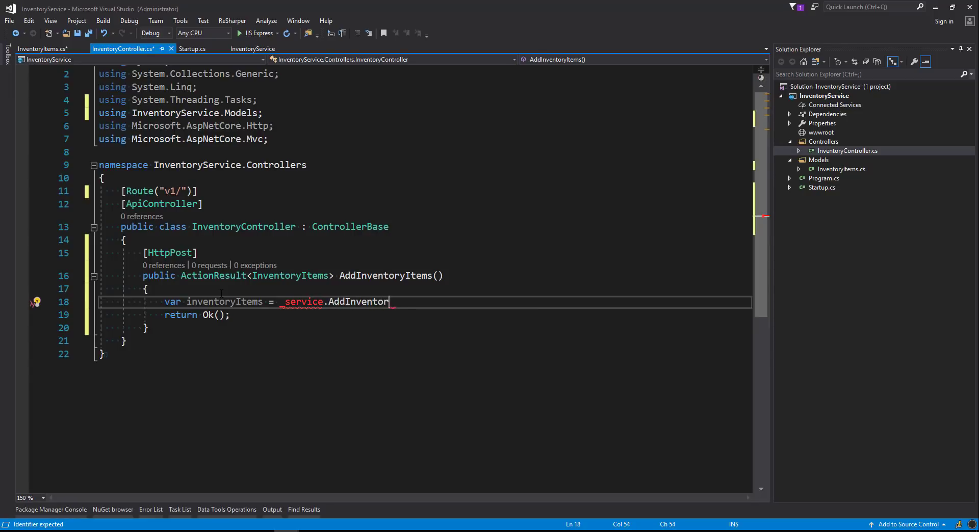
pyautogui.write('It')
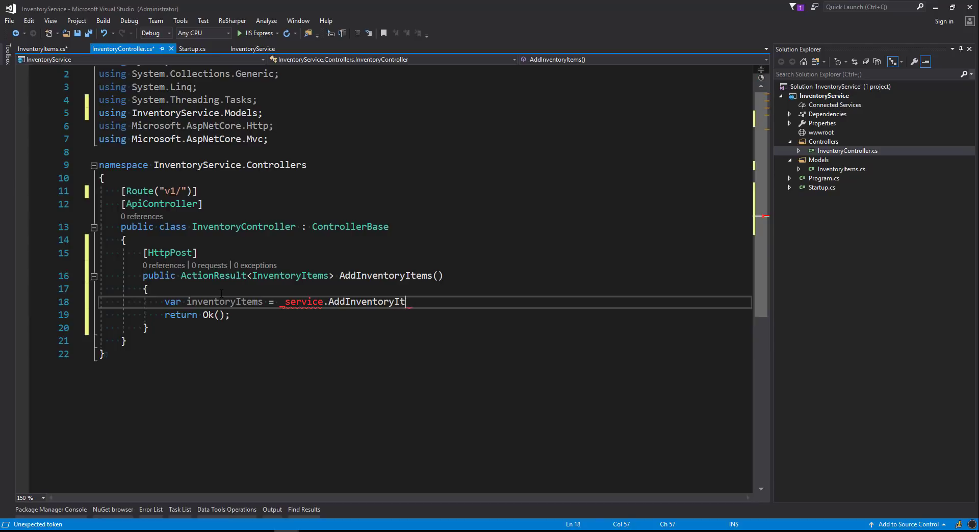
pyautogui.write('ems()')
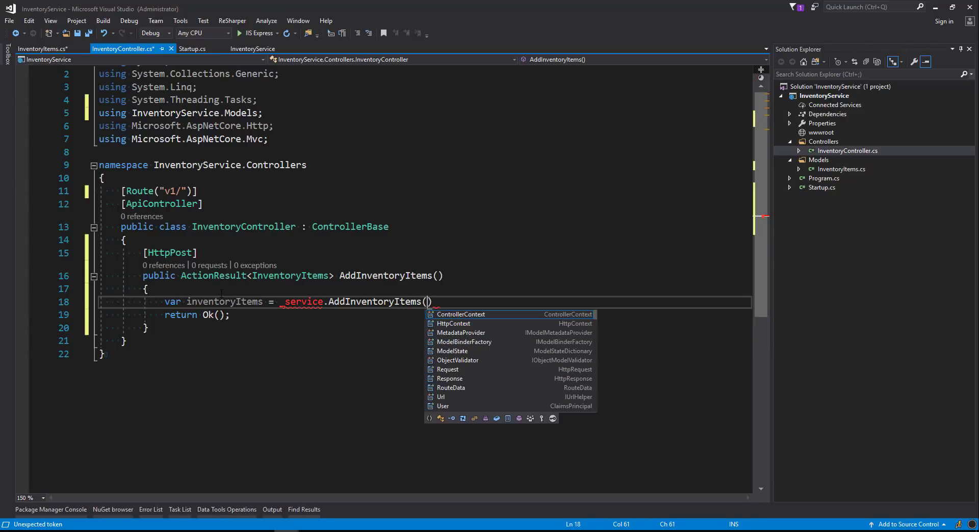
pyautogui.write('items')
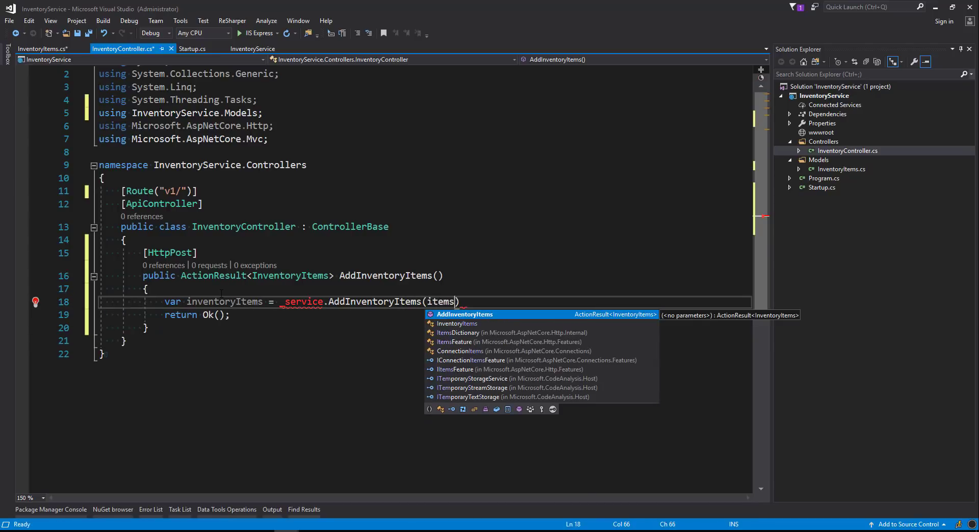
pyautogui.write(';')
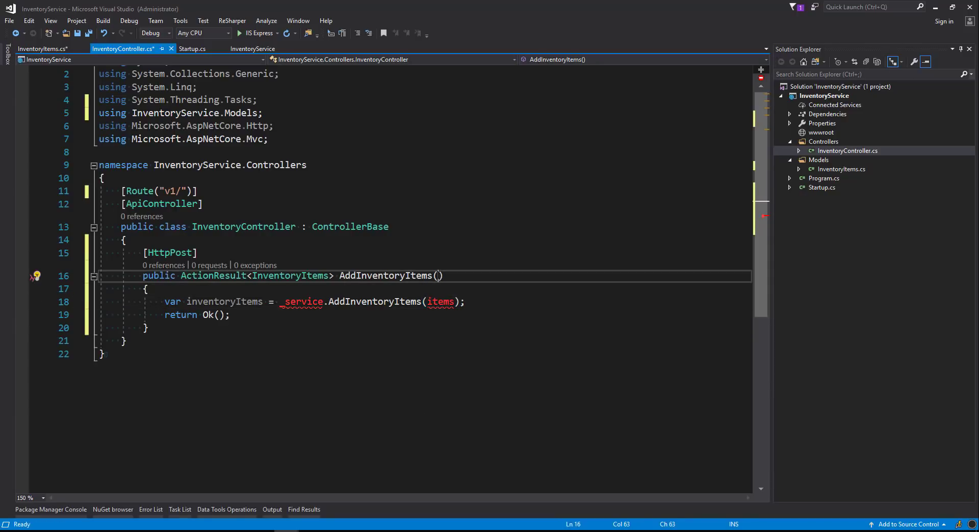
pyautogui.write('InventoryI')
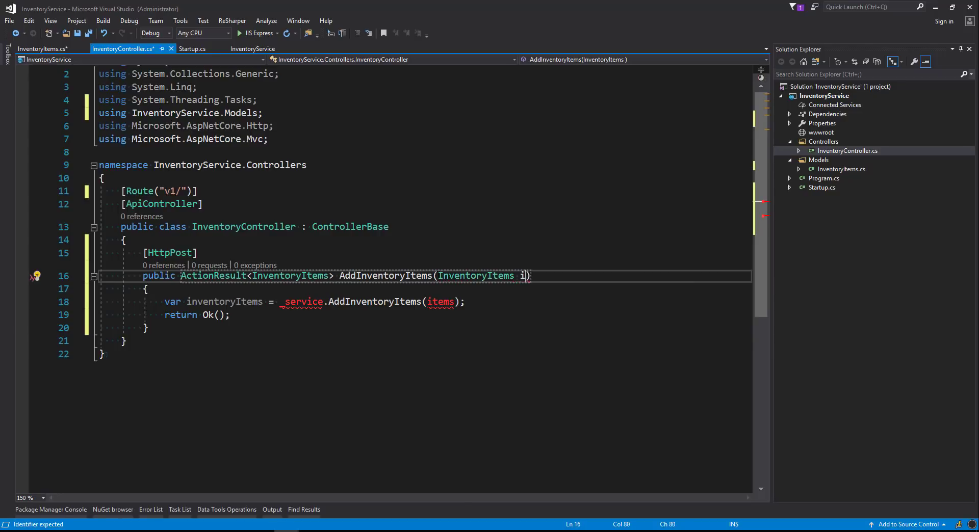
pyautogui.write('tems')
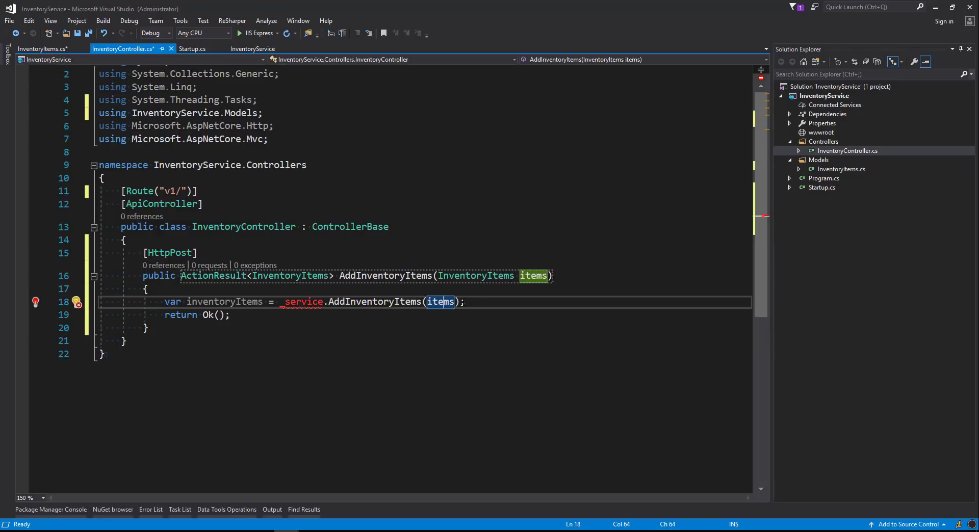
# - Return NotFound() when inventoryItems is null, otherwise return inventoryItems instead of Ok()
pyautogui.write('if')
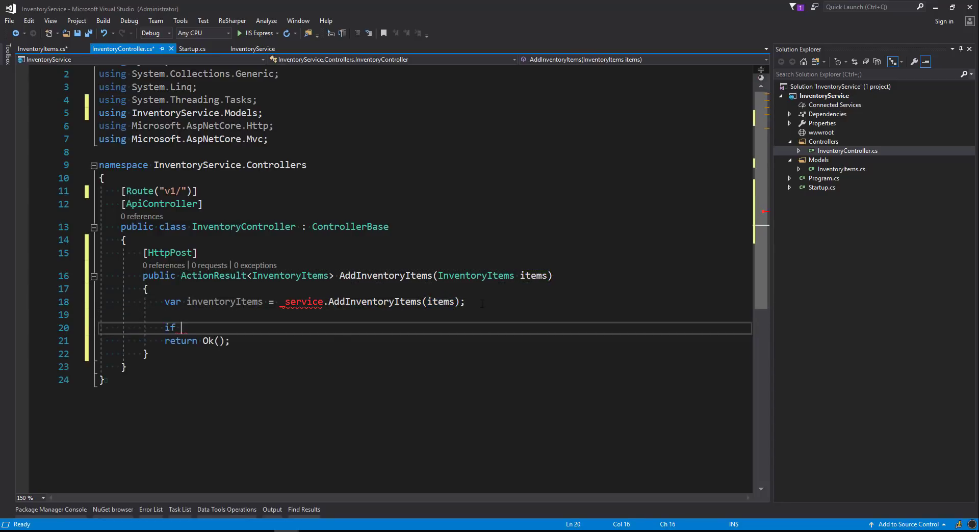
pyautogui.write('(')
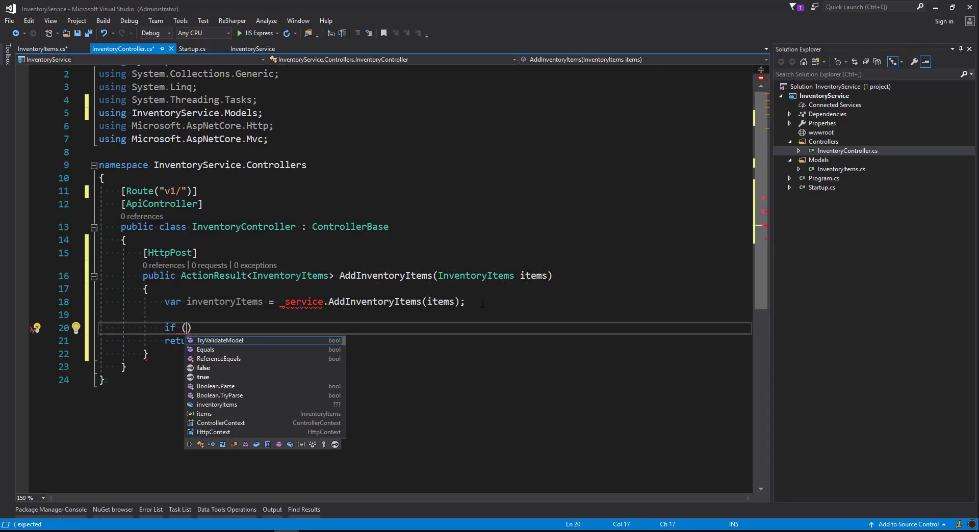
pyautogui.write('inventoryItems')
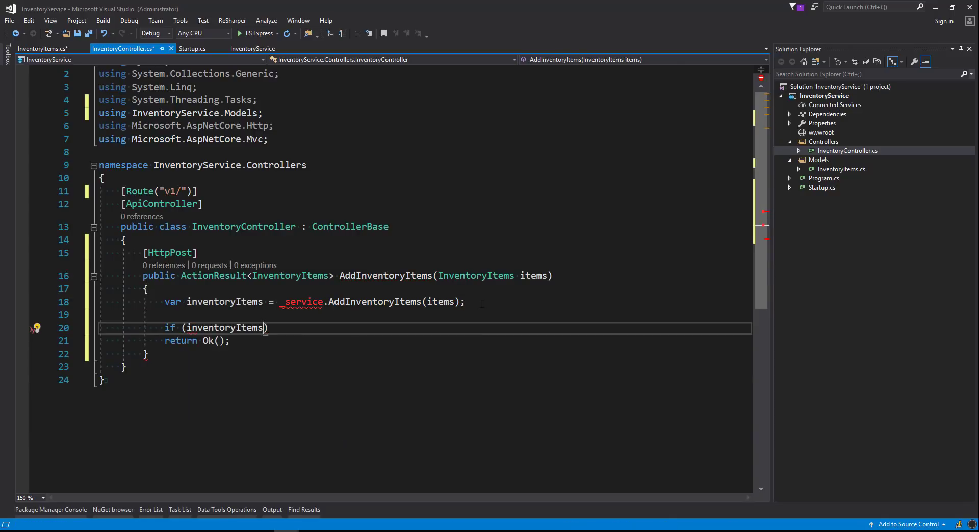
pyautogui.moveTo(224, 328)
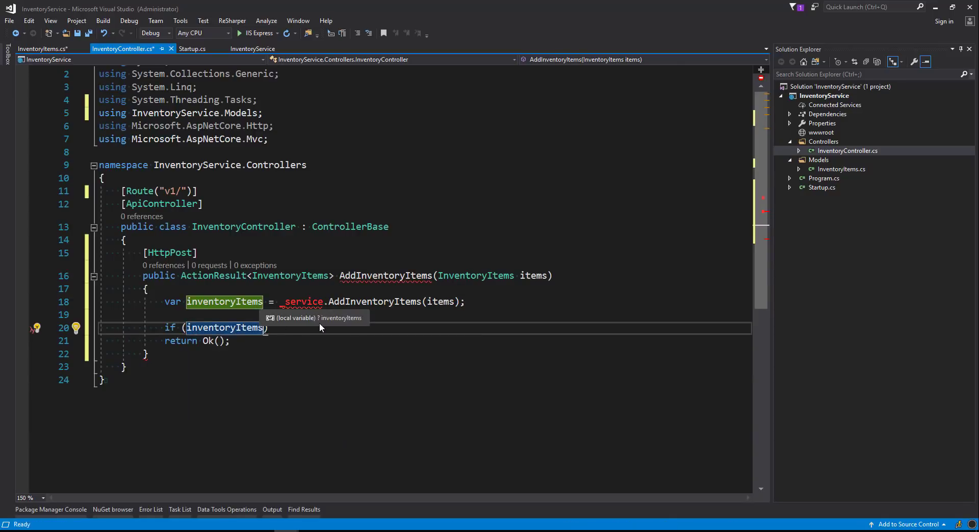
pyautogui.write('== null')
pyautogui.write('r')
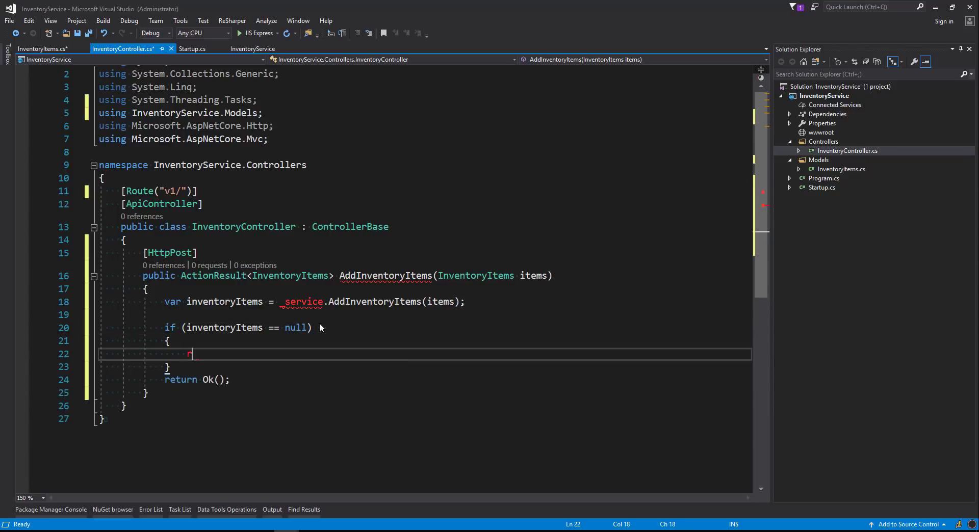
pyautogui.write('eturn')
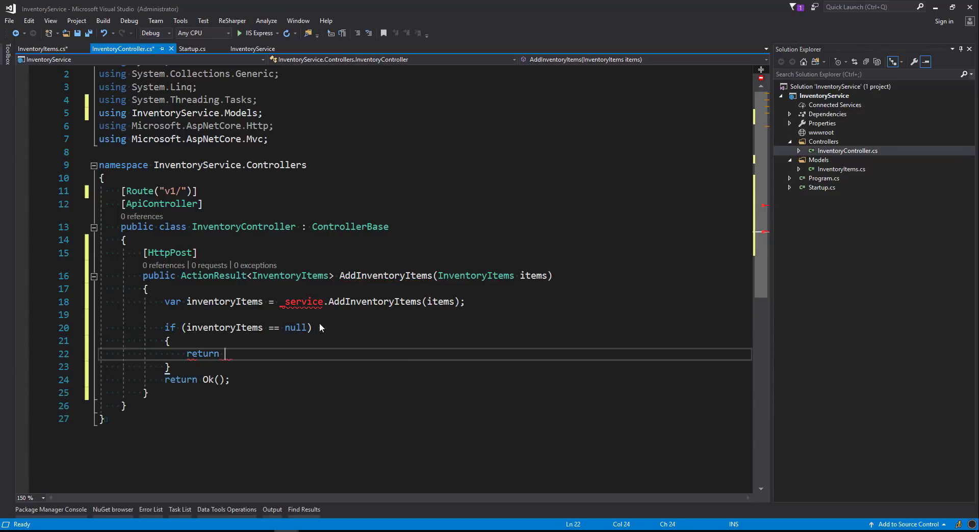
pyautogui.write('NotFound();')
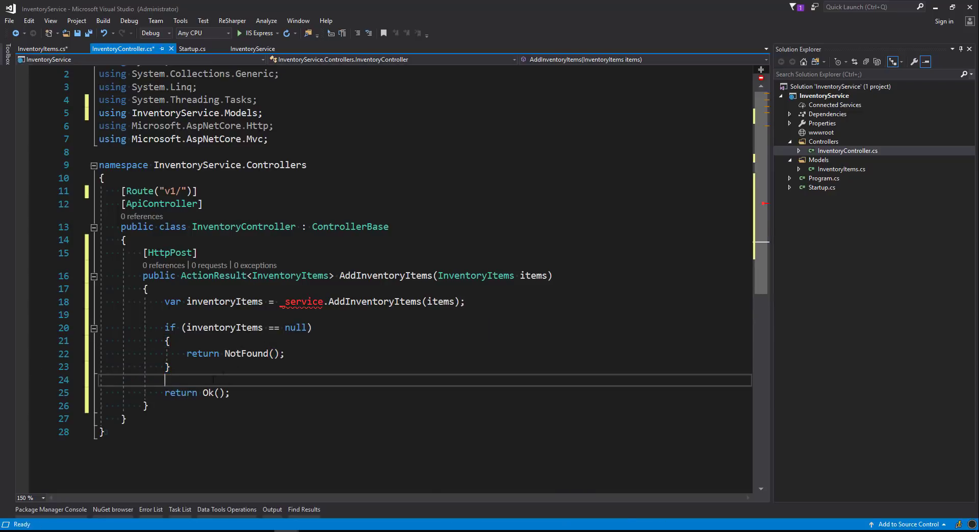
pyautogui.doubleClick(224, 302)
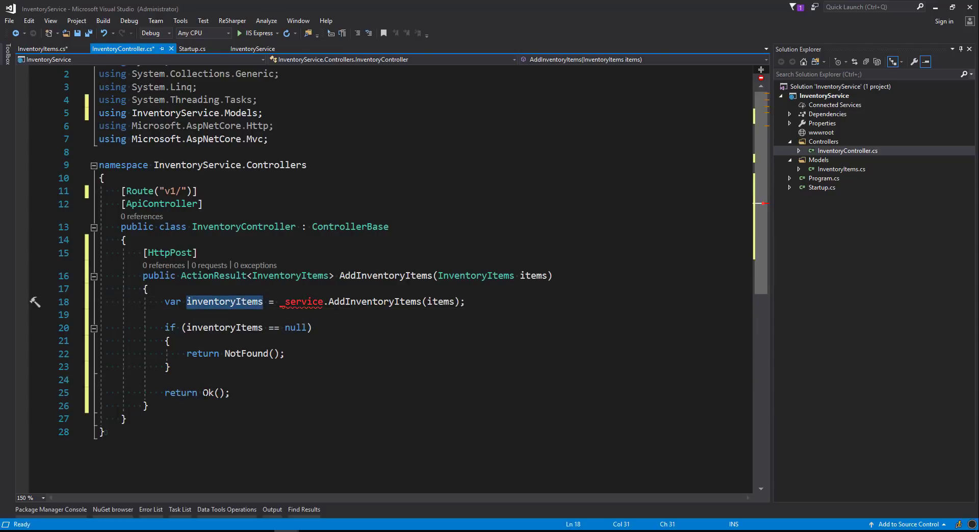
pyautogui.write('inventoryItems')
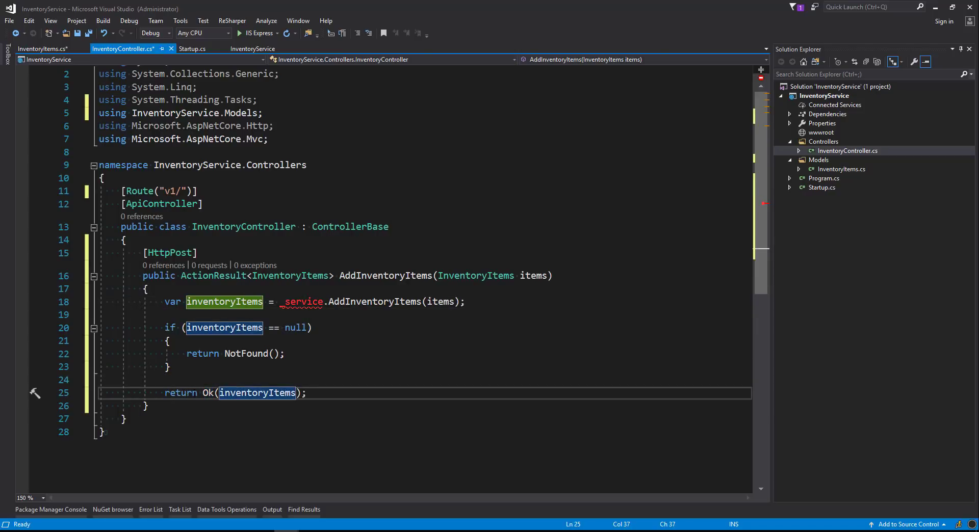
pyautogui.moveTo(208, 392)
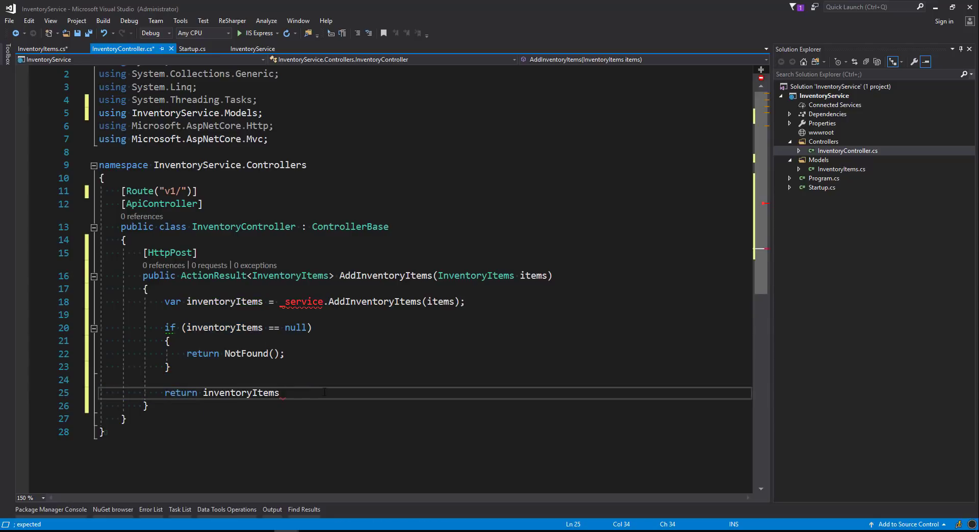
pyautogui.write(';')
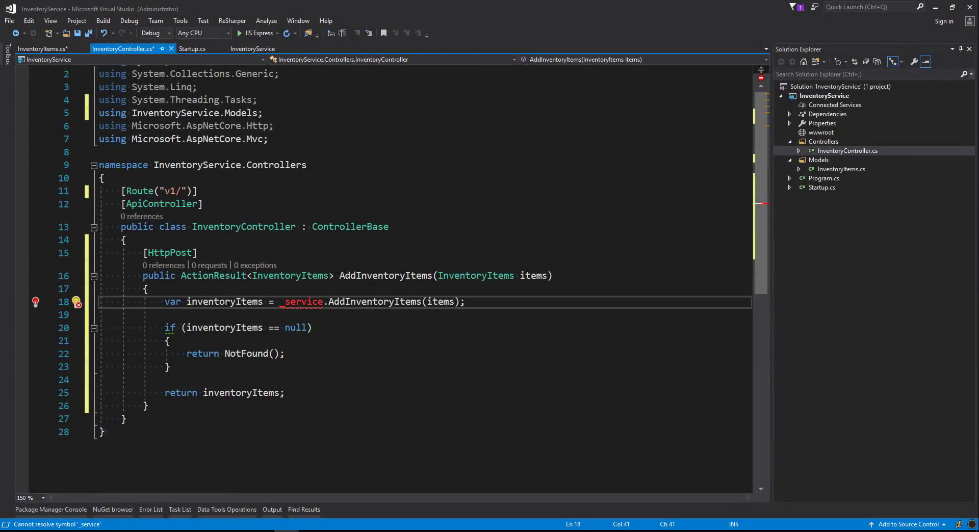
# - Add a Services folder containing an IInventoryServices interface
pyautogui.click(825, 95)
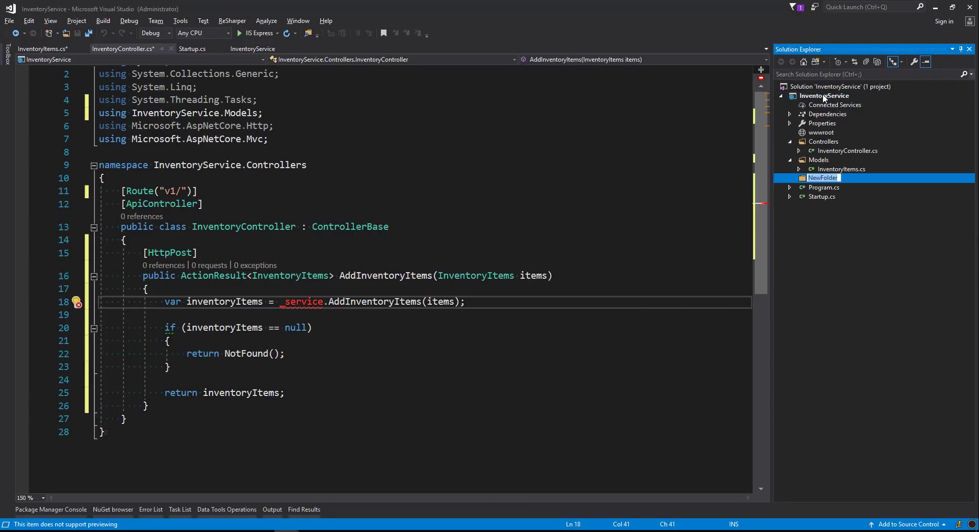
pyautogui.write('Services')
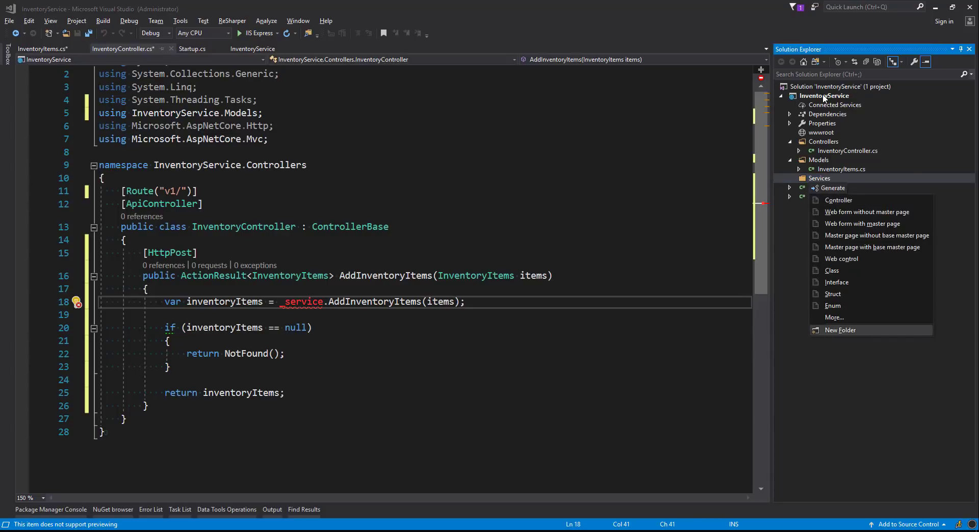
pyautogui.click(836, 282)
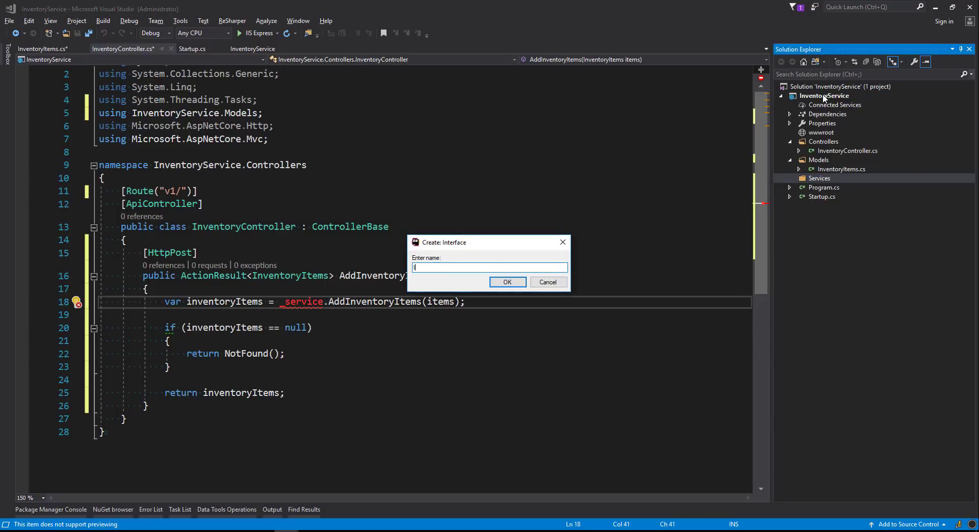
pyautogui.write('Inventory')
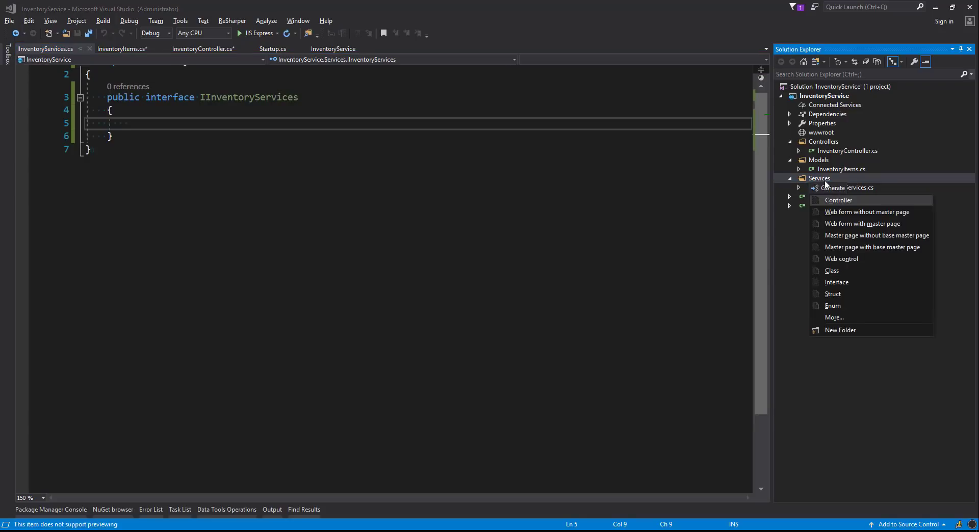
# - Add an InventoryService class to Services that implements IInventoryServices
pyautogui.click(831, 271)
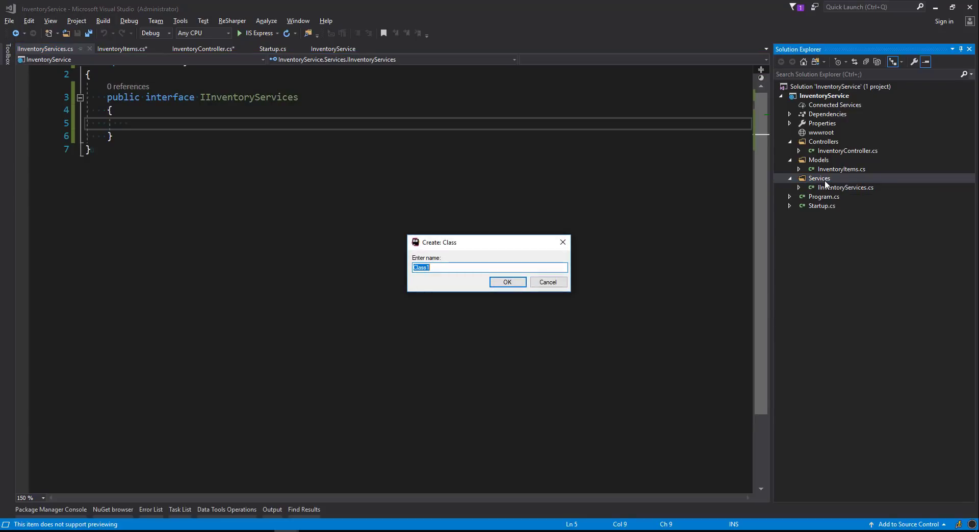
pyautogui.write('InventorySe')
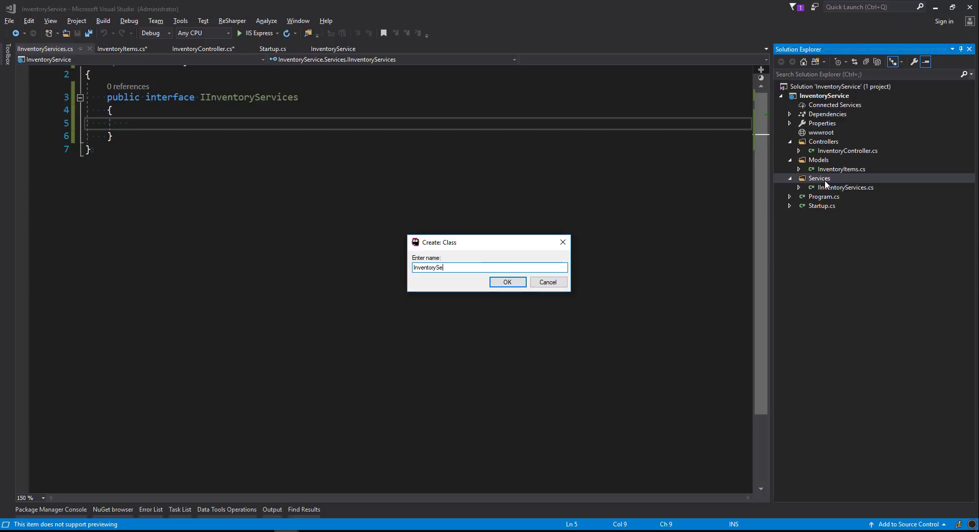
pyautogui.click(507, 282)
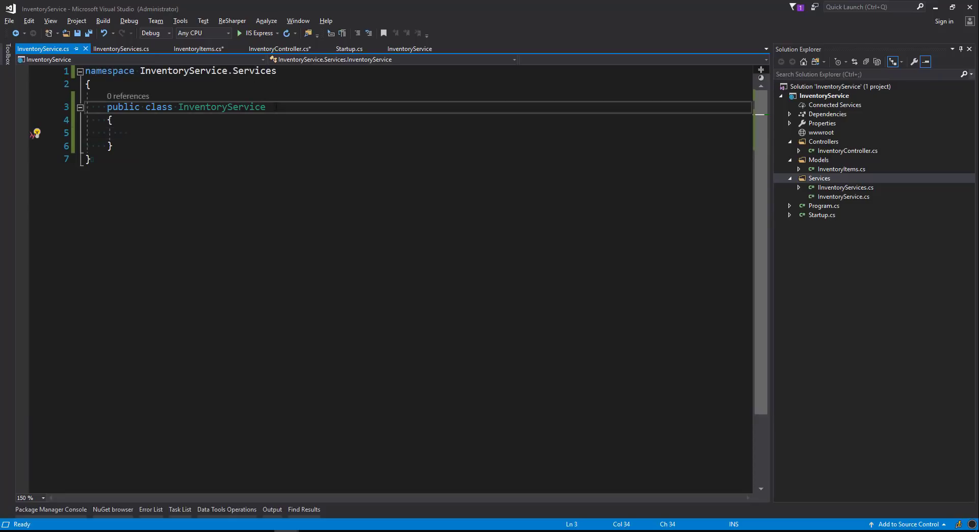
pyautogui.write(': IInventoryServices')
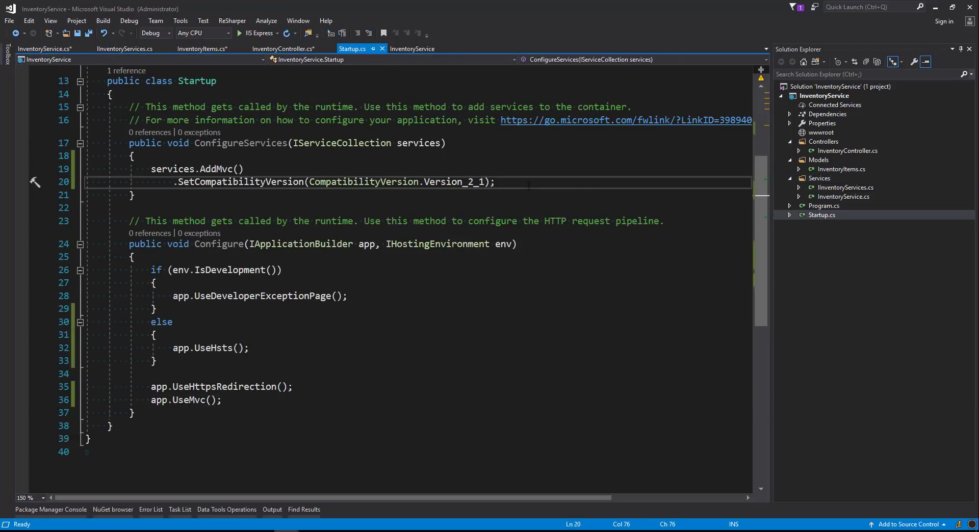
# - Type services.AddSingleton<IInventoryServices, InventoryServices>() into ConfigureServices
pyautogui.press('enter')
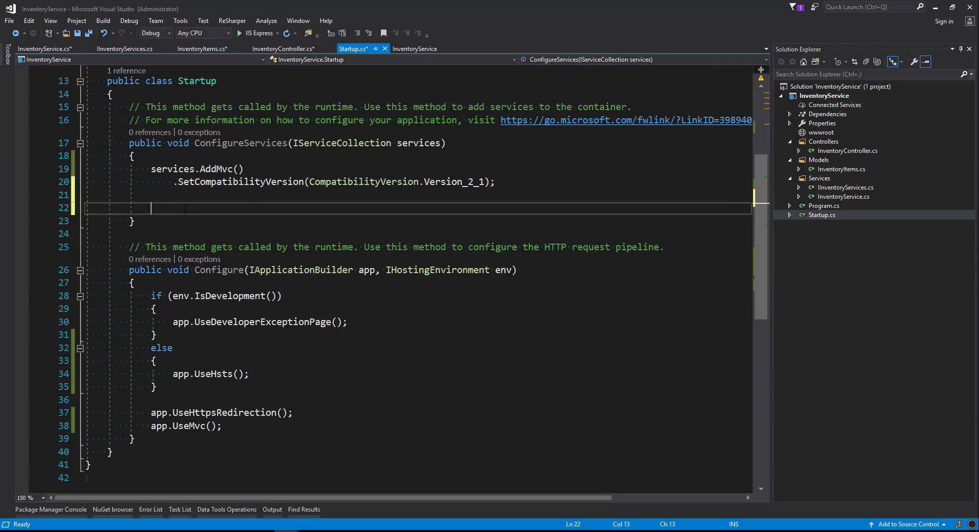
pyautogui.write('services')
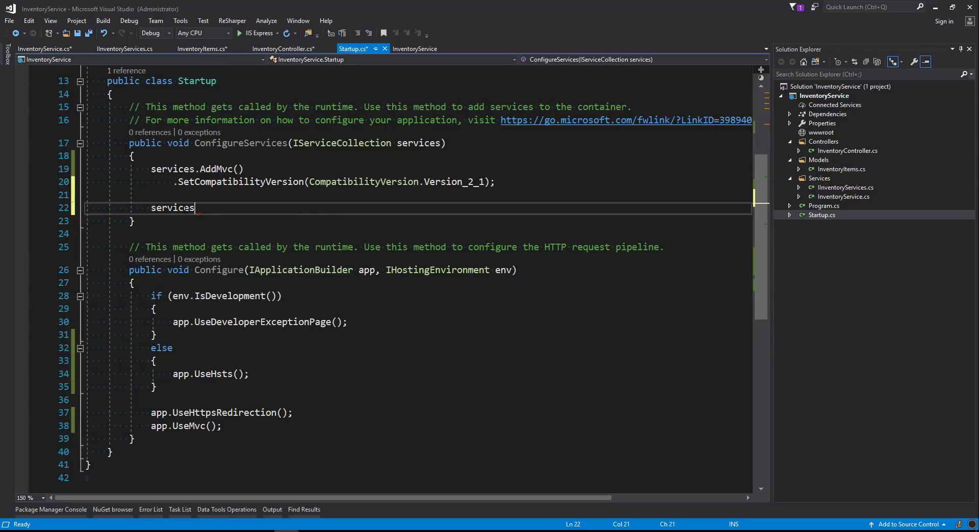
pyautogui.write('.AddSingleton<I>(')
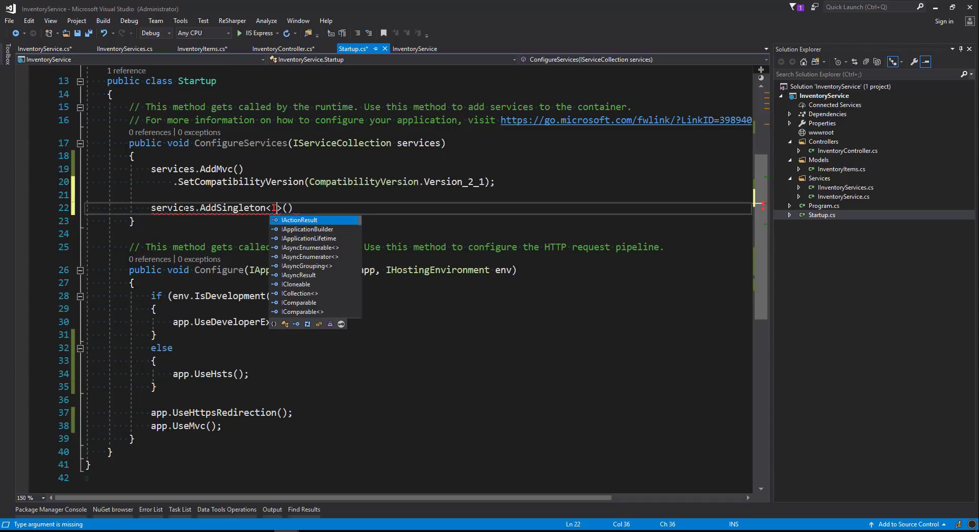
pyautogui.write('In')
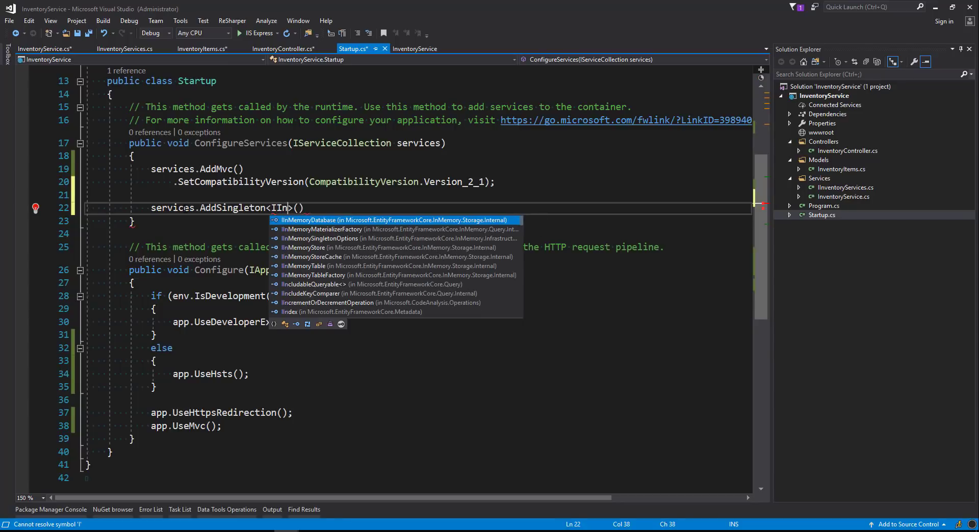
pyautogui.write('InventoryServices')
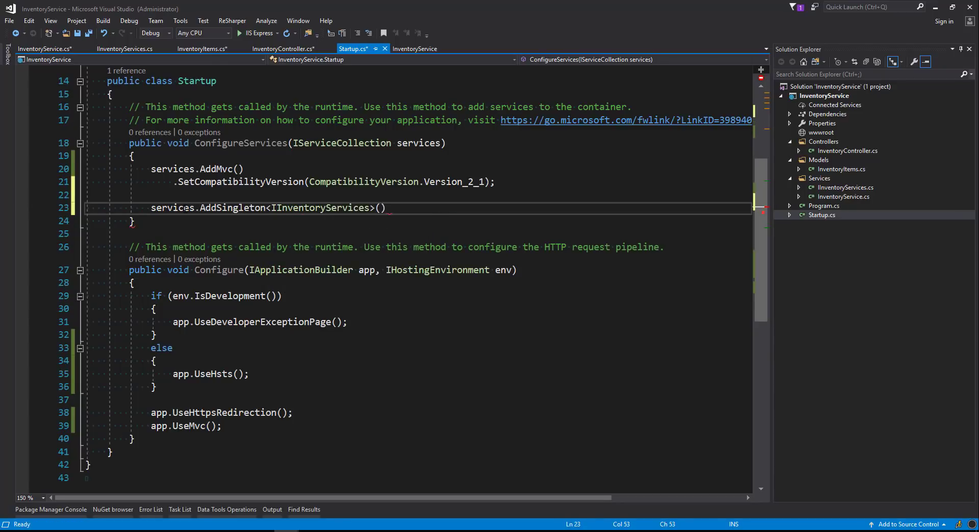
pyautogui.write(', InMemoryServiceCollectionExtensions c')
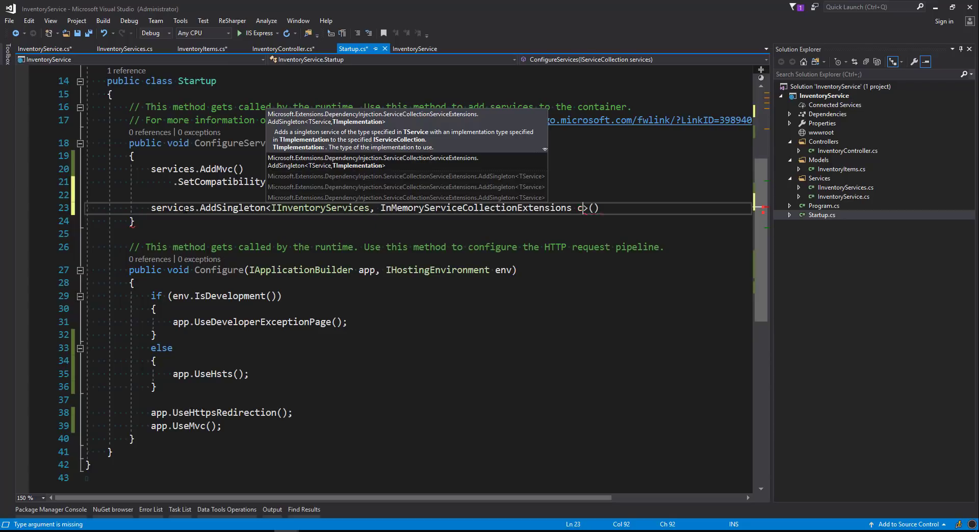
# - Rename the InventoryService class to InventoryServices to match the registration
pyautogui.write('Incen')
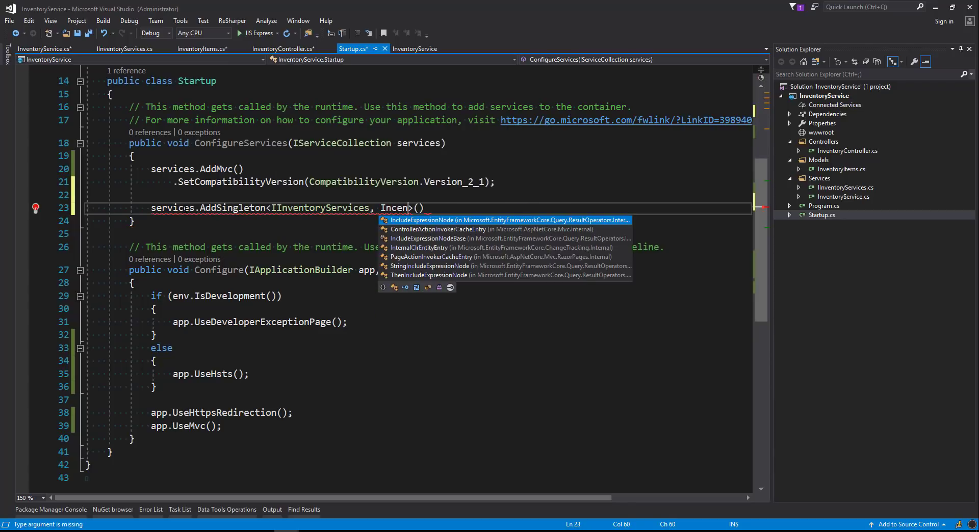
pyautogui.write('Services.InventoryService')
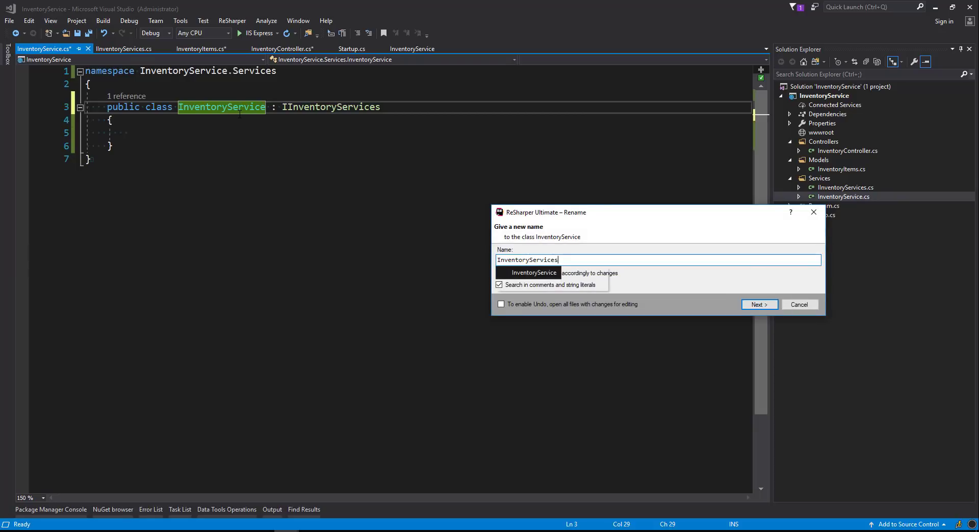
pyautogui.click(759, 304)
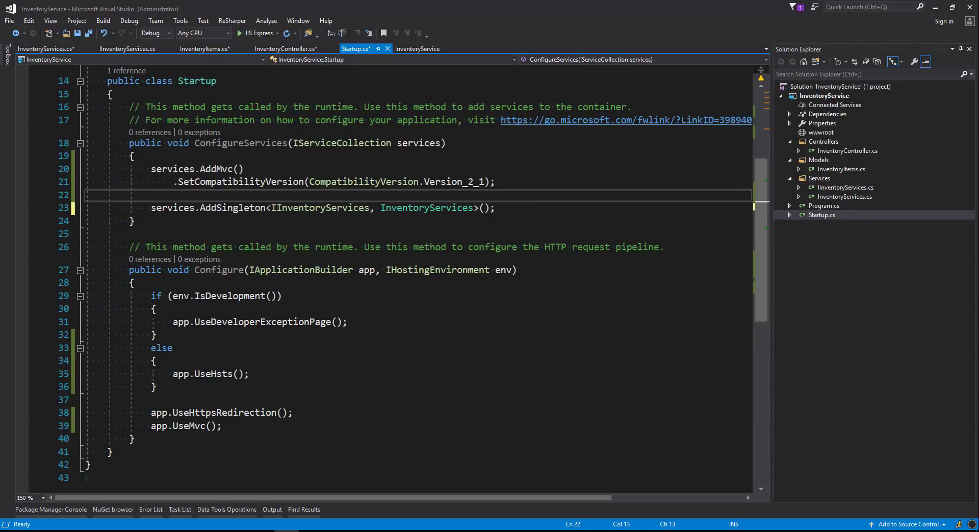
pyautogui.doubleClick(426, 208)
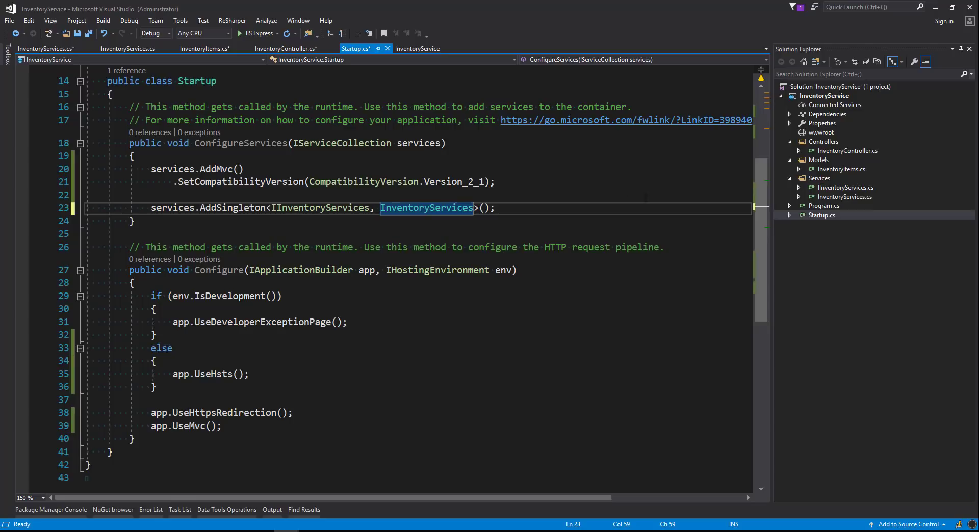
pyautogui.moveTo(873, 155)
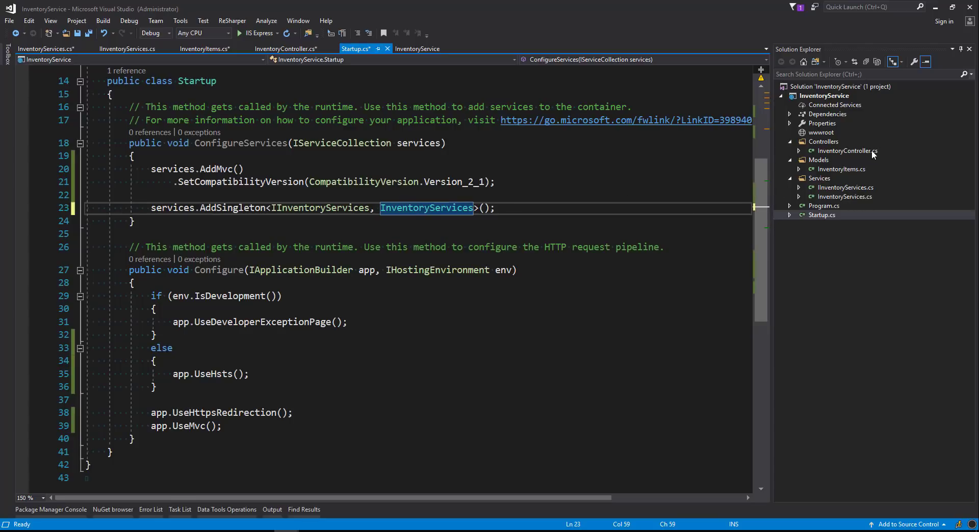
# - Add a private readonly IInventoryServices _services field to InventoryController, initialized from a constructor
pyautogui.click(286, 49)
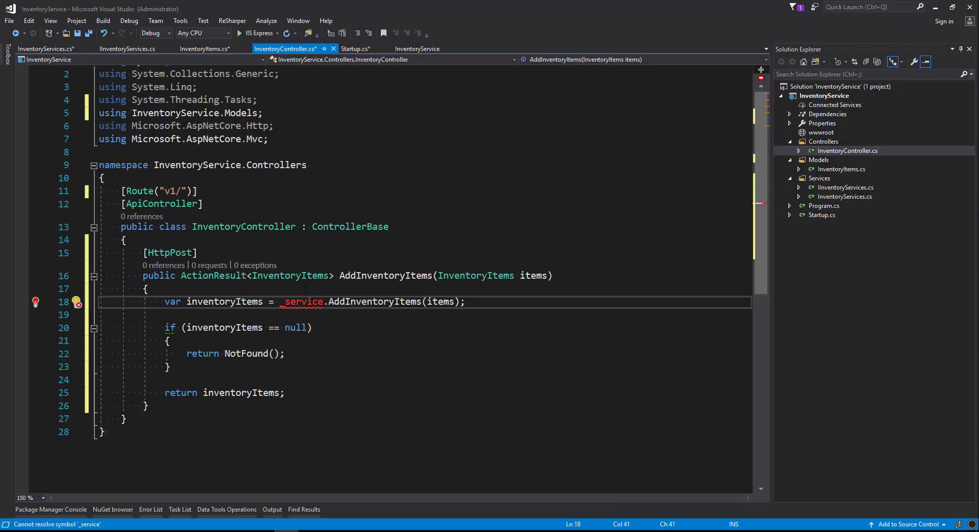
pyautogui.click(128, 240)
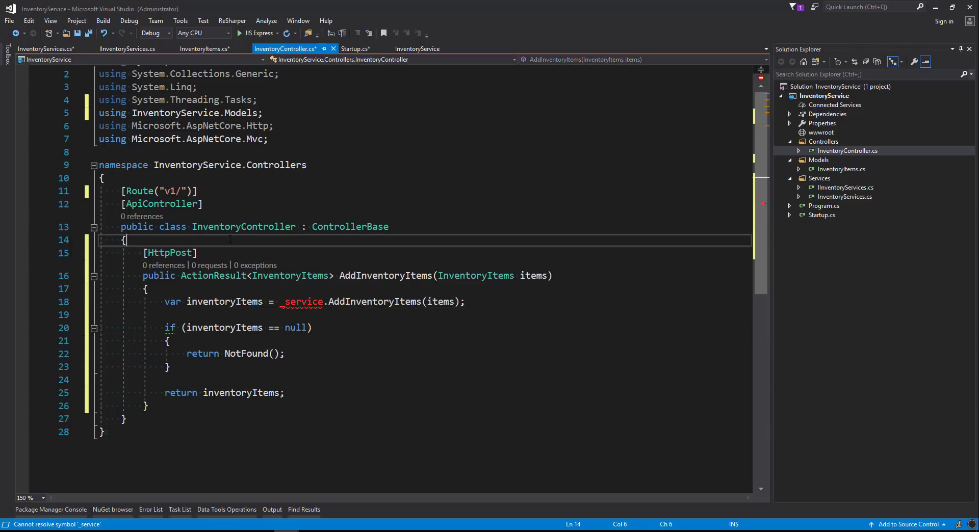
pyautogui.write('private readonly')
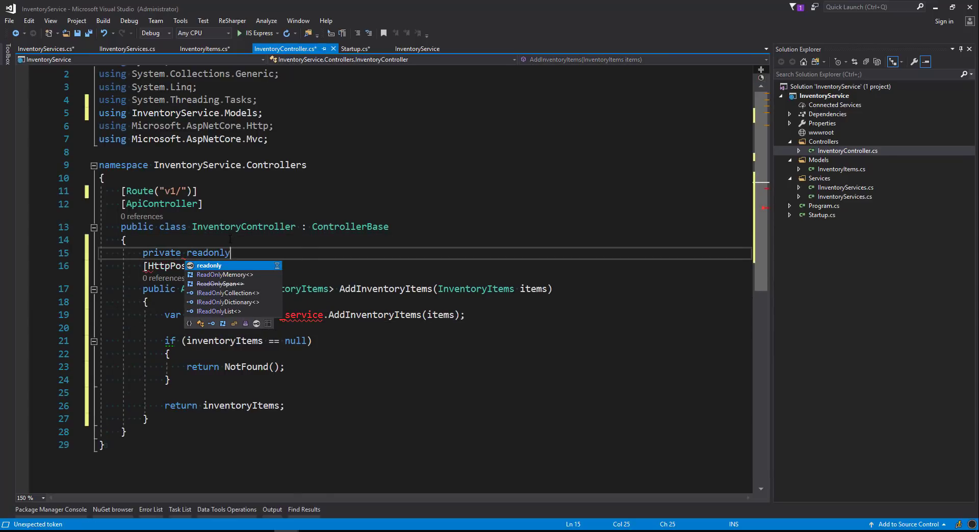
pyautogui.write('IInventoryServices')
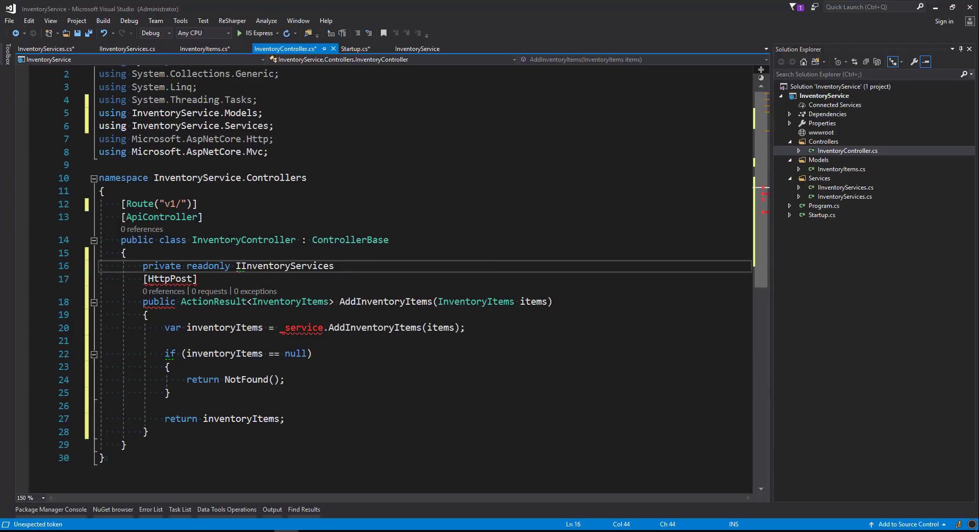
pyautogui.write('_services;')
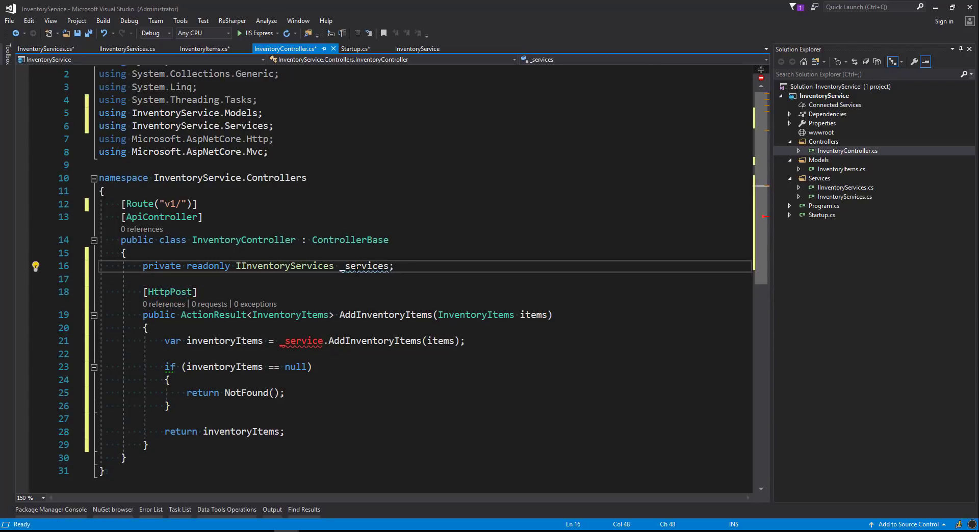
pyautogui.click(36, 265)
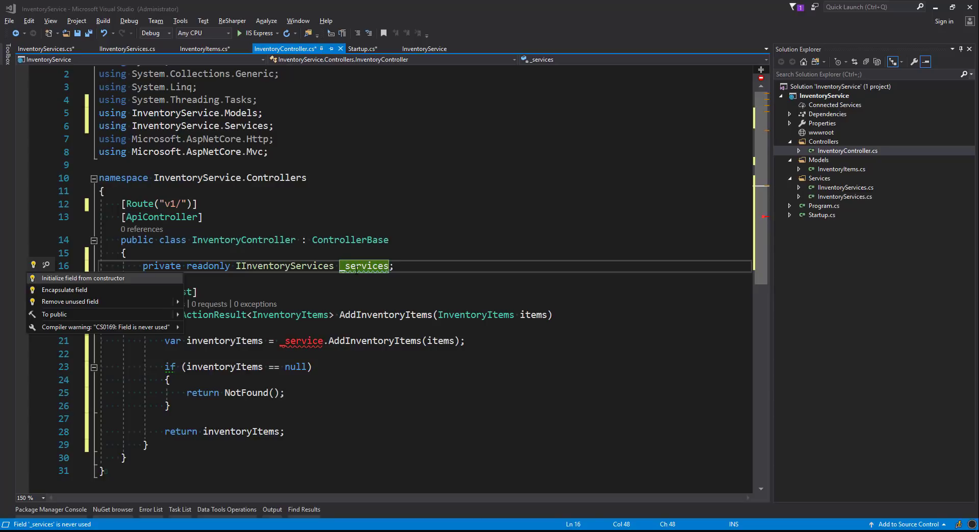
pyautogui.click(82, 278)
pyautogui.write('s')
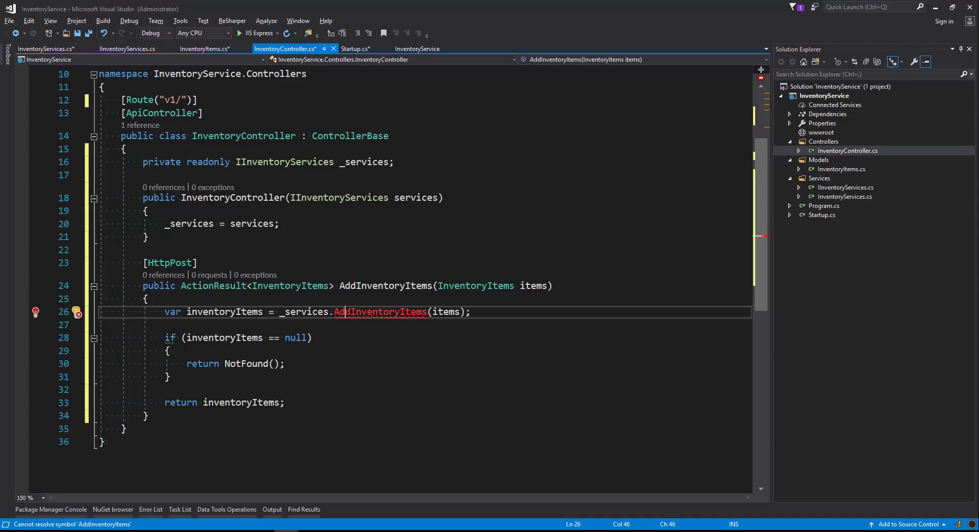
pyautogui.click(128, 48)
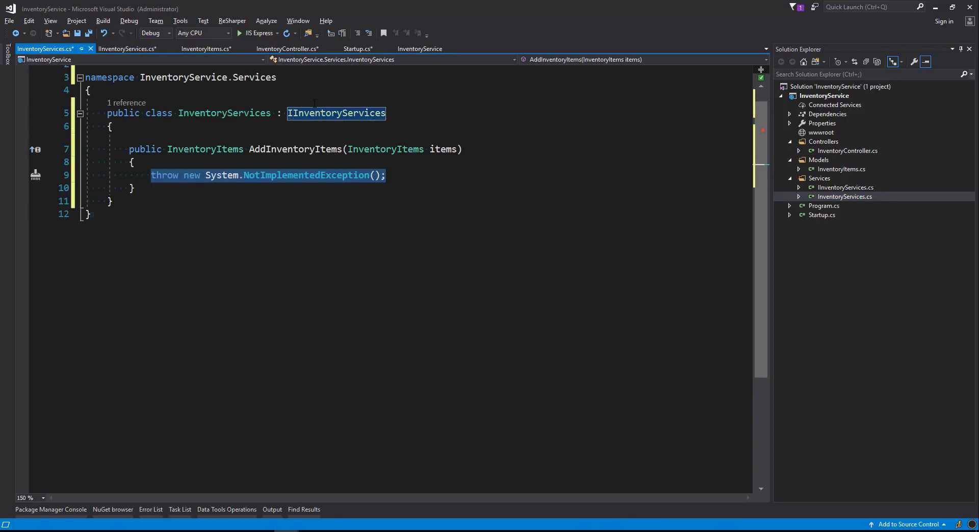
# - Declare private readonly Dictionary<string, InventoryItems> _inventoryItems in InventoryServices
pyautogui.press('enter')
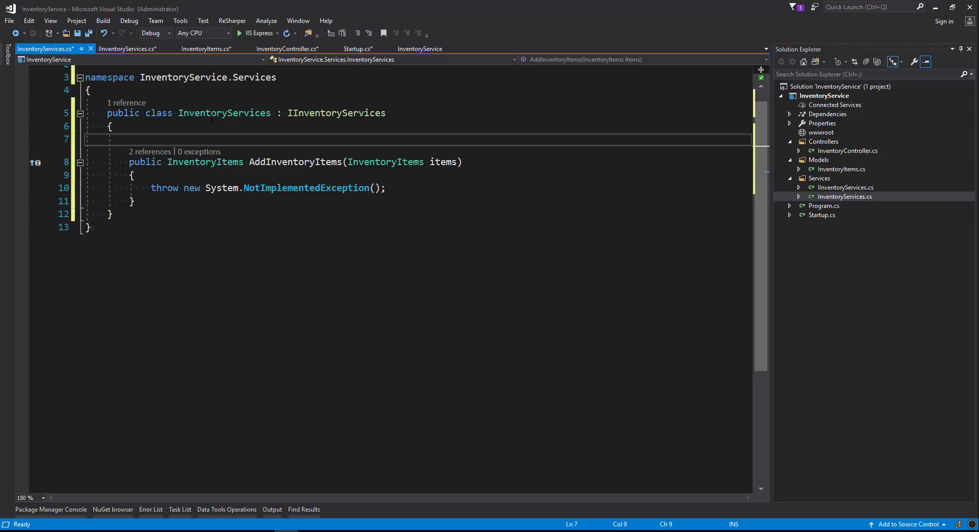
pyautogui.write('p')
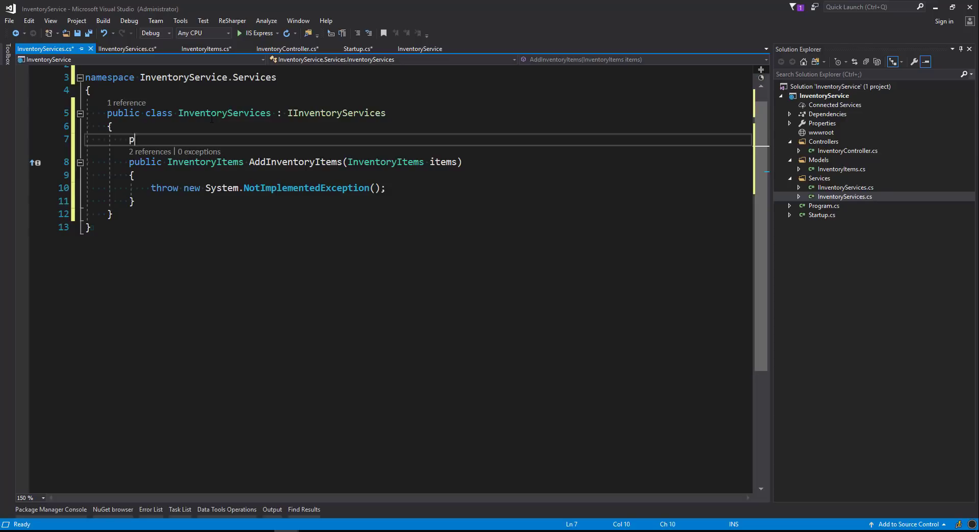
pyautogui.write('rivate')
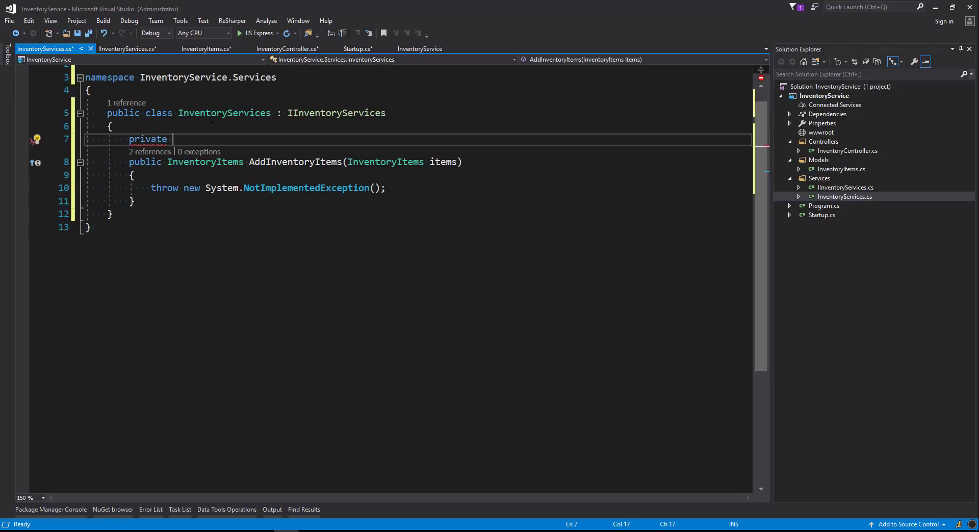
pyautogui.write('readonly')
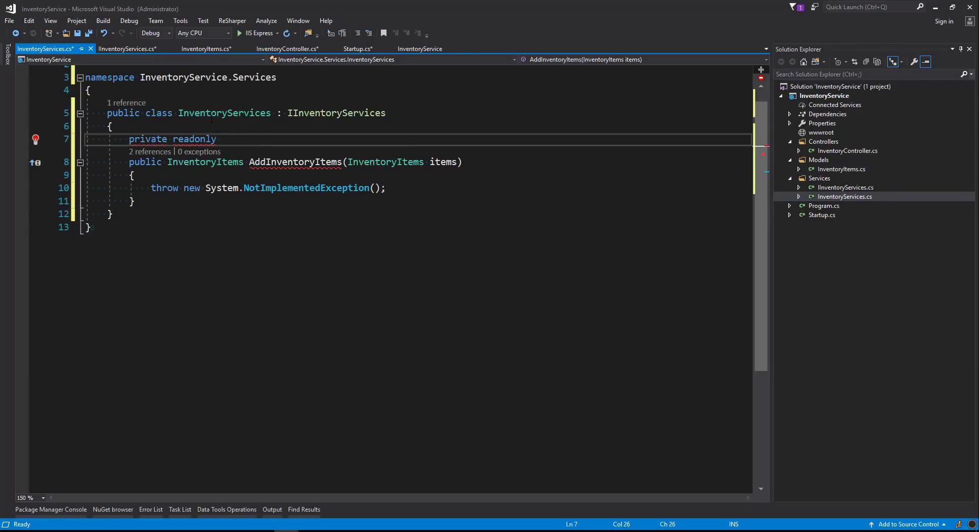
pyautogui.write('Dictionary<string, >')
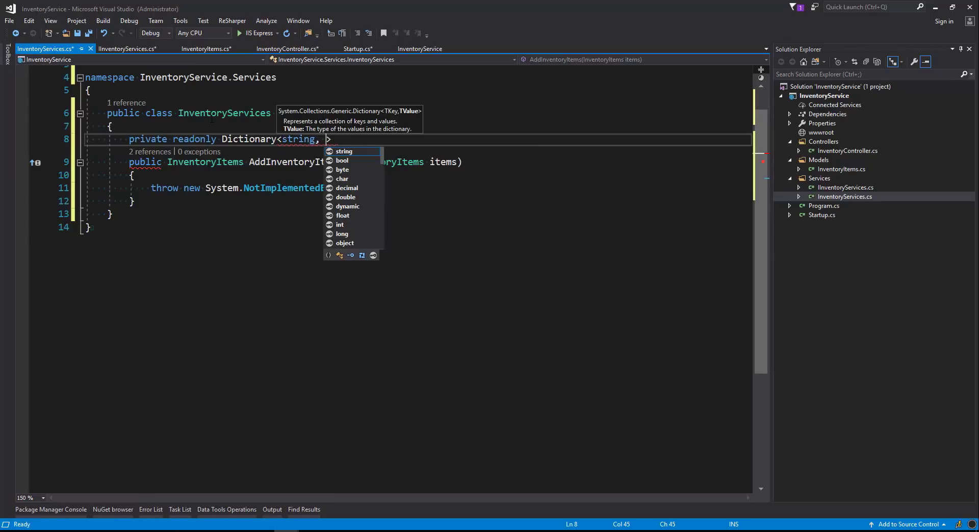
pyautogui.write('Inven')
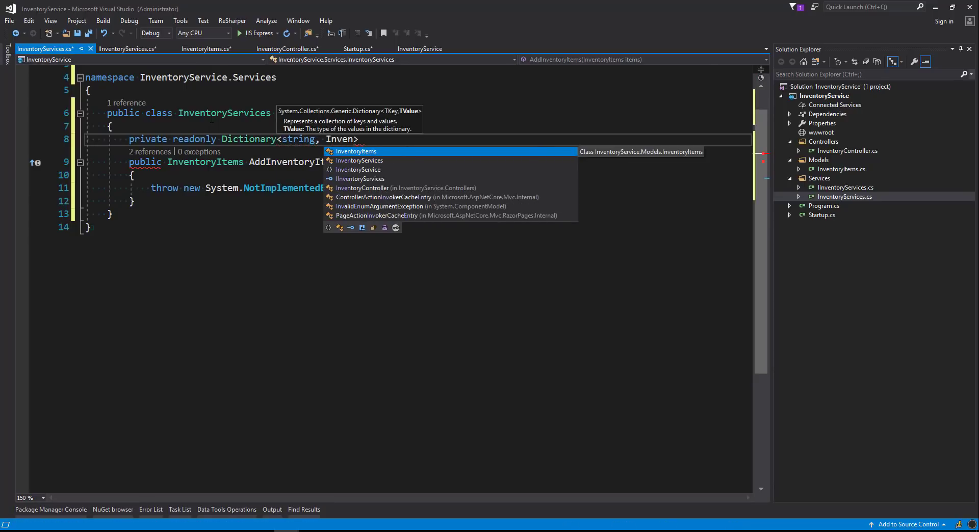
pyautogui.press('Tab')
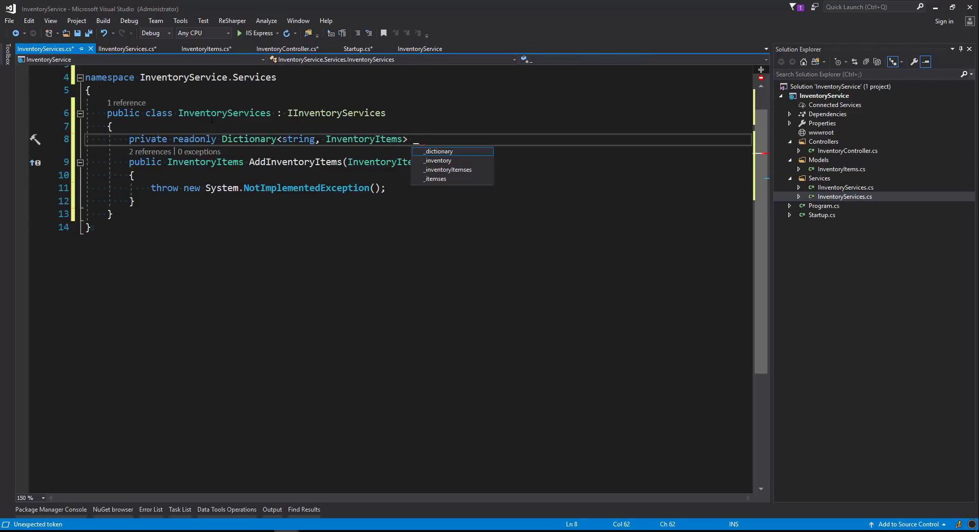
pyautogui.write('invent')
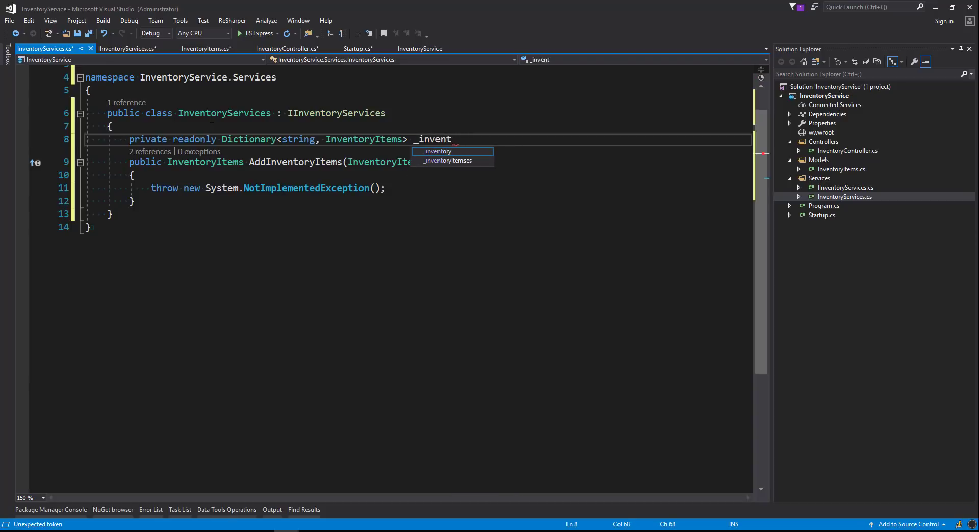
pyautogui.write('oryItems')
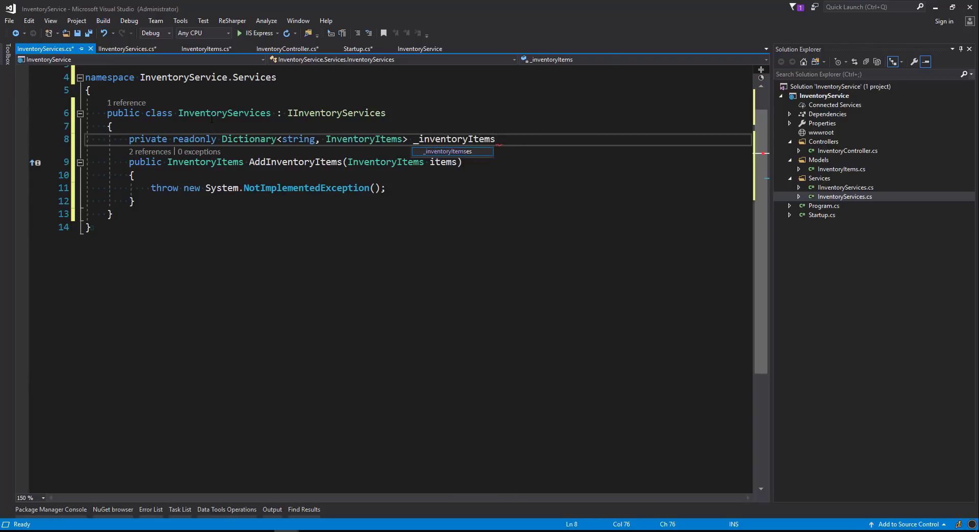
pyautogui.write(';')
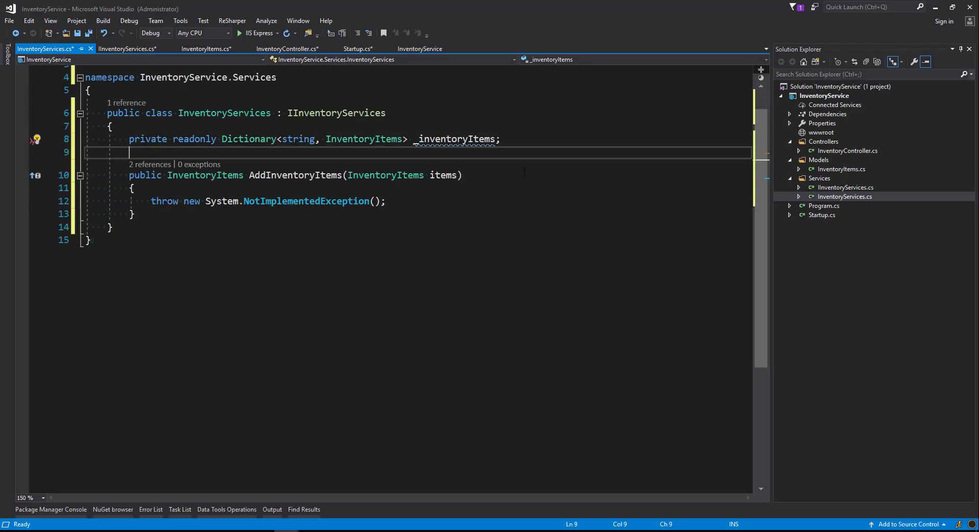
# - Add a ctor-snippet constructor setting _inventoryItems = new Dictionary<string, InventoryItems>()
pyautogui.write('ctor')
pyautogui.write('_inventoryItems = inventoryItems;')
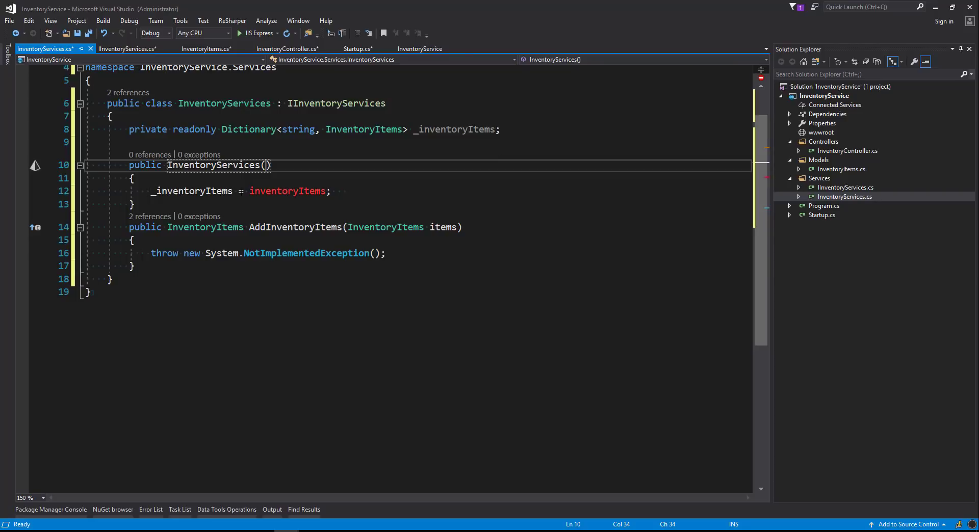
pyautogui.doubleClick(287, 191)
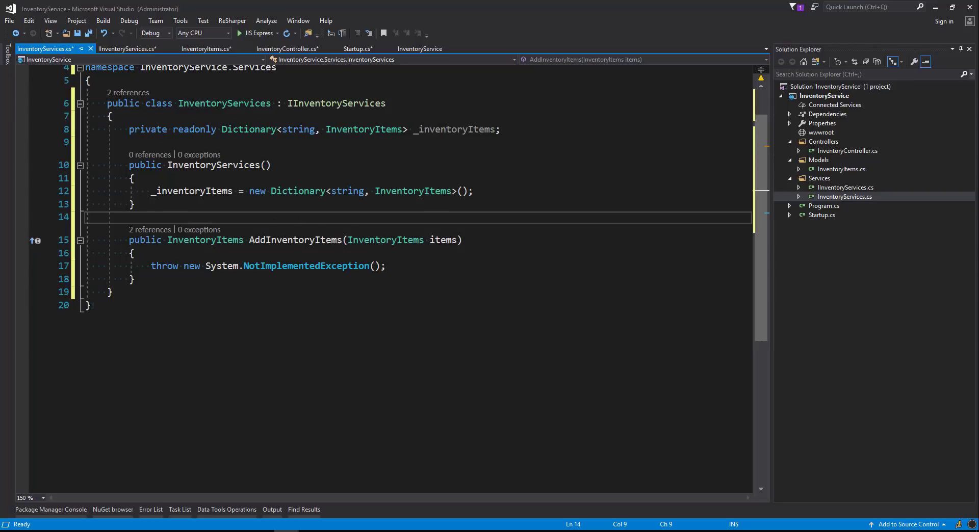
pyautogui.write('_inventoryItems')
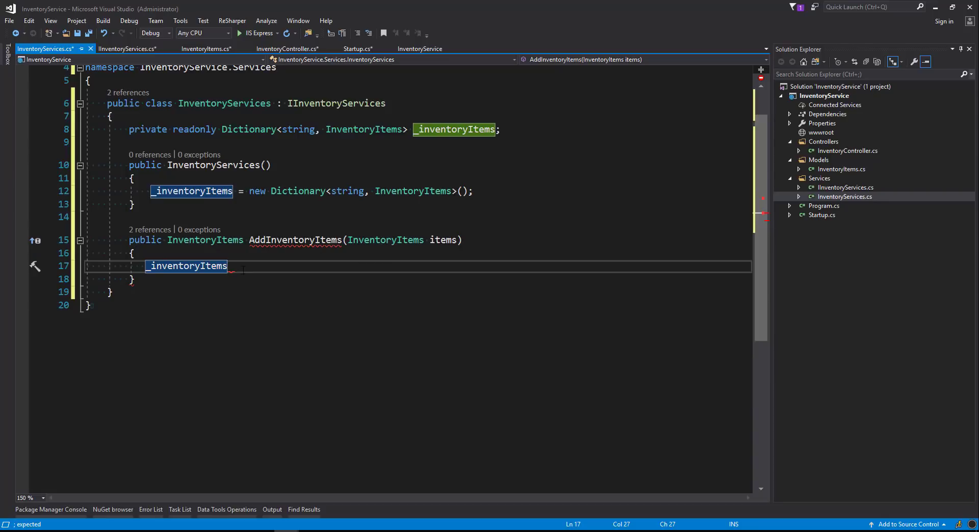
# - Make AddInventoryItems call _inventoryItems.Add(items.ItemName, items) and return items
pyautogui.write('.Add/')
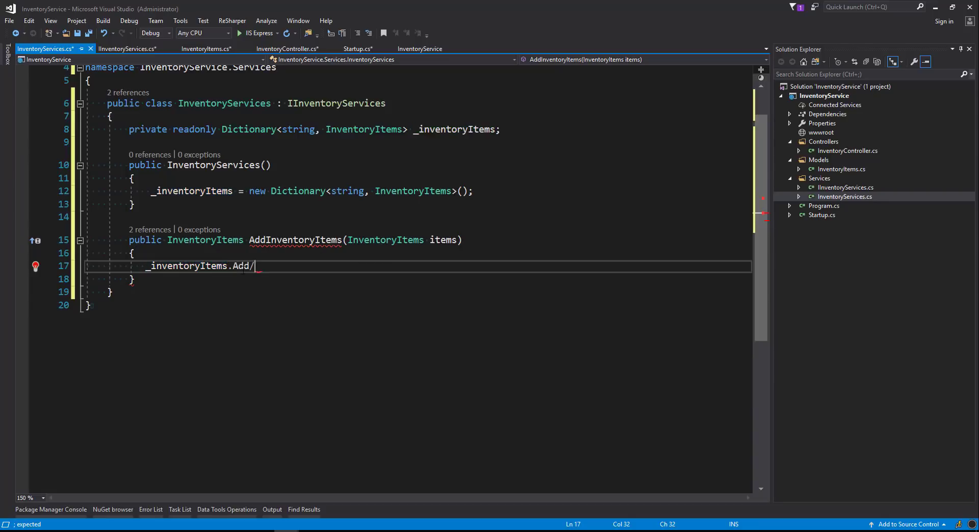
pyautogui.write('(')
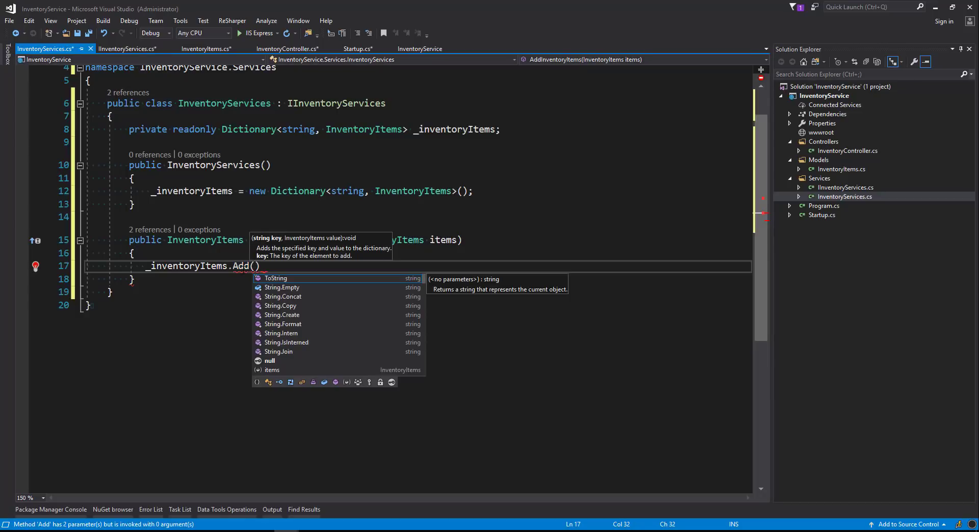
pyautogui.write('items')
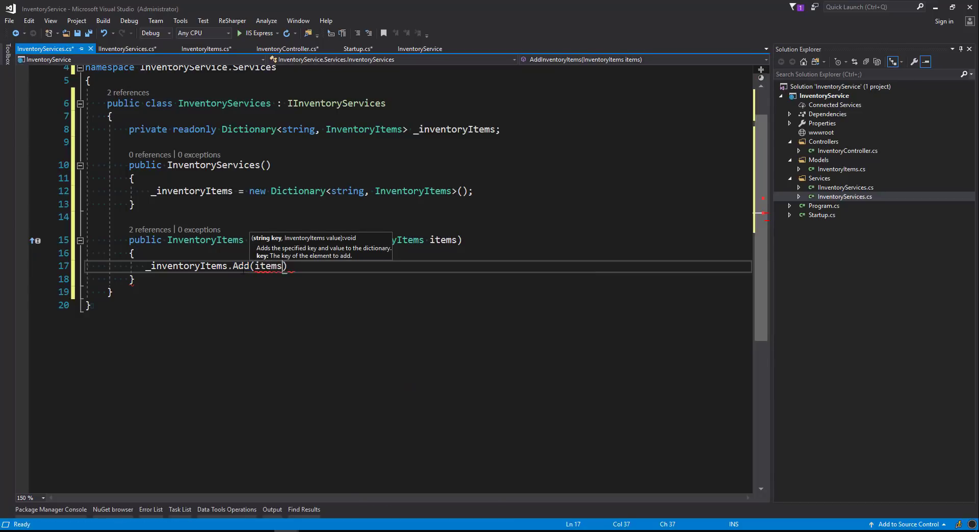
pyautogui.write('.ItemName,')
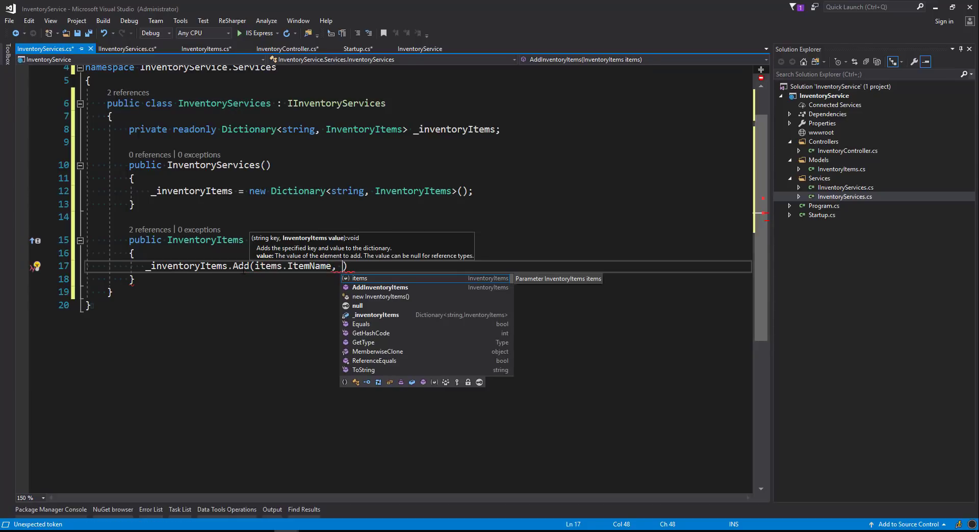
pyautogui.write('items')
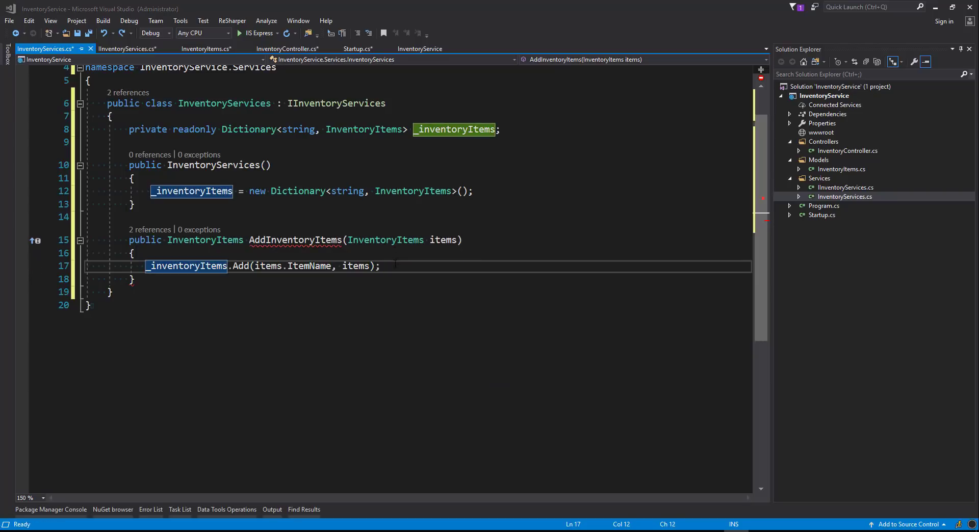
pyautogui.write('re')
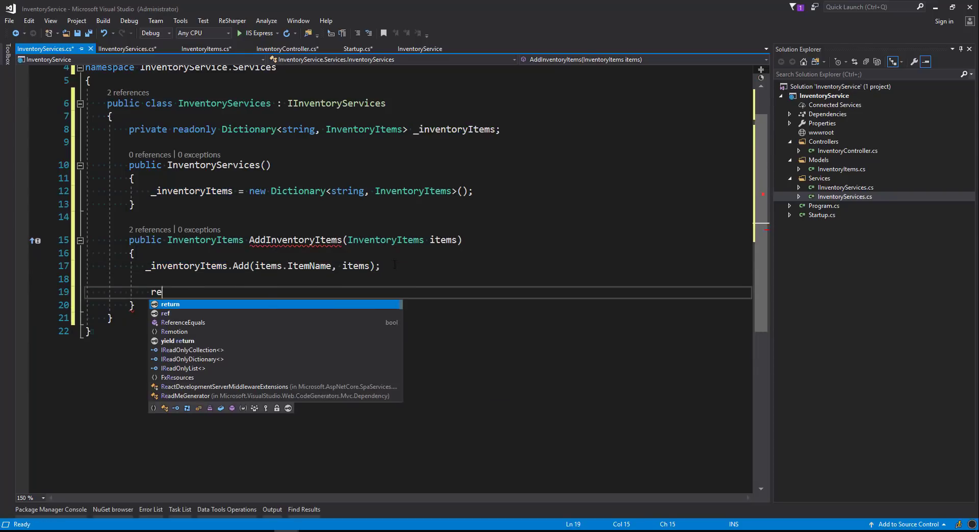
pyautogui.write('turn items;')
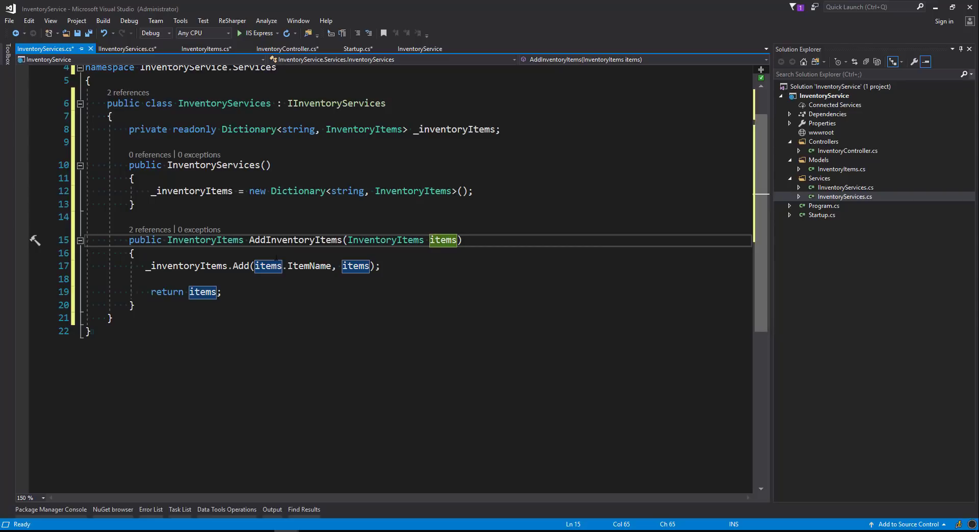
pyautogui.moveTo(202, 292)
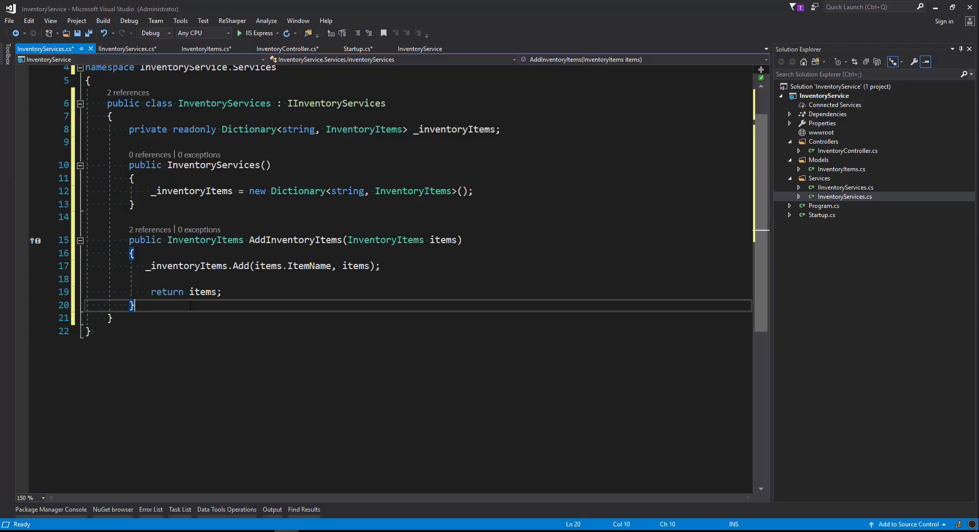
pyautogui.click(847, 150)
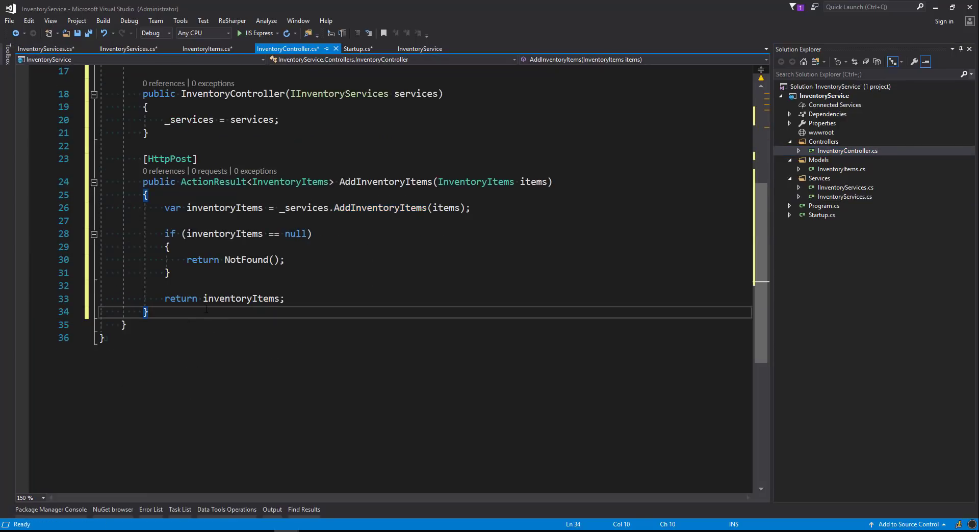
# - Add an [HttpGet] GetInventoryItems() action returning ActionResult<Dictionary<string, InventoryItems>>
pyautogui.press('Enter')
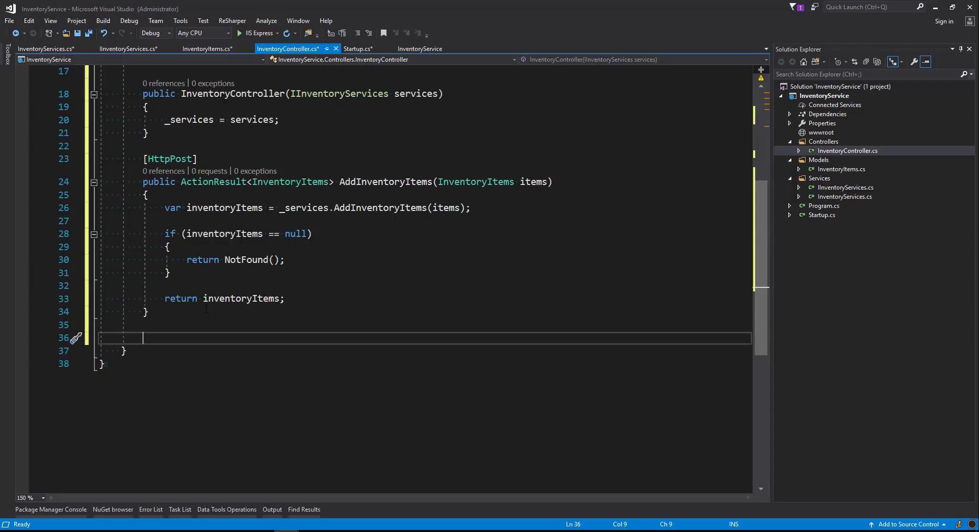
pyautogui.write('h')
pyautogui.write('public')
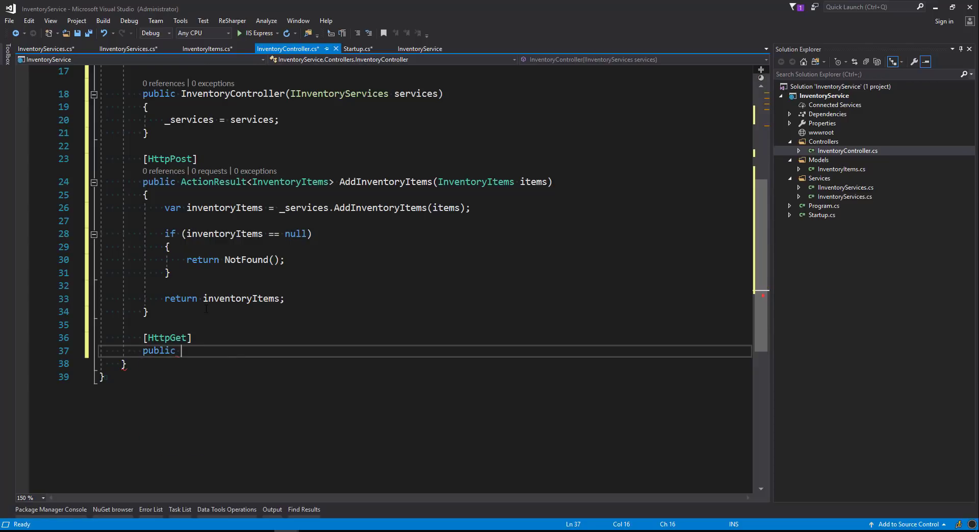
pyautogui.write('Action')
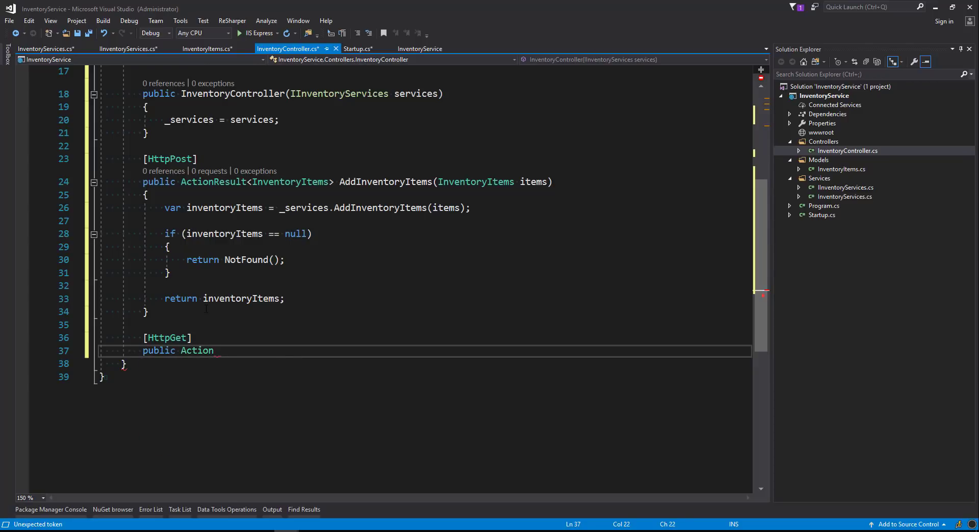
pyautogui.write('Result<D>')
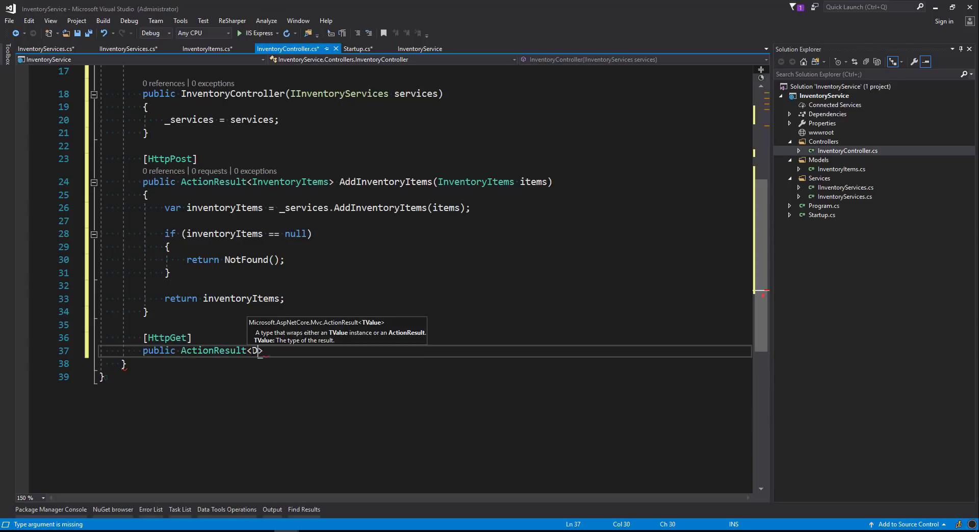
pyautogui.write('Dictionary<s')
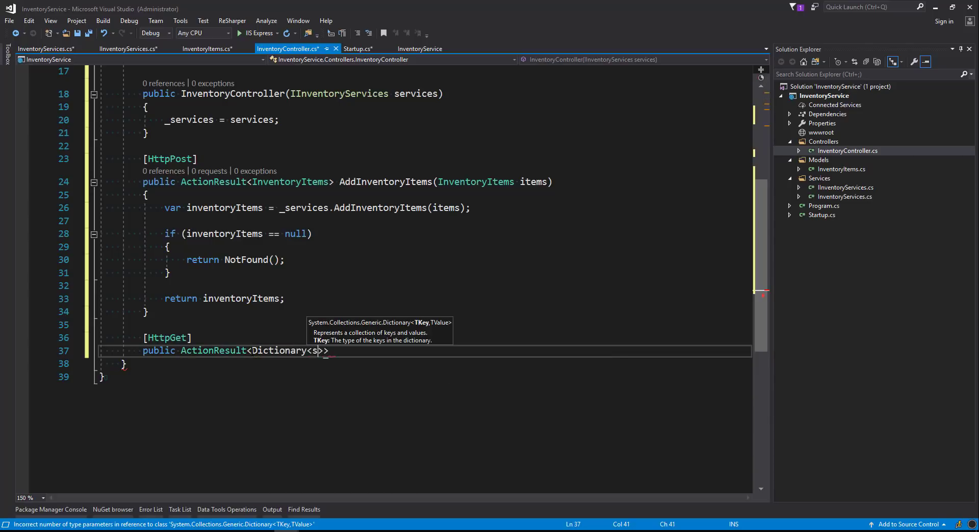
pyautogui.write('tring')
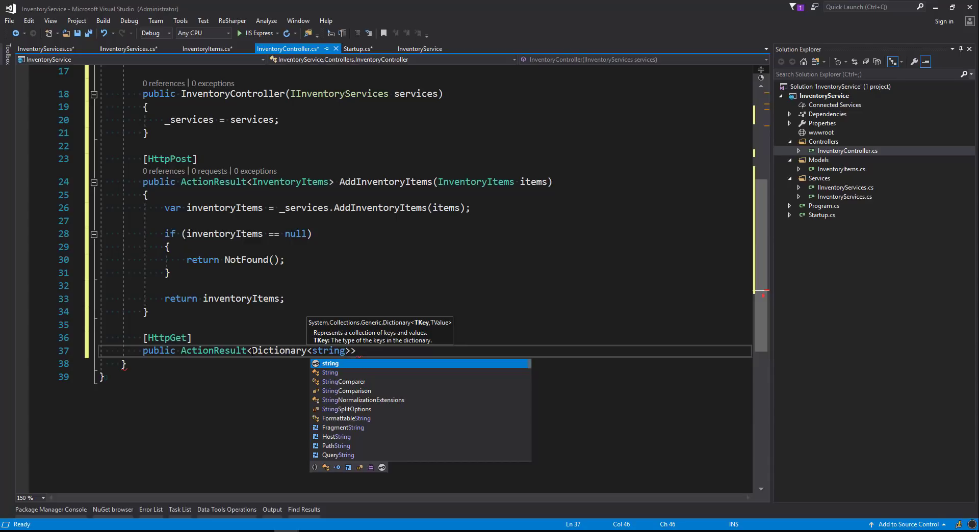
pyautogui.write(', InventoryItems')
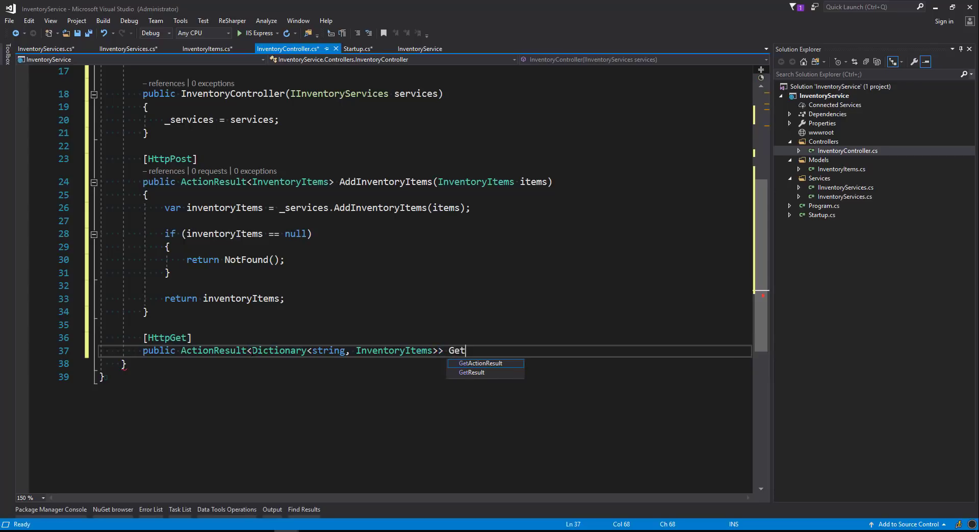
pyautogui.write('Inven')
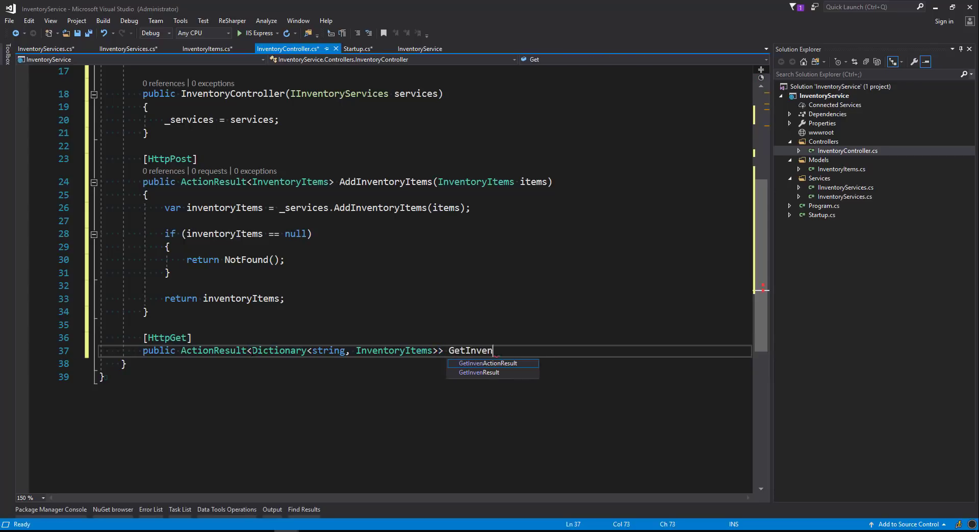
pyautogui.write('toryItems')
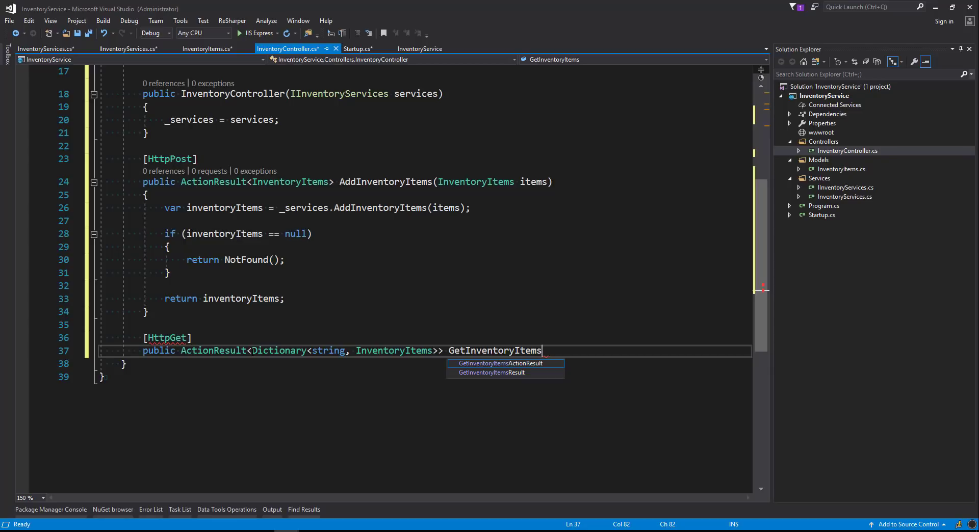
pyautogui.doubleClick(495, 351)
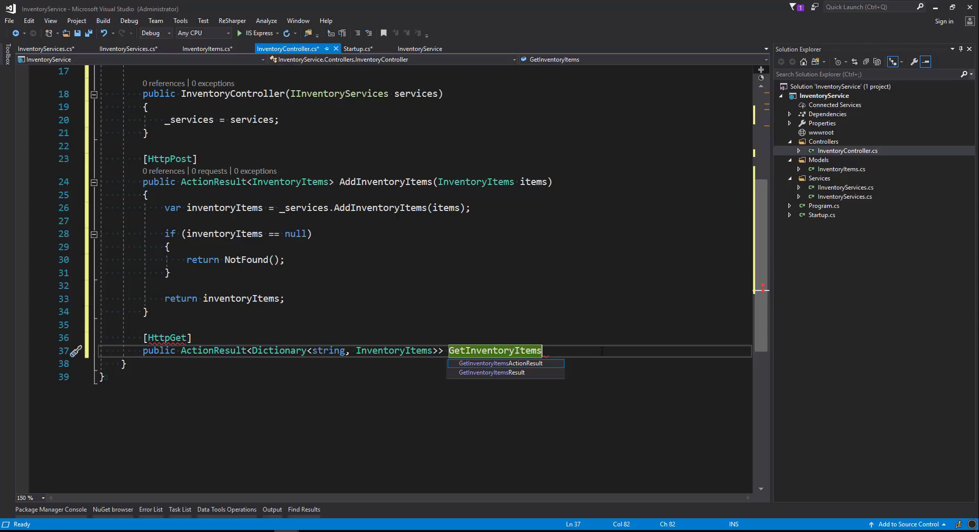
pyautogui.write('() { }')
pyautogui.write('var')
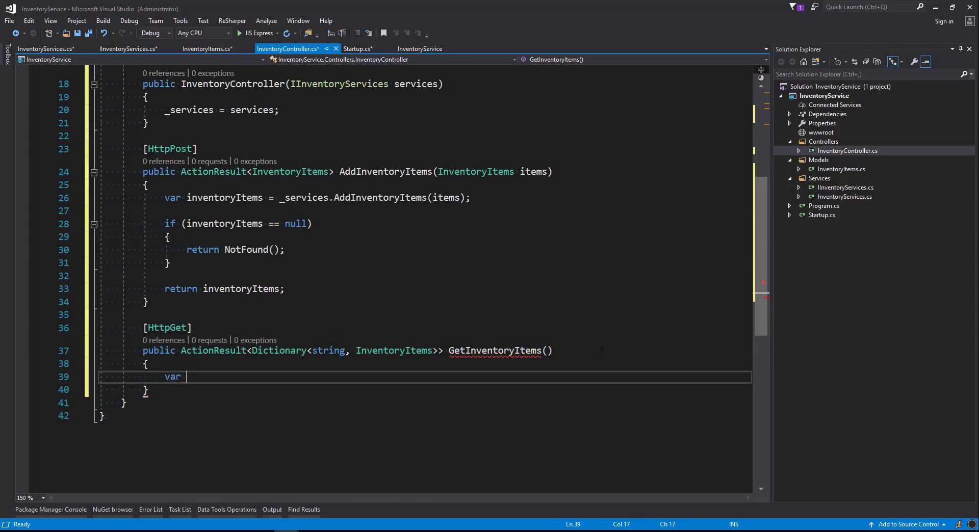
# - Assign inventoryItems from _services.GetInventoryItems() in the GetInventoryItems body
pyautogui.write('inventoryIt')
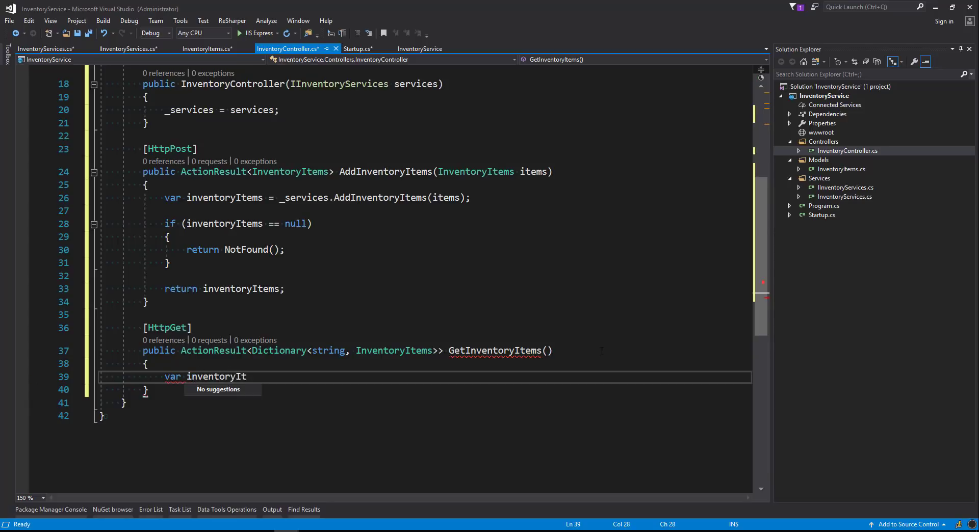
pyautogui.write('ems')
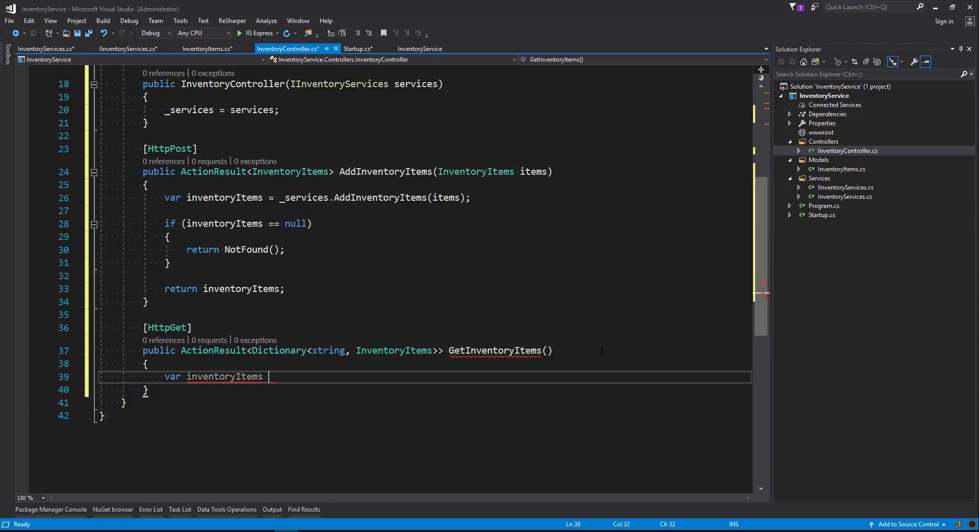
pyautogui.write('= _services')
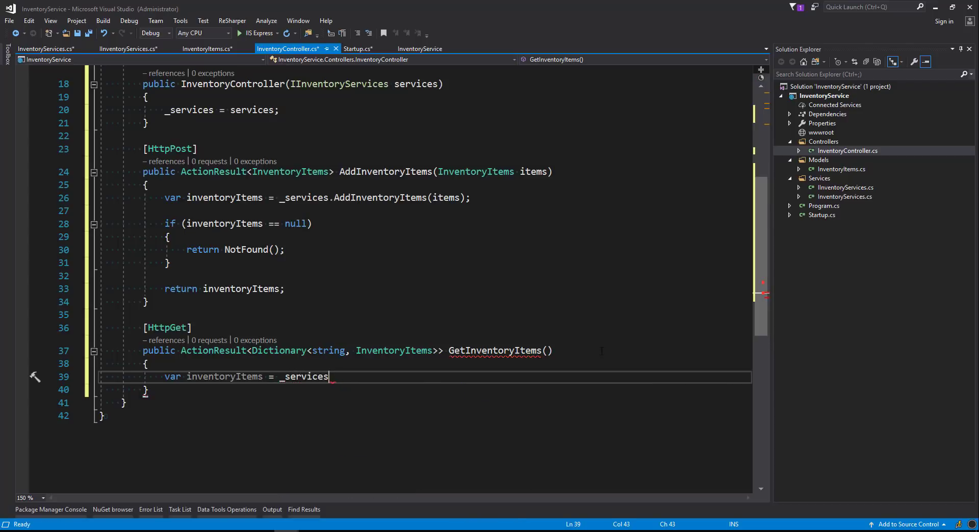
pyautogui.write('.Get')
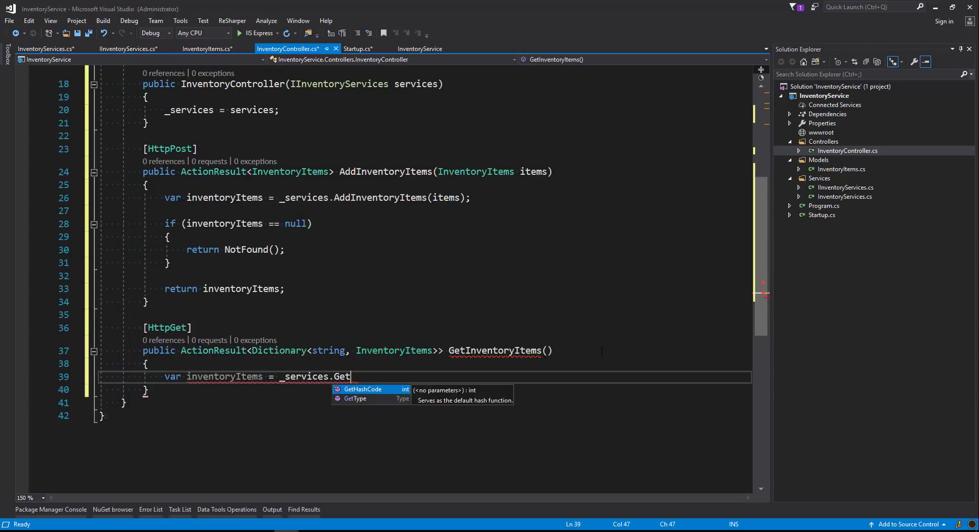
pyautogui.write('Inventory')
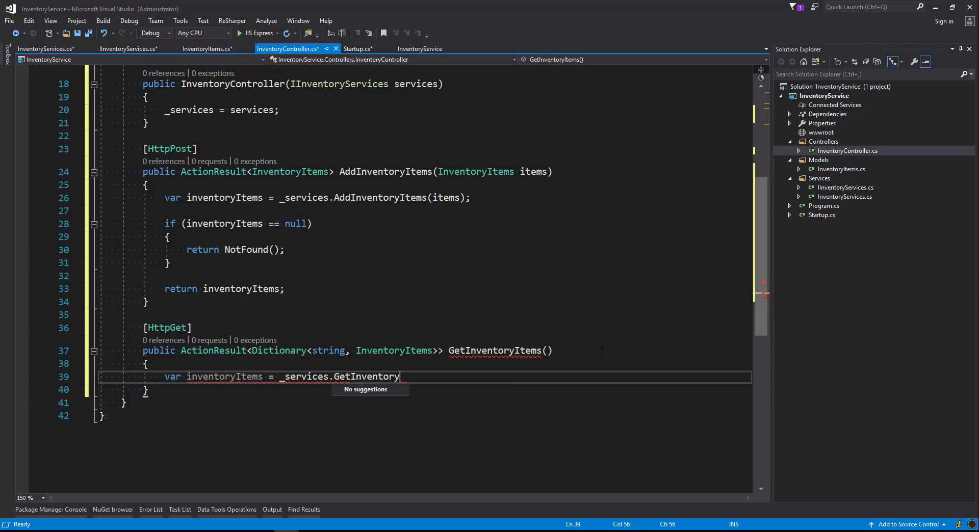
pyautogui.write('Items();')
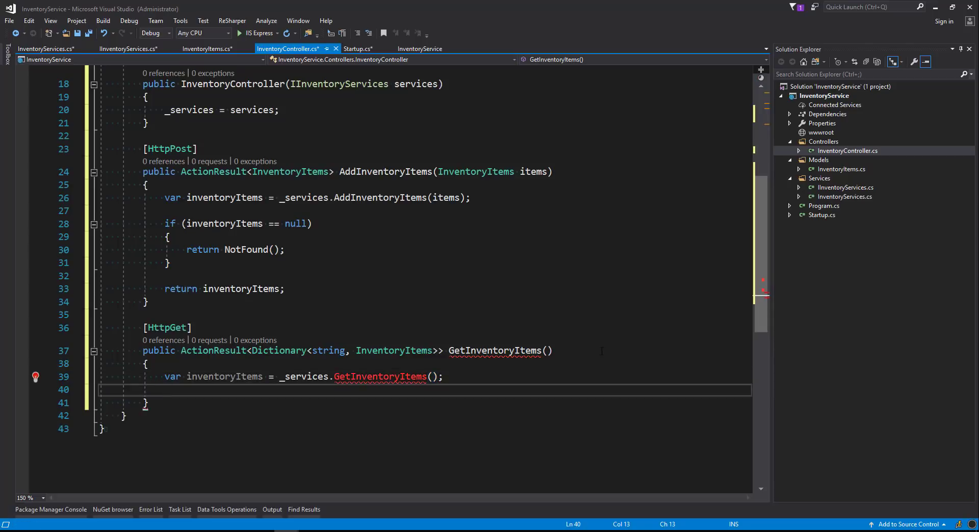
# - Return NotFound() when inventoryItems.Count == 0, then begin the final return statement
pyautogui.write('if')
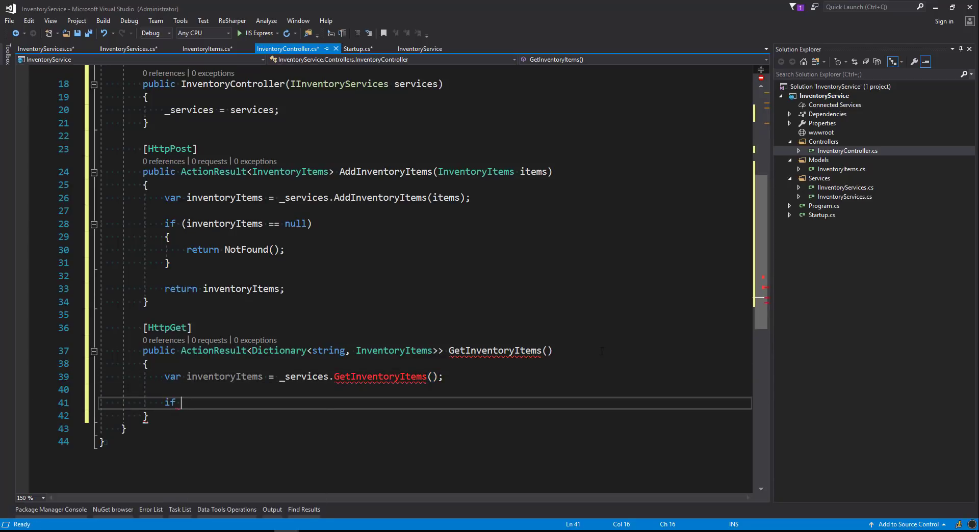
pyautogui.write('()')
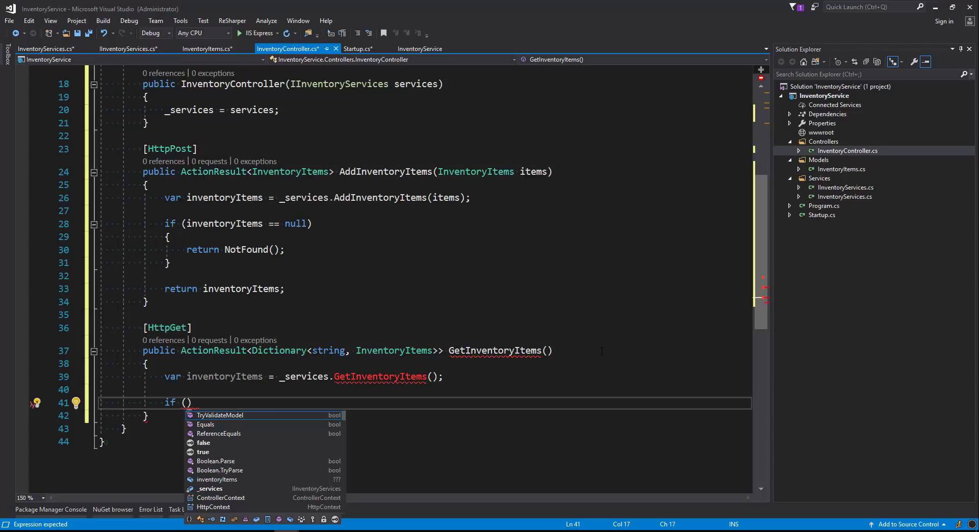
pyautogui.write('inventoryItems')
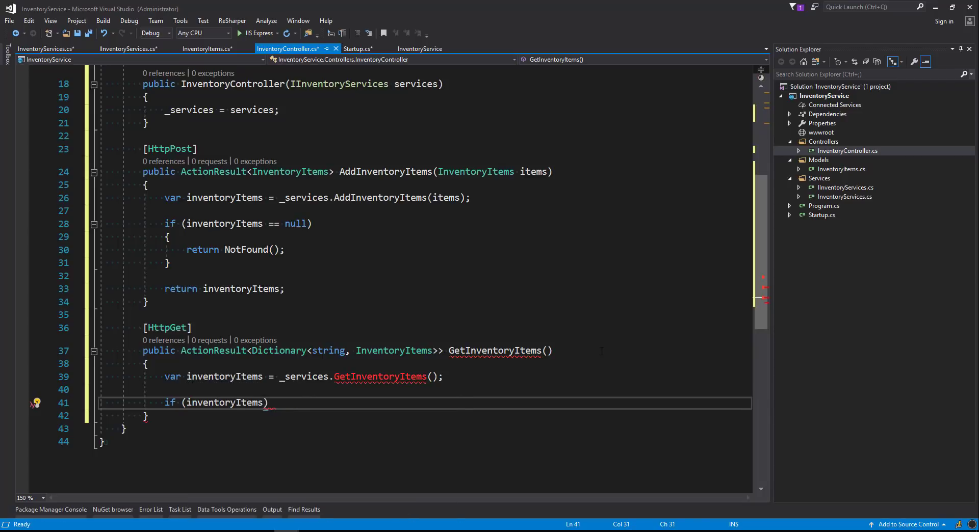
pyautogui.write('.Count =')
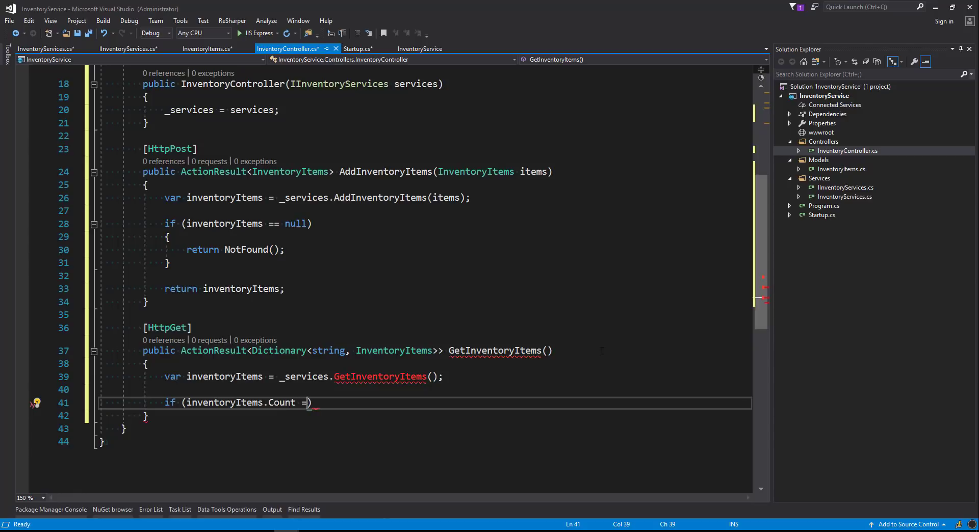
pyautogui.write('= 0')
pyautogui.write('{')
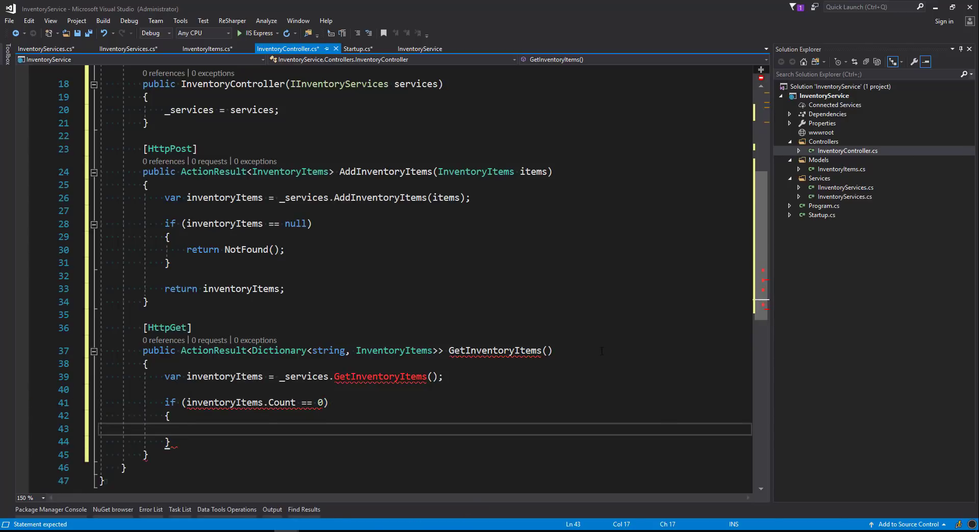
pyautogui.write('return NotFound();')
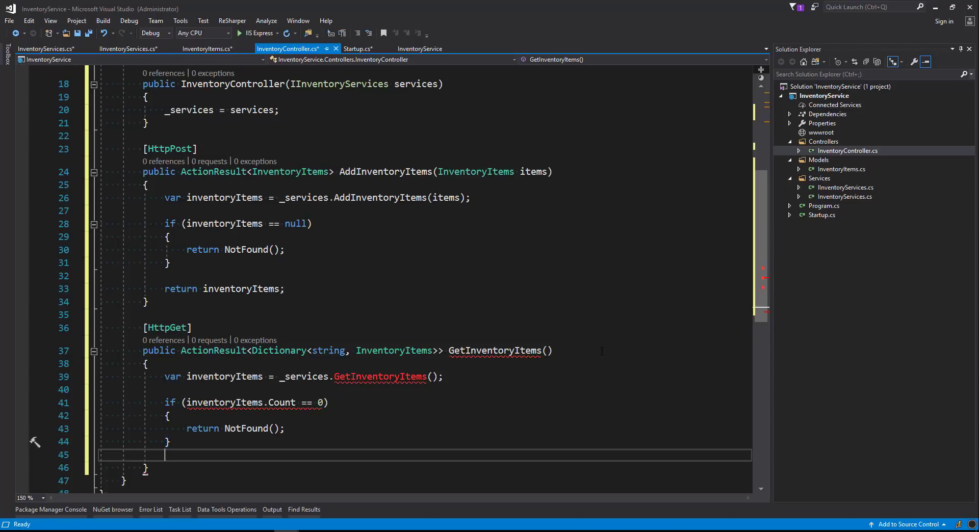
pyautogui.write('return')
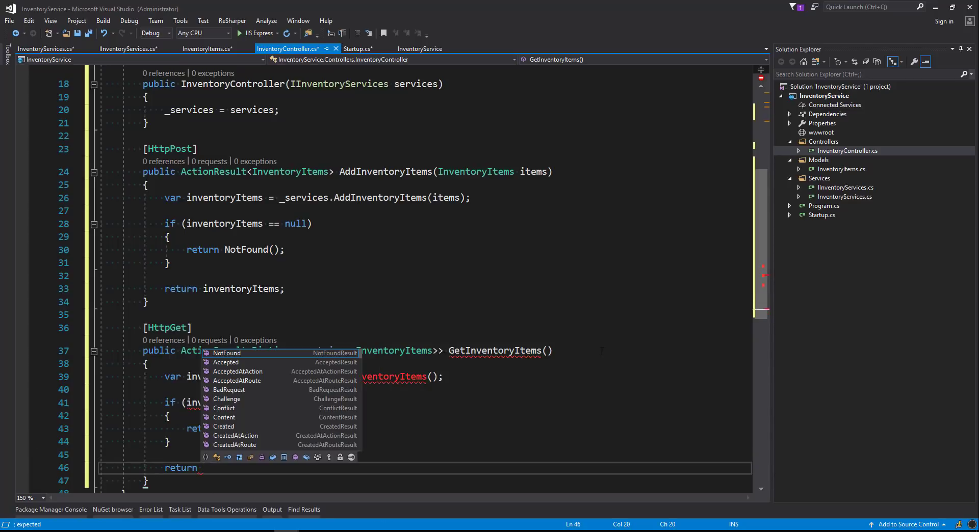
pyautogui.write('inve')
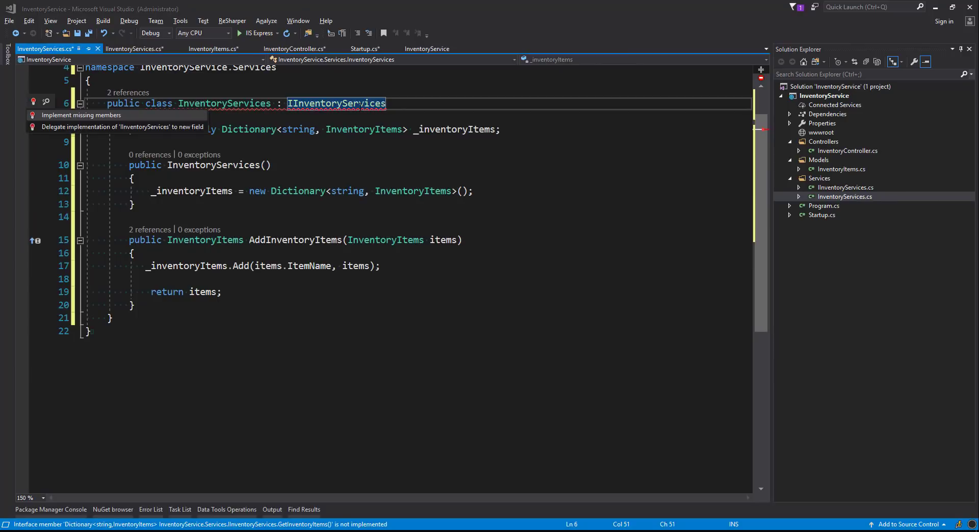
# - Implement the missing GetInventoryItems member in InventoryServices to return _inventoryItems
pyautogui.click(81, 115)
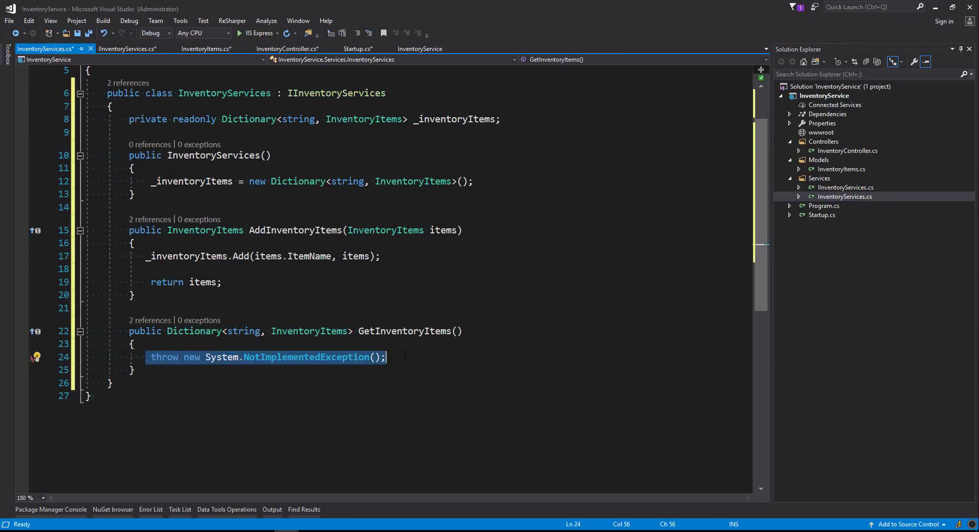
pyautogui.write('return')
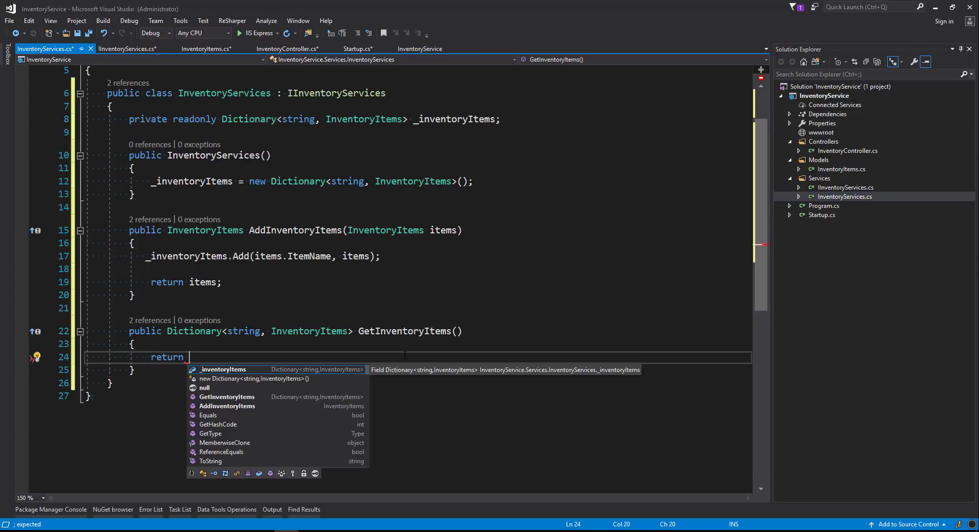
pyautogui.write('_inventoryItems;')
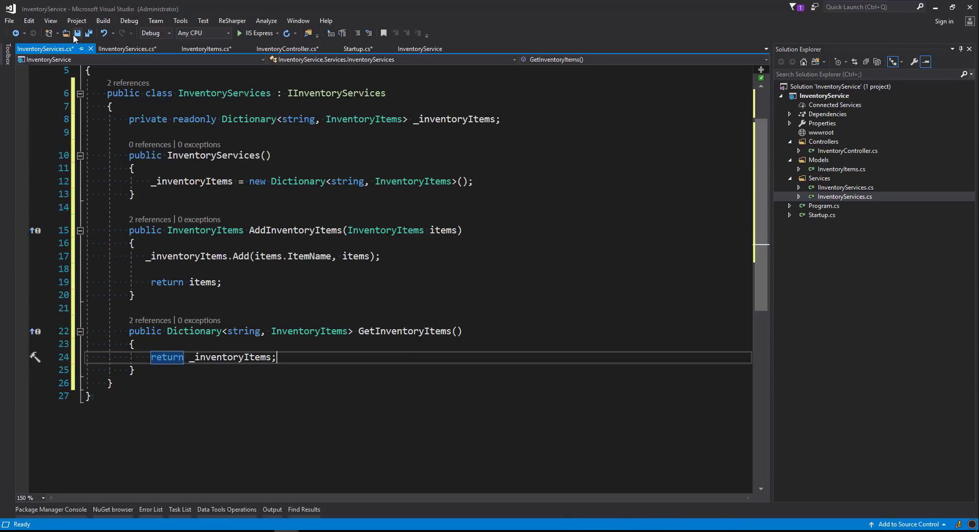
pyautogui.click(287, 48)
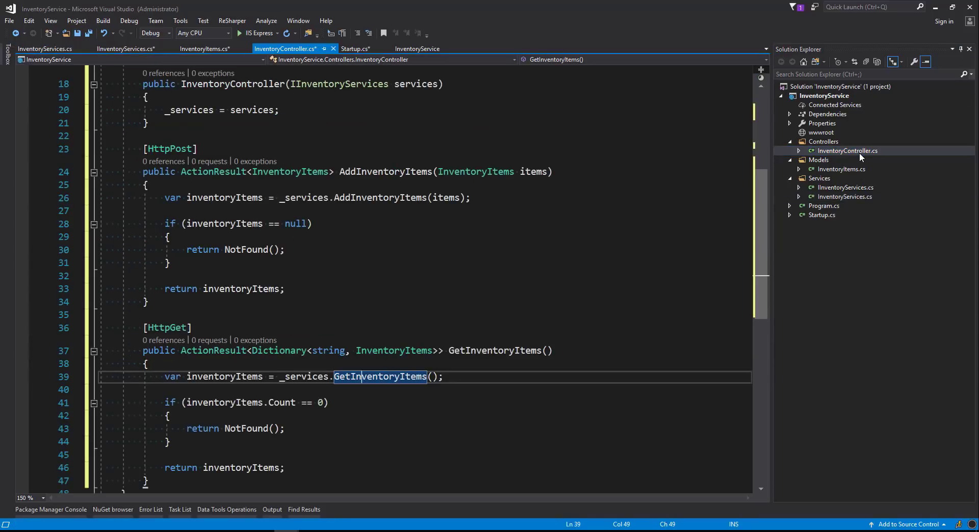
# - Add Route attributes GetInventoryItems and AddInventoryItems to the GET and POST actions, and save
pyautogui.scroll(-3)
pyautogui.write('\\')
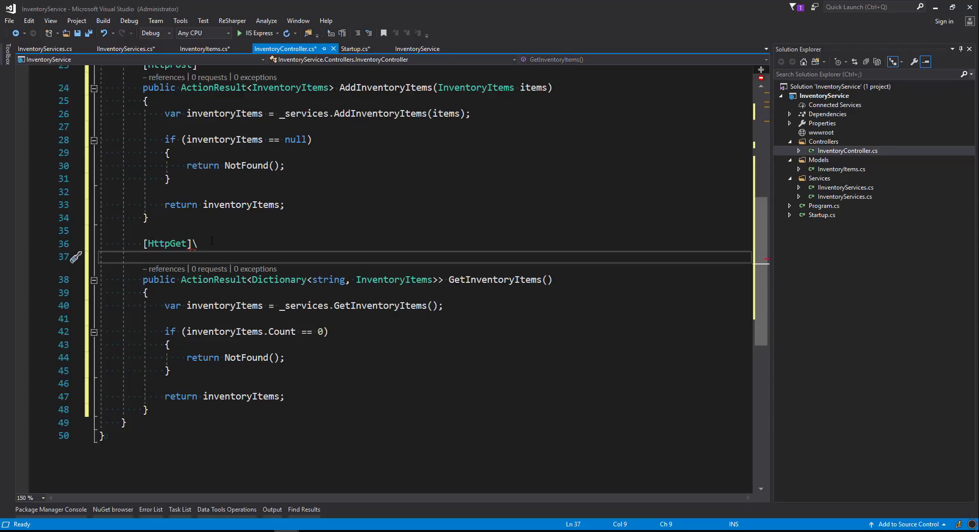
pyautogui.press('Backspace')
pyautogui.write('[Route("')
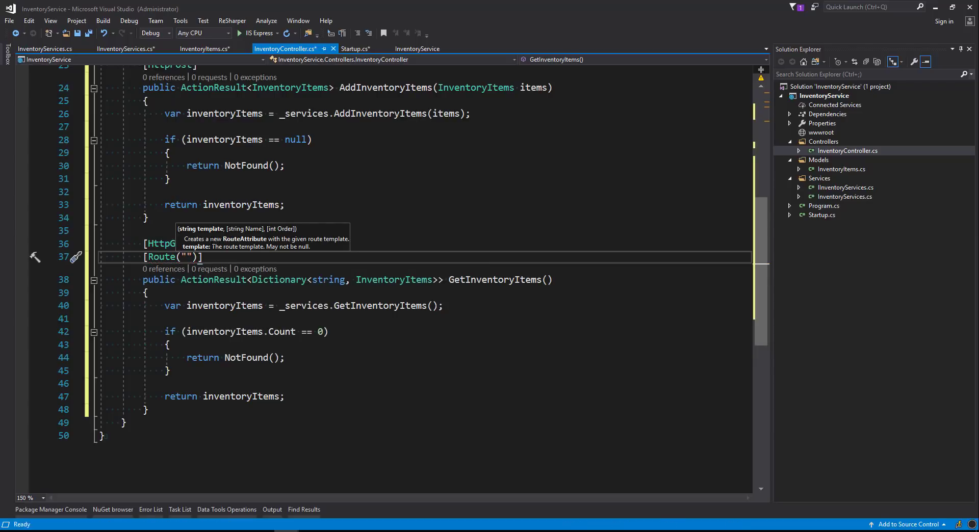
pyautogui.write('GetInv')
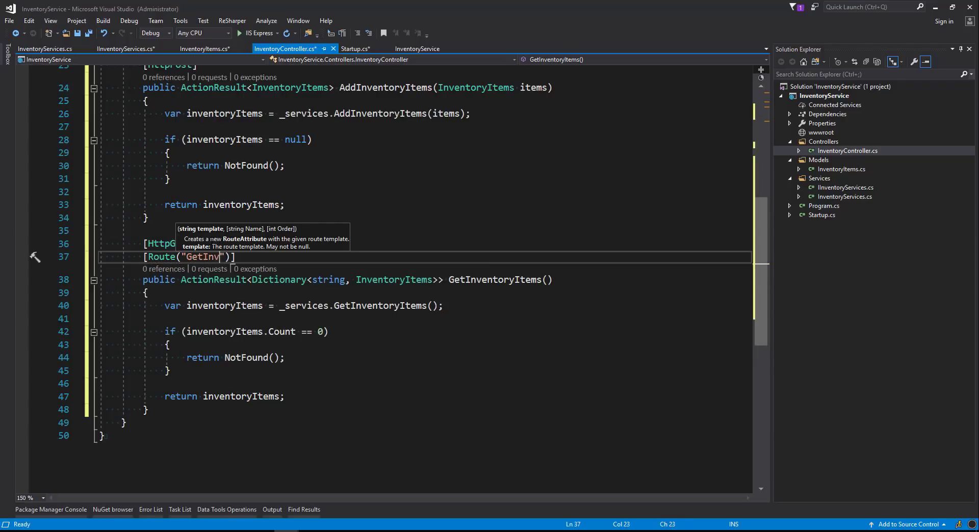
pyautogui.write('entoryItems')
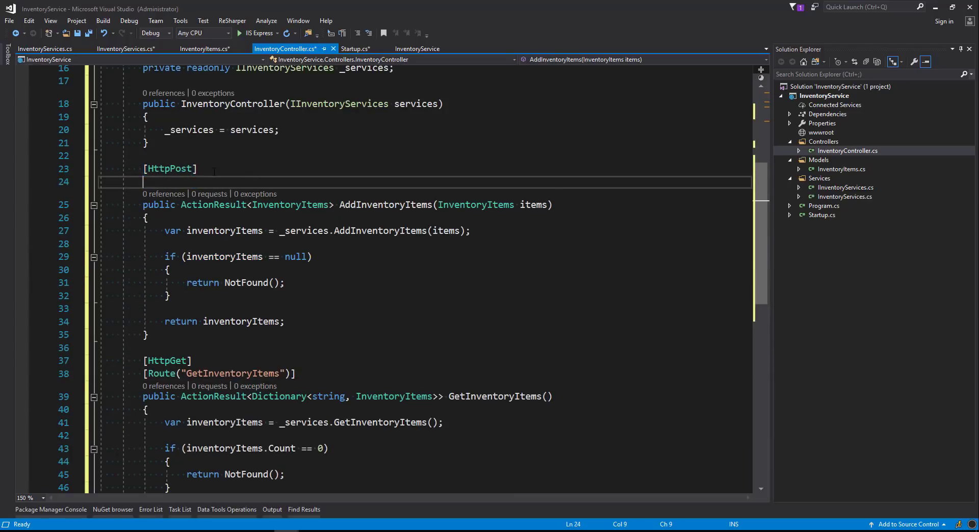
pyautogui.write('[Route()]')
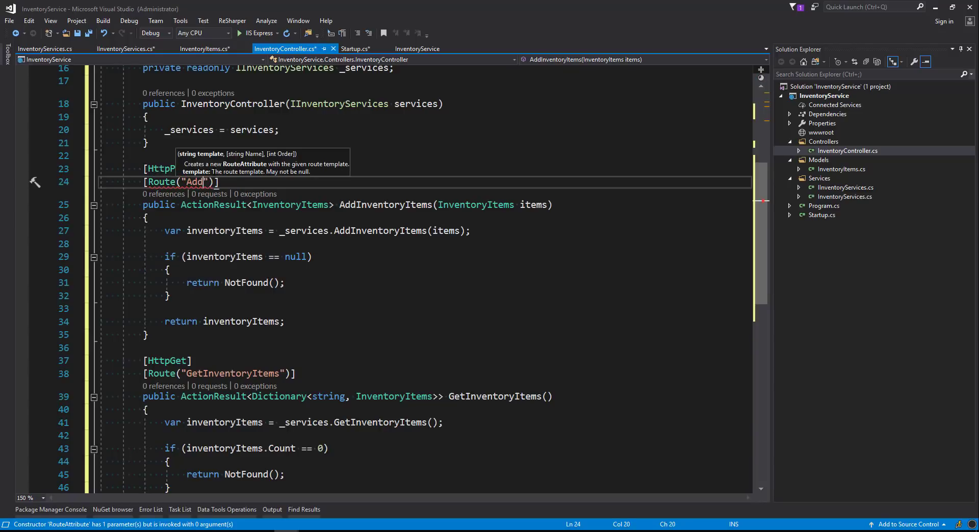
pyautogui.write('InventoryItems')
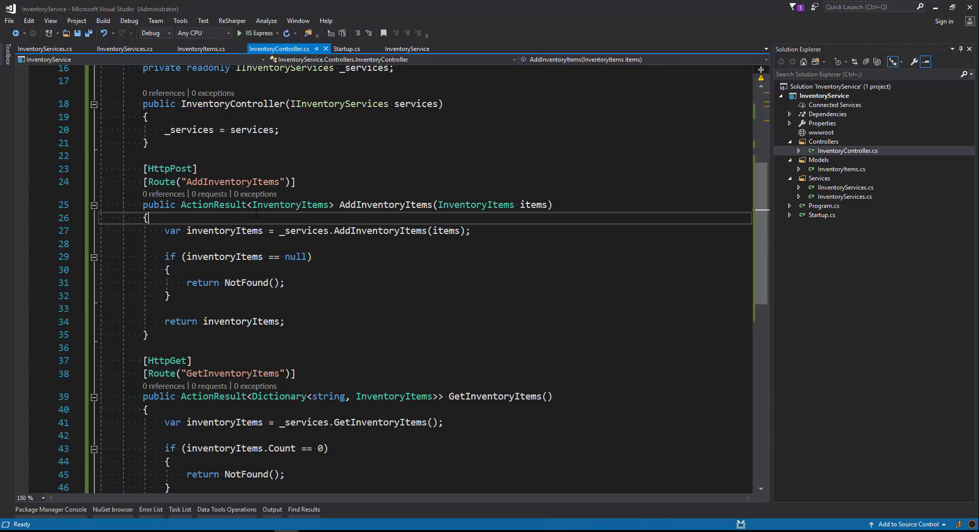
pyautogui.click(148, 218)
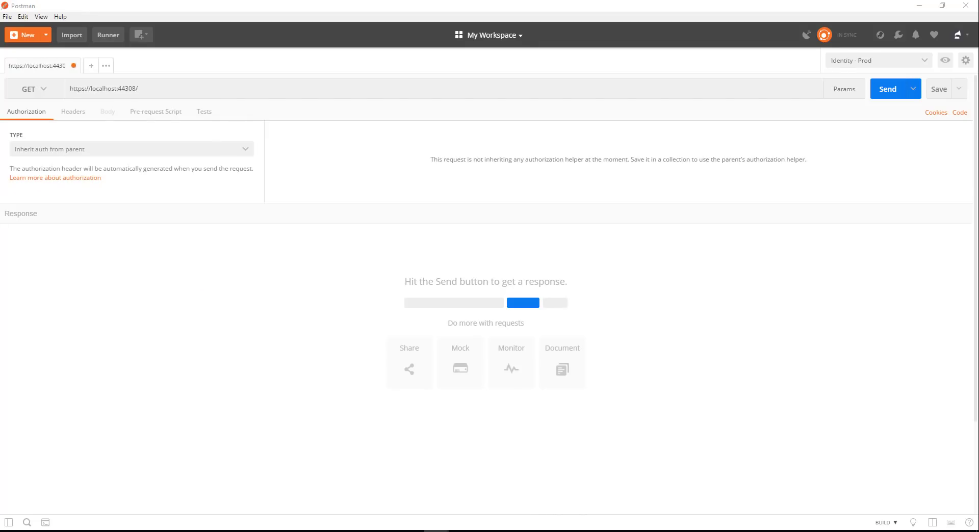
# - POST raw JSON {"Id": "1", "ItemName": "Weed Eater", "Price": 430} to v1/AddInventoryItems
pyautogui.write('v1/AddInventoryItems')
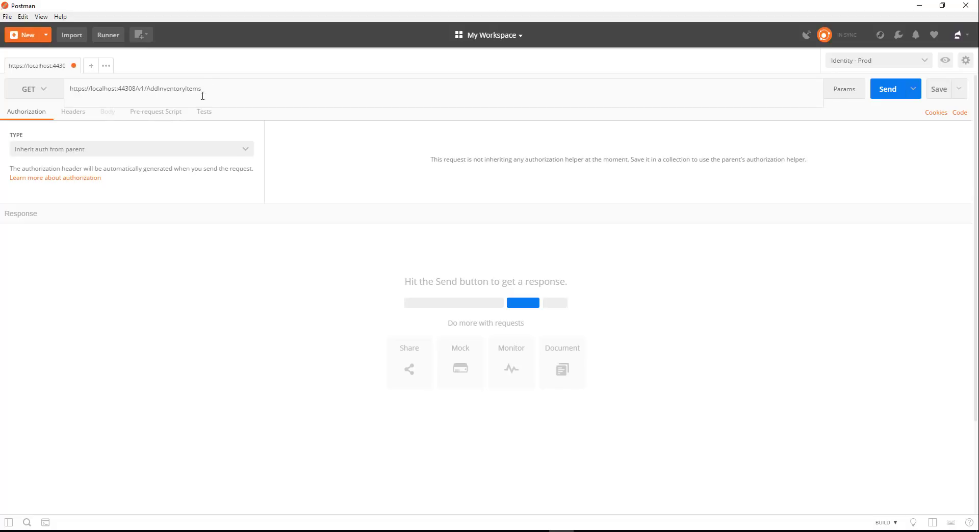
pyautogui.click(28, 89)
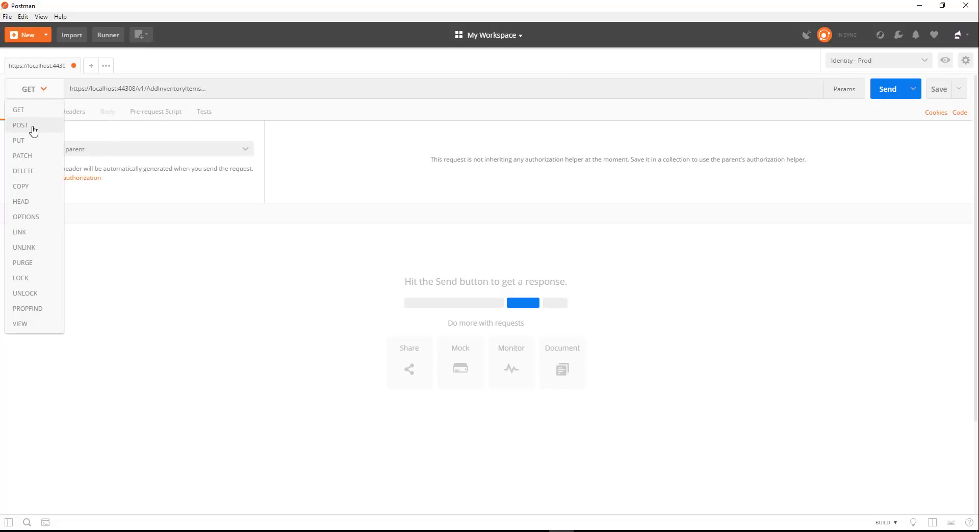
pyautogui.click(20, 125)
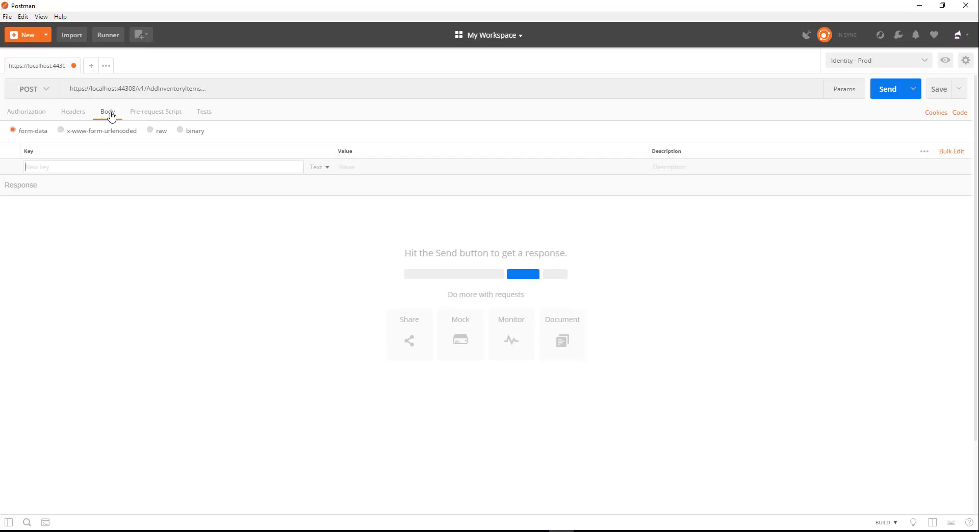
pyautogui.click(150, 130)
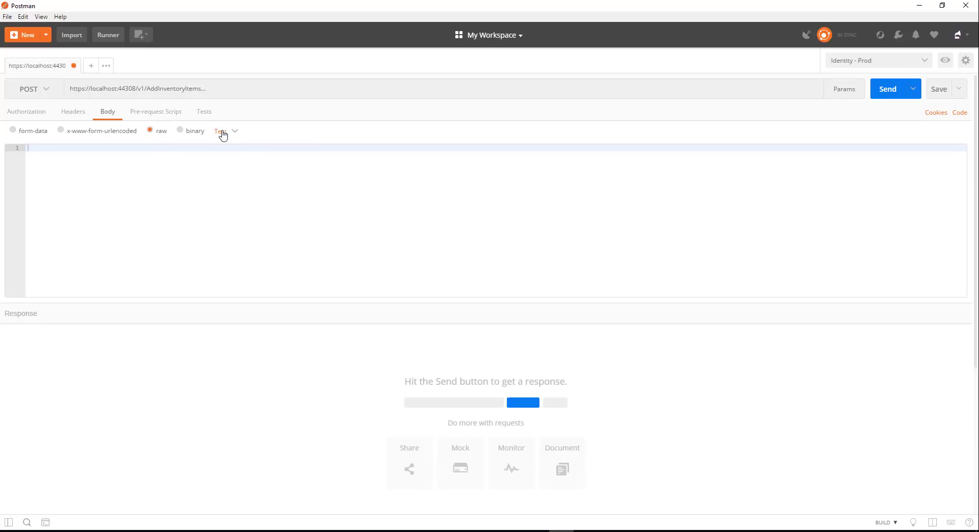
pyautogui.click(221, 131)
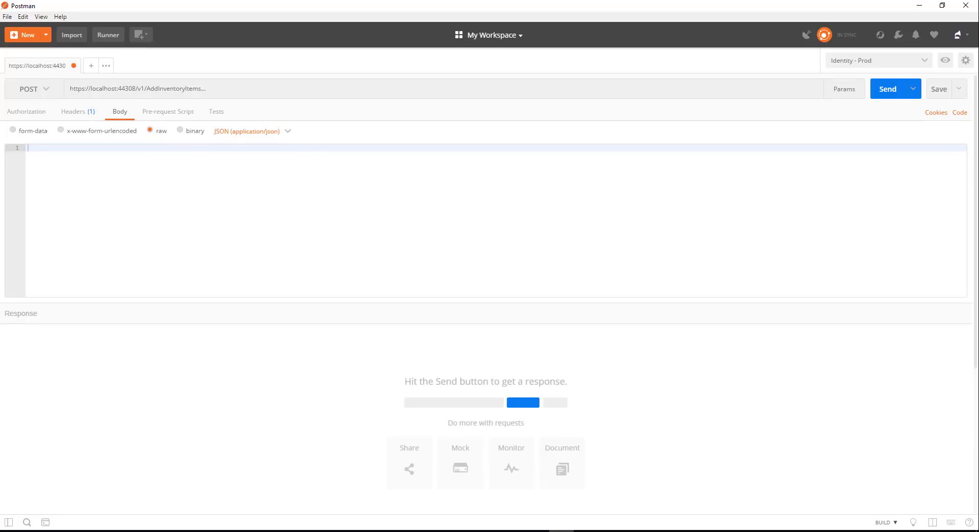
pyautogui.write('{"Id": "1", "ItemName": "Weed Eater", "Price": 430}')
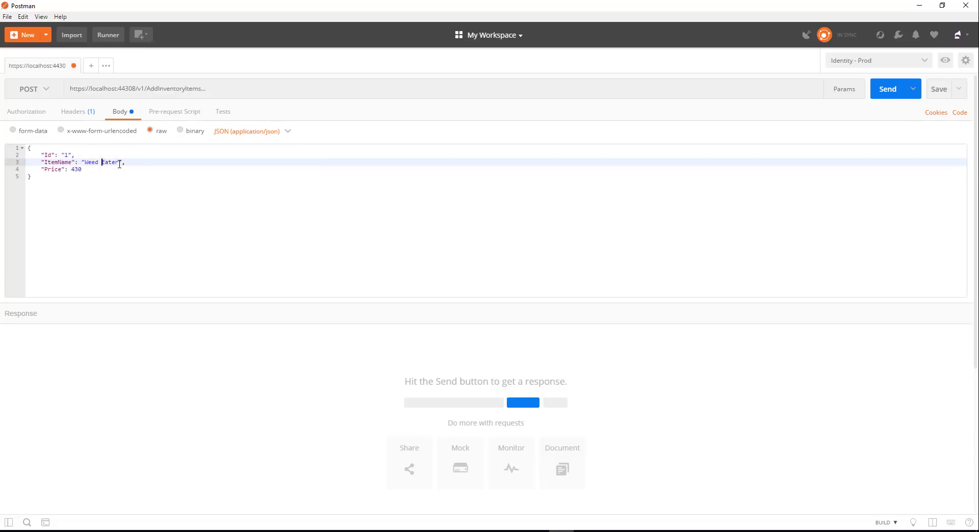
pyautogui.moveTo(856, 100)
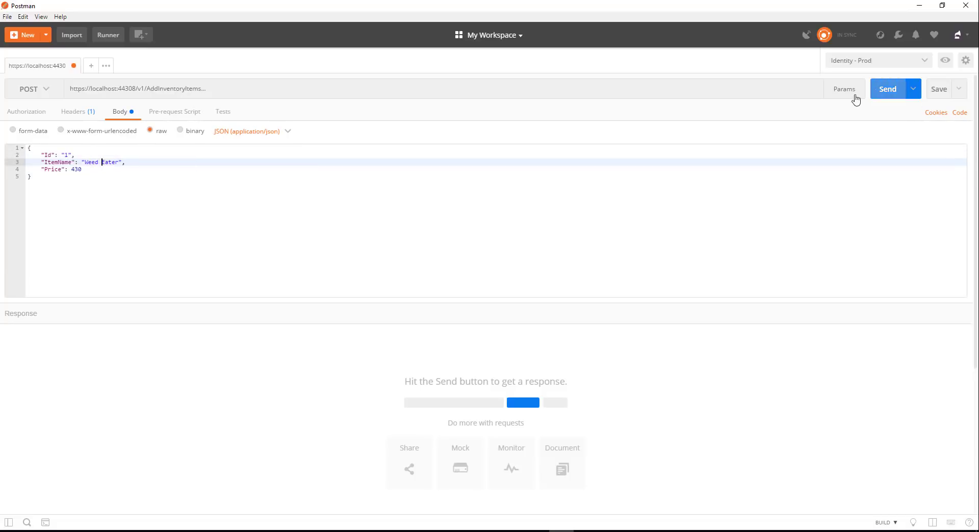
pyautogui.click(887, 89)
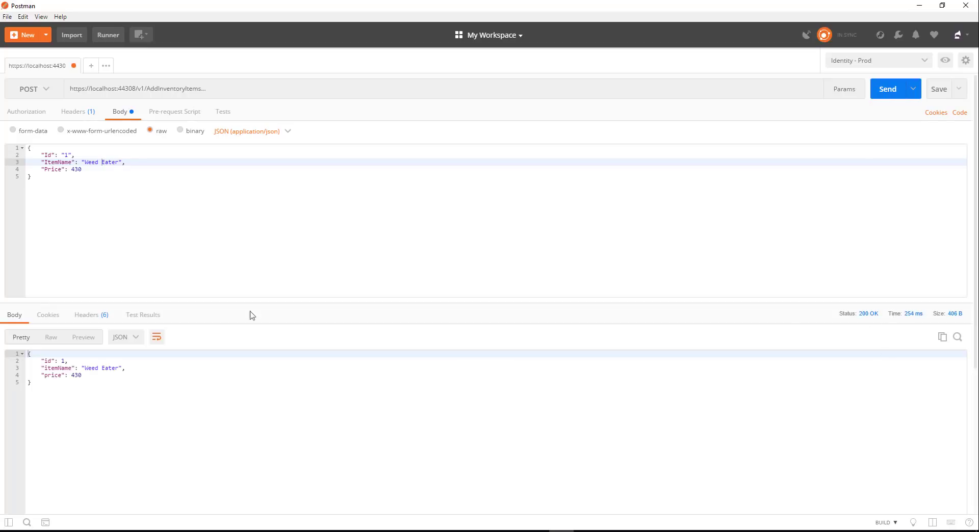
pyautogui.moveTo(84, 147)
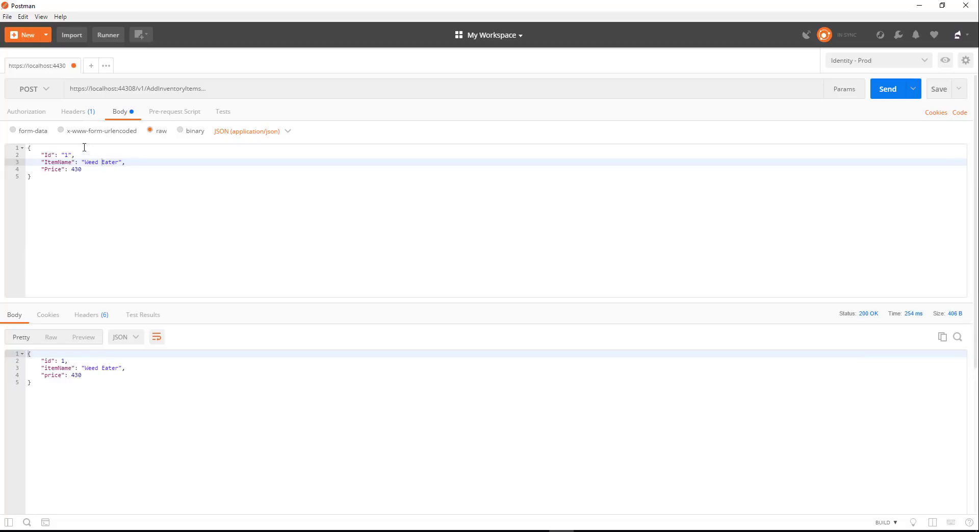
# - Change the JSON body to Id 2, ItemName 'Lawn Mower', Price 555 and resend
pyautogui.write('2')
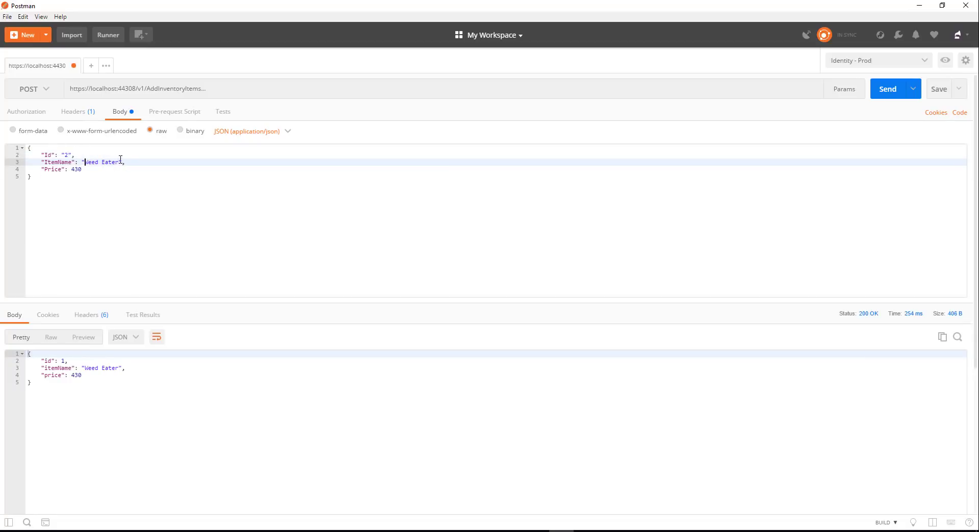
pyautogui.write('Lawn M')
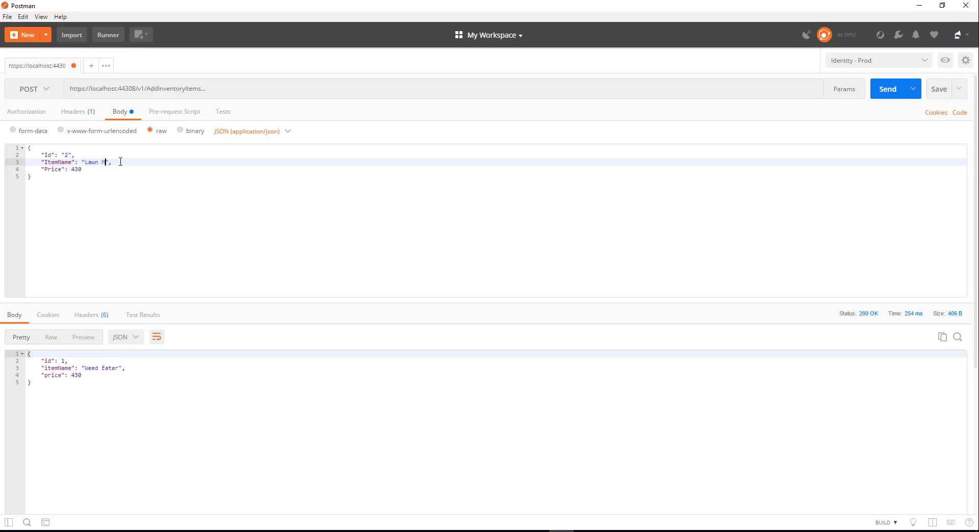
pyautogui.write('ower')
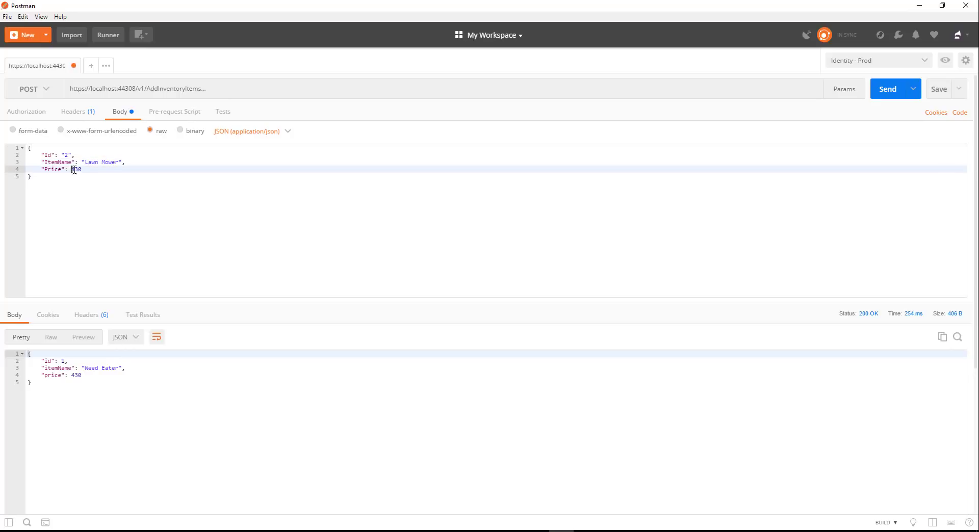
pyautogui.write('555')
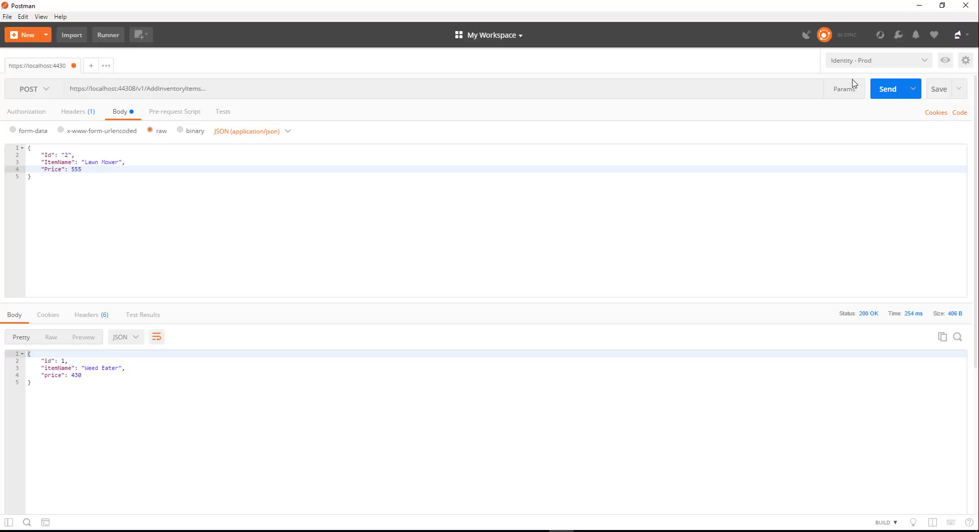
pyautogui.click(887, 89)
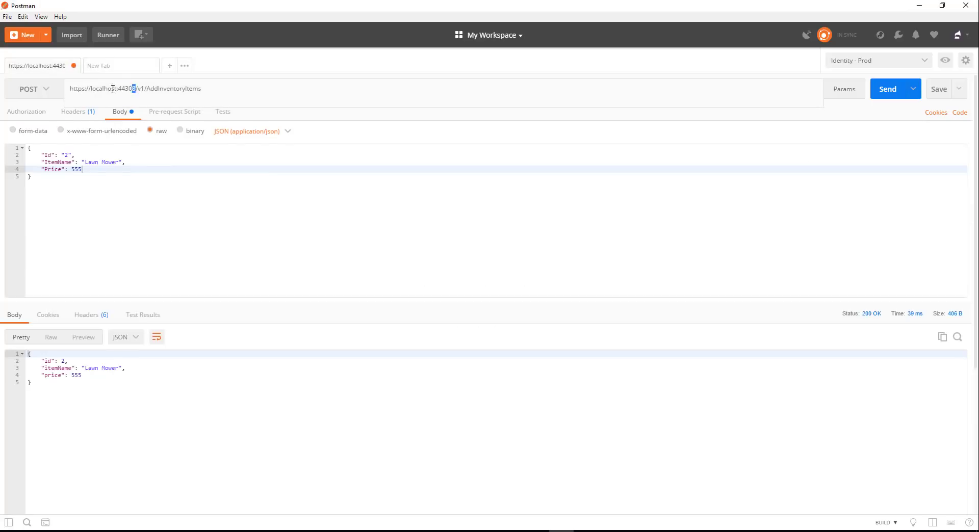
pyautogui.click(169, 65)
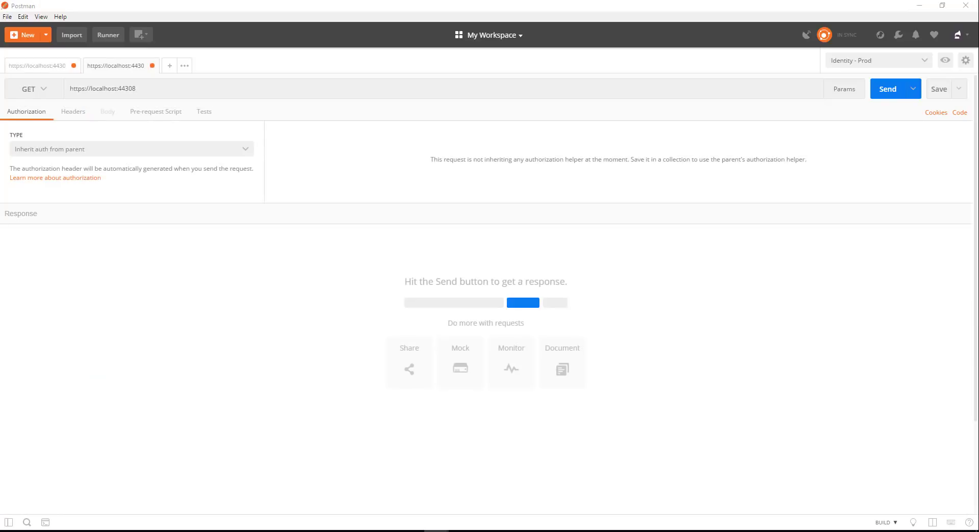
pyautogui.write('/v1/GetInventoryItems')
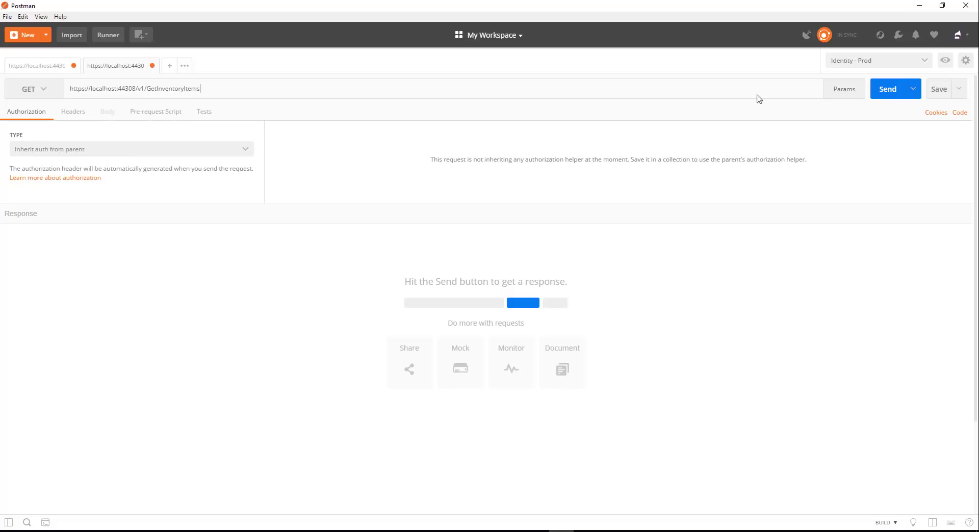
pyautogui.click(887, 88)
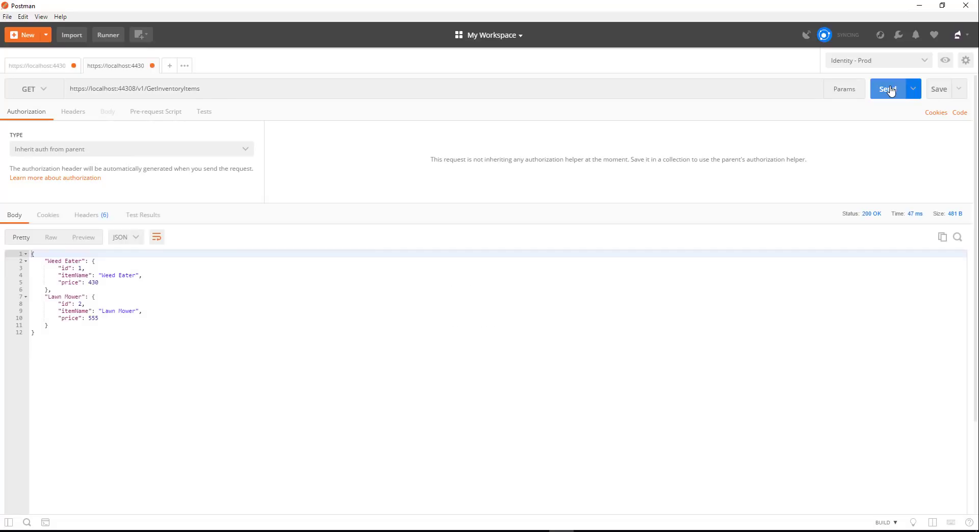